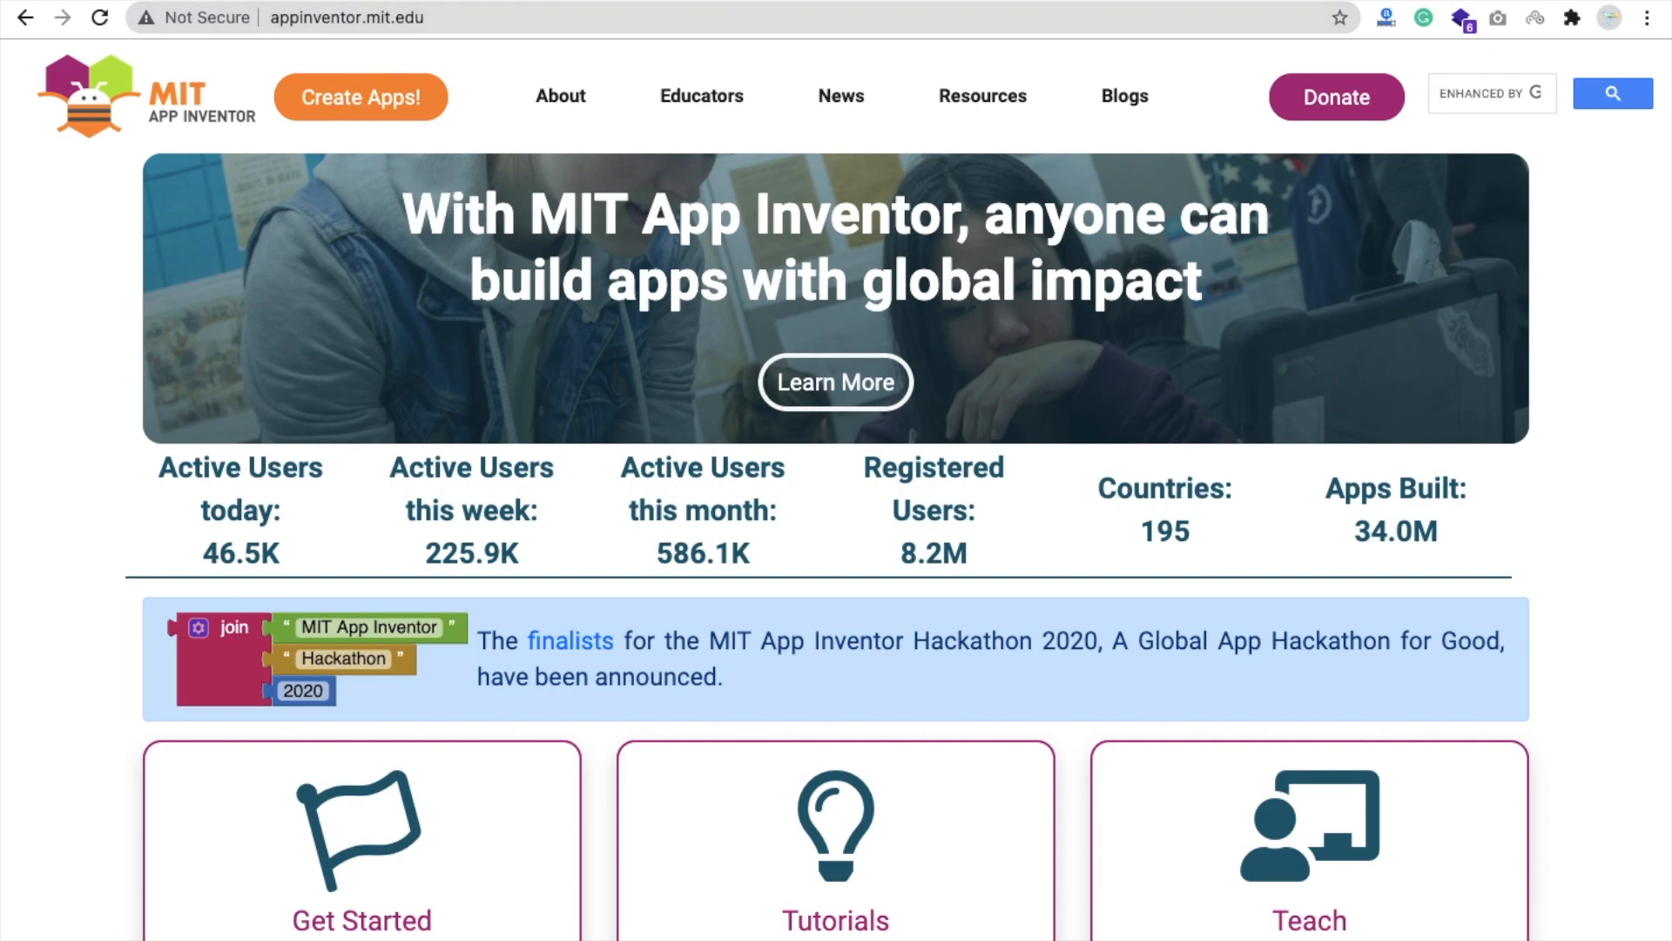
Go to My Projects and start creating a new project.
click(360, 98)
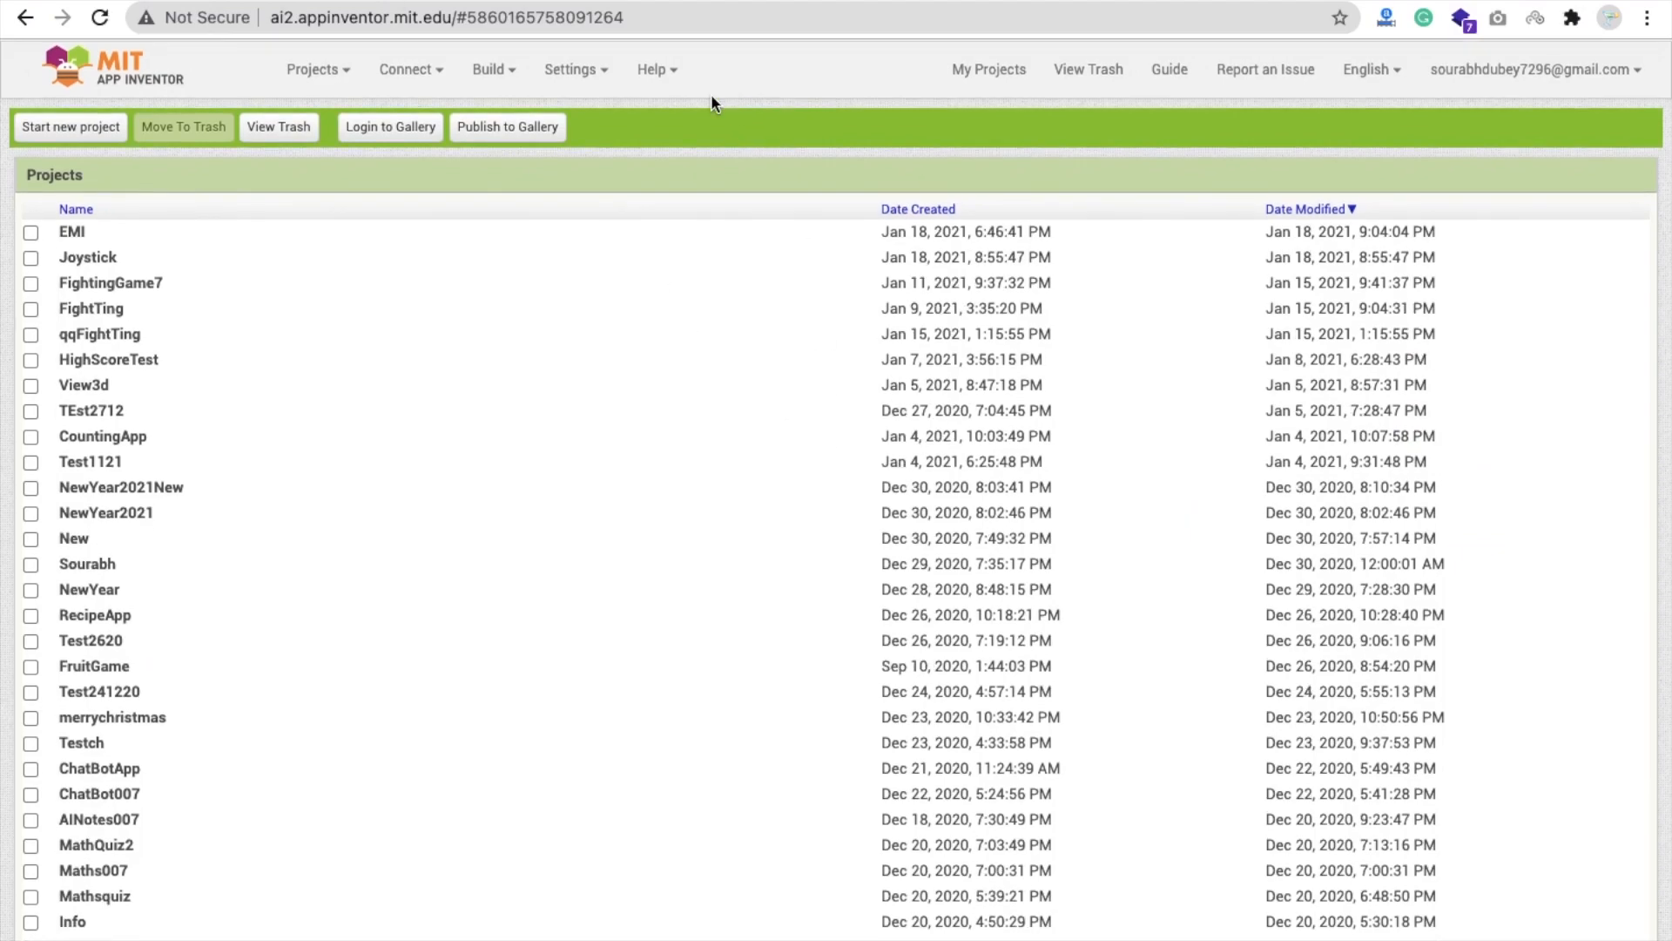
click(70, 126)
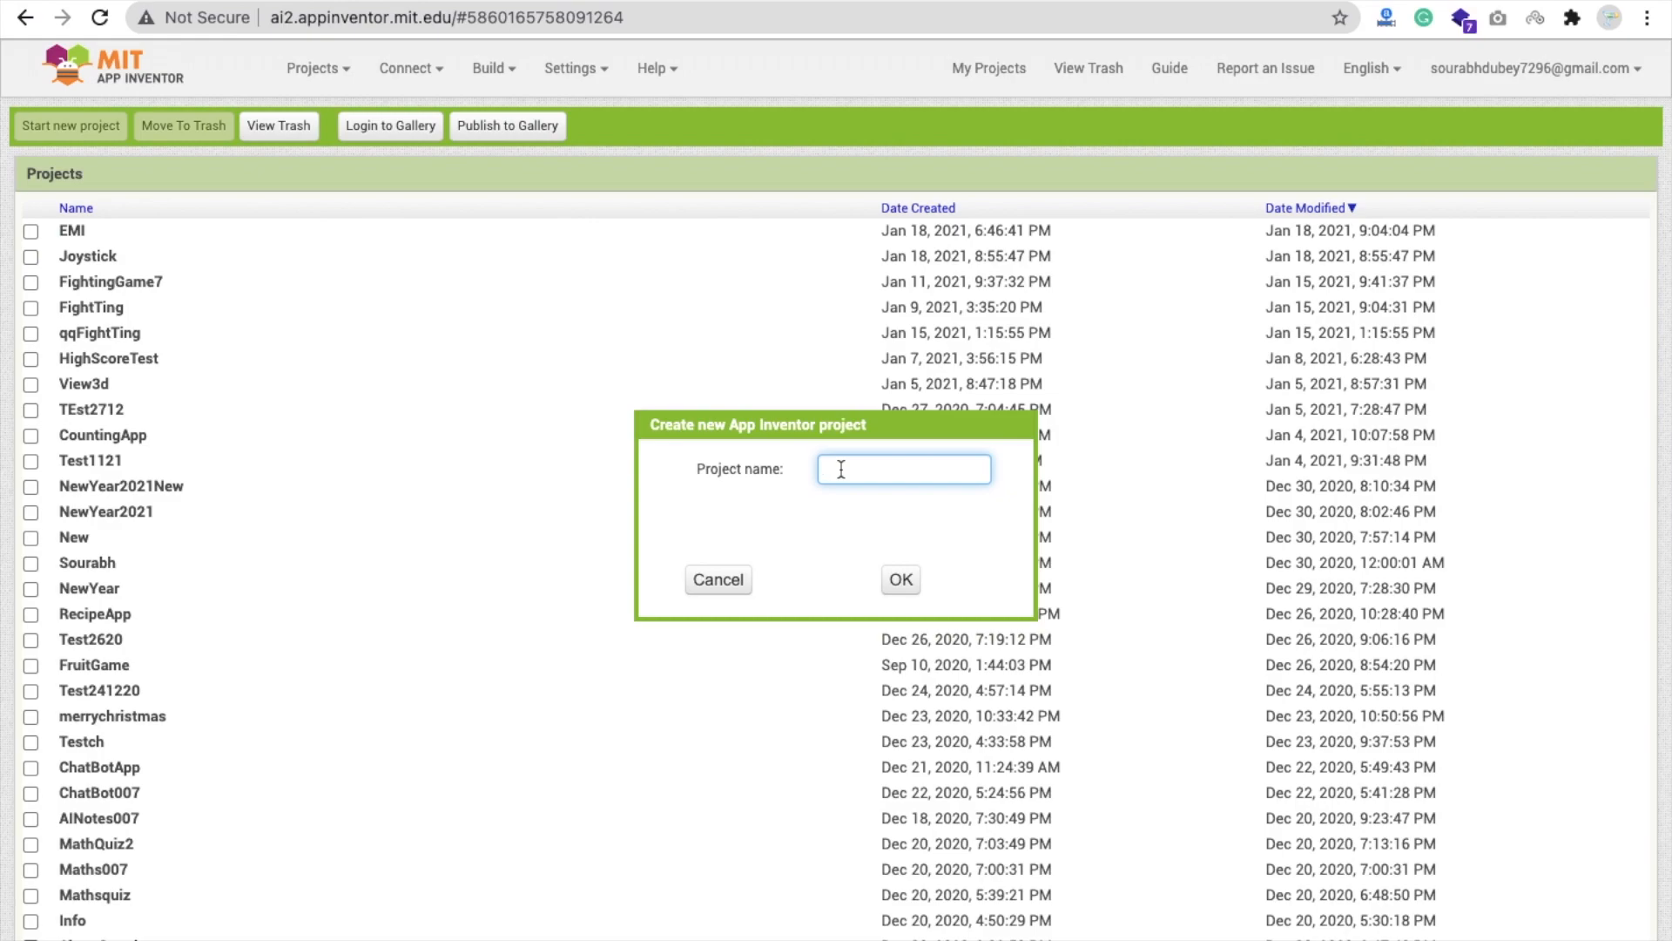
Create project Joystick2 and add a Canvas with Height and Width set to Fill parent.
click(899, 578)
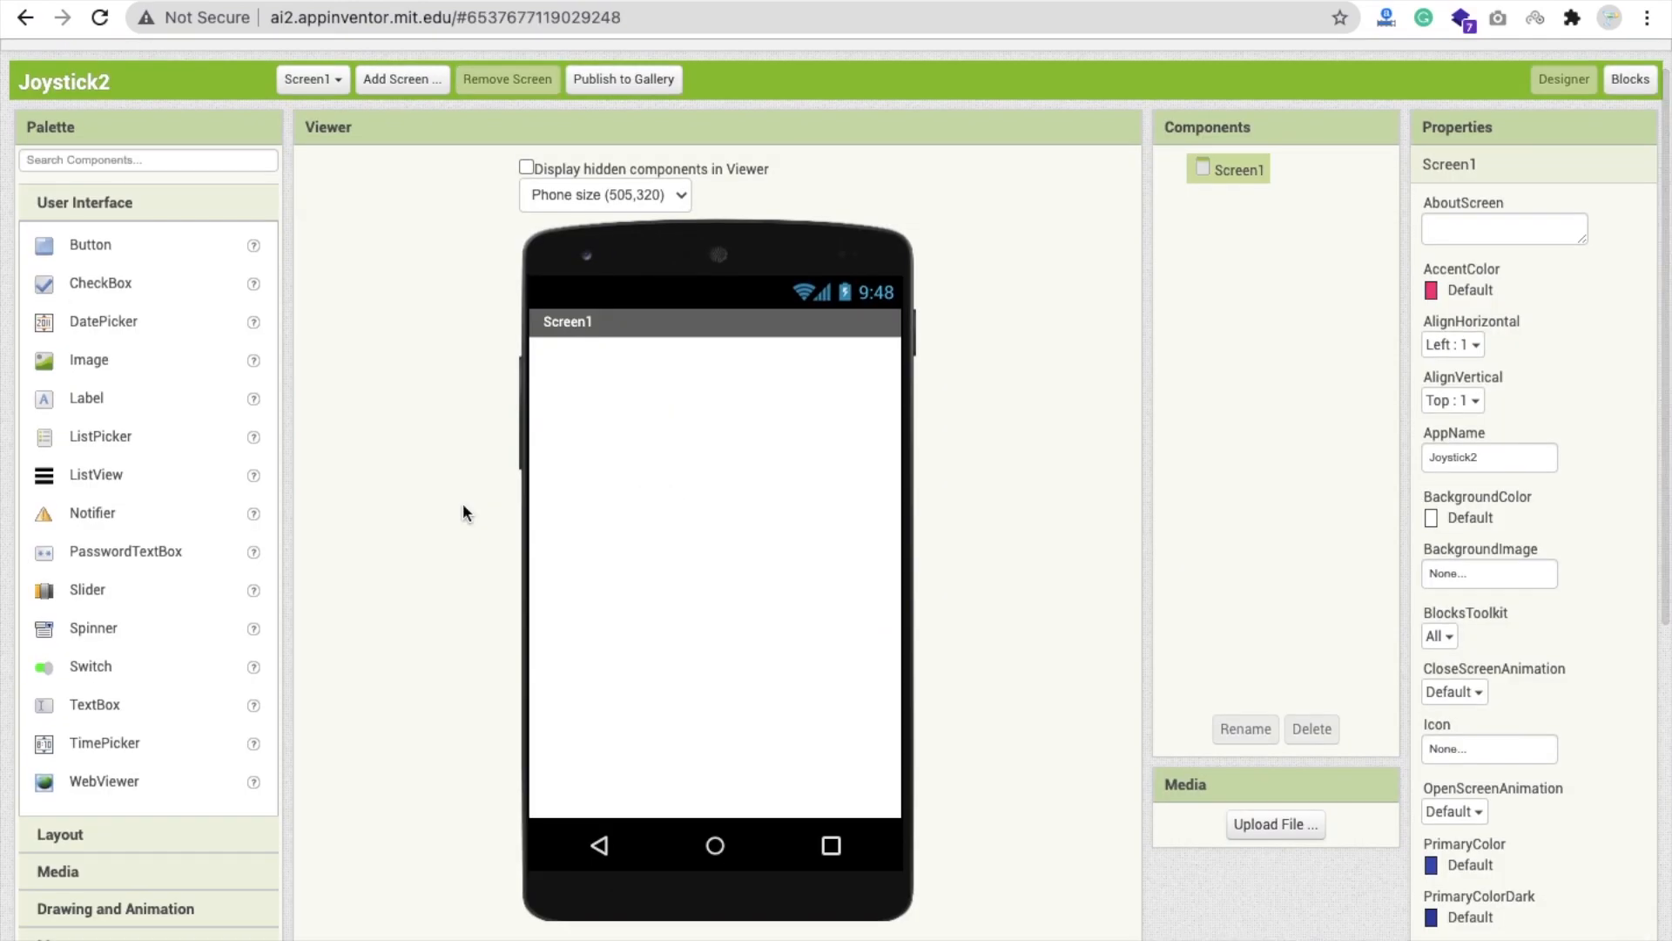
mouse_move(108, 918)
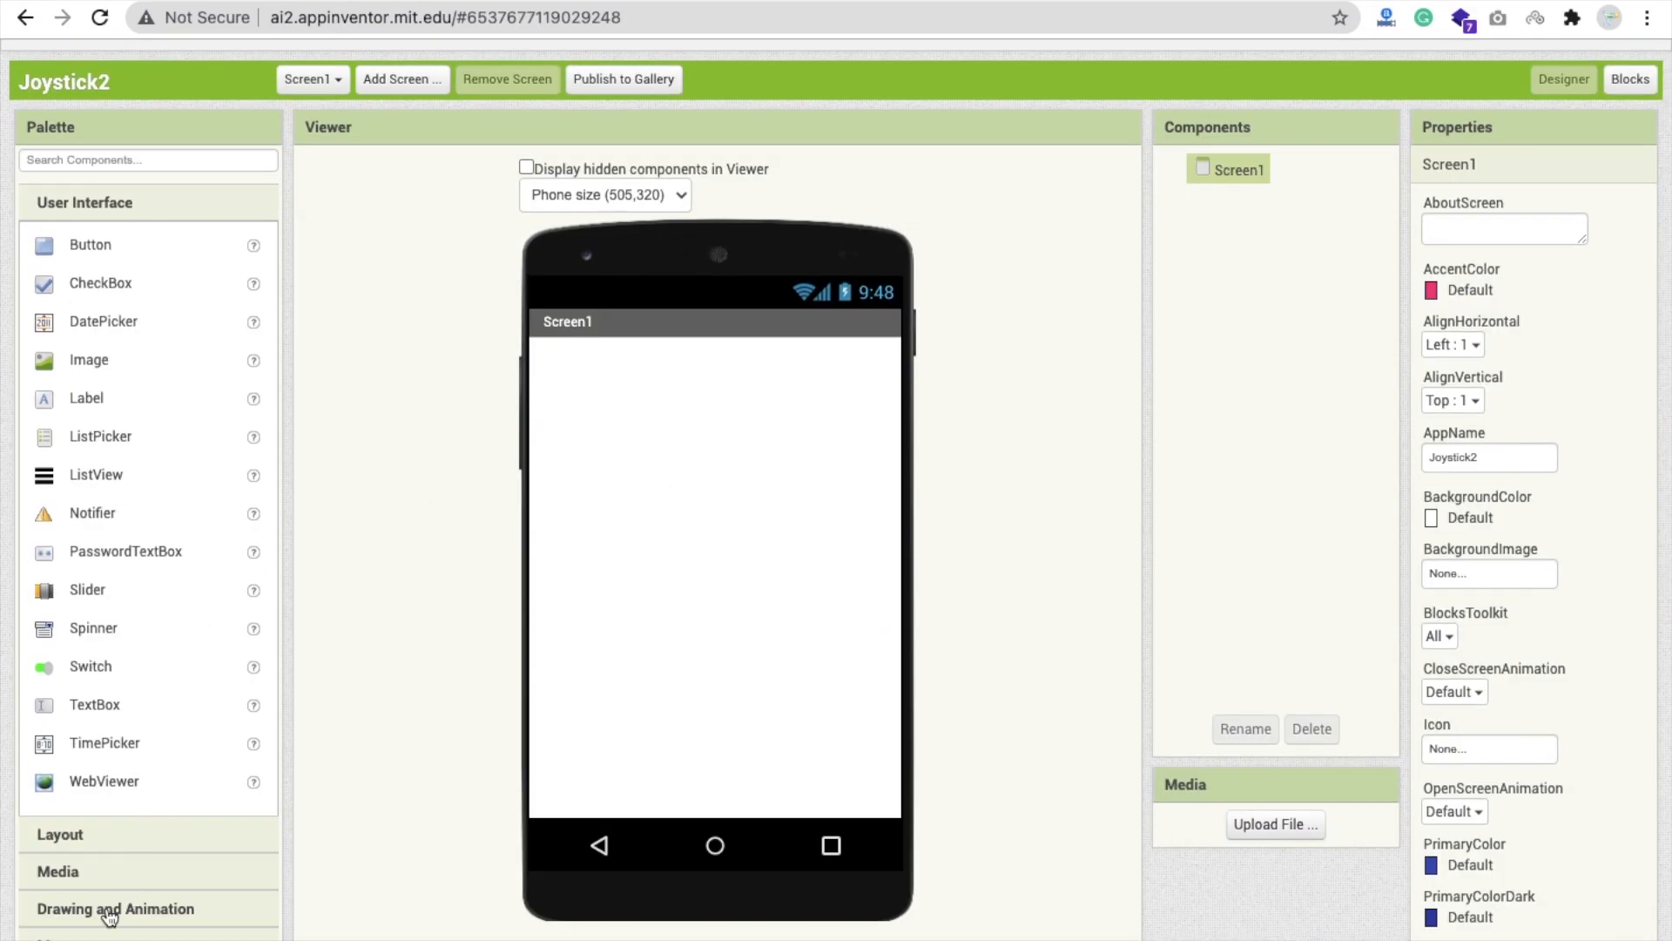
click(115, 908)
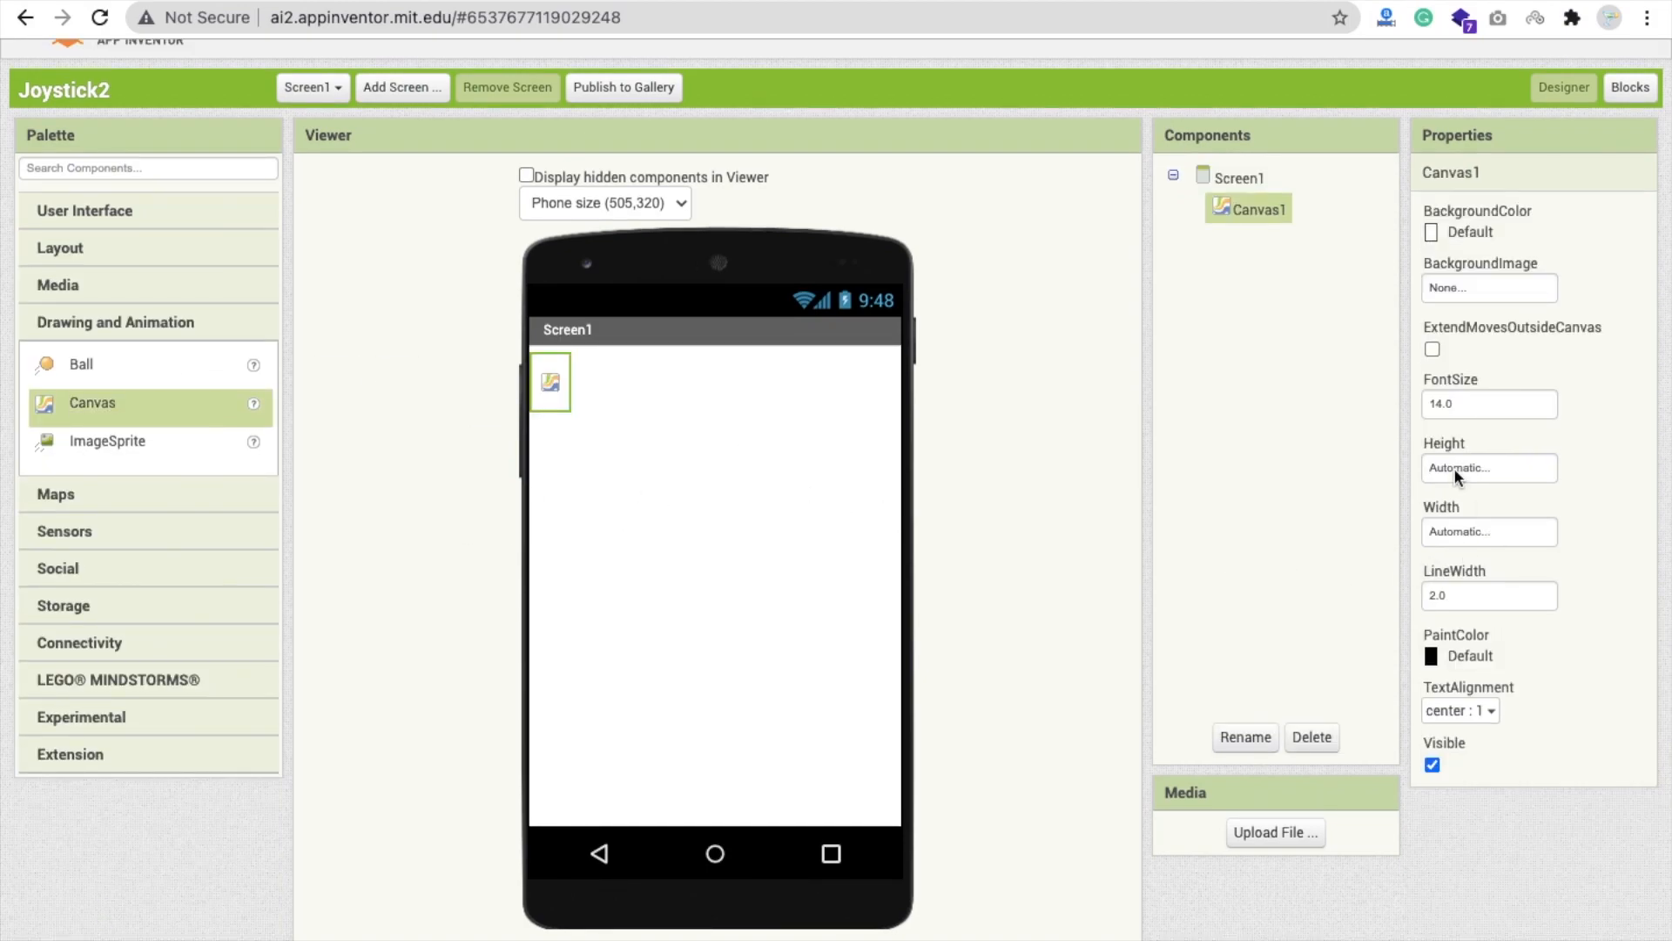
click(1487, 467)
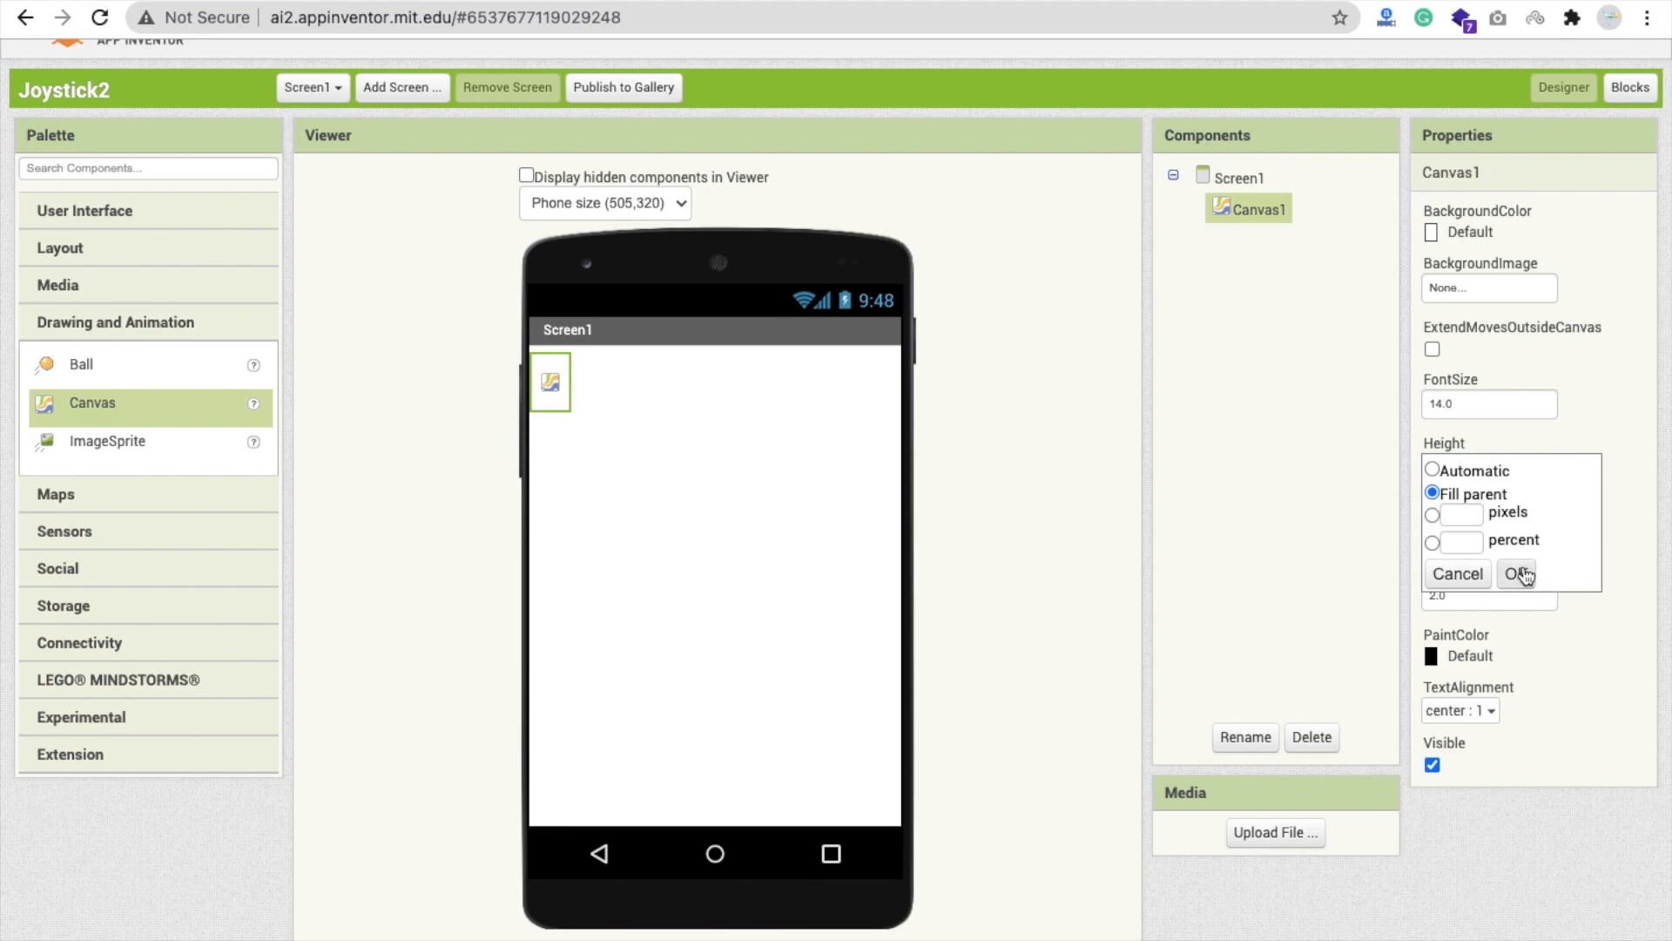
click(1513, 573)
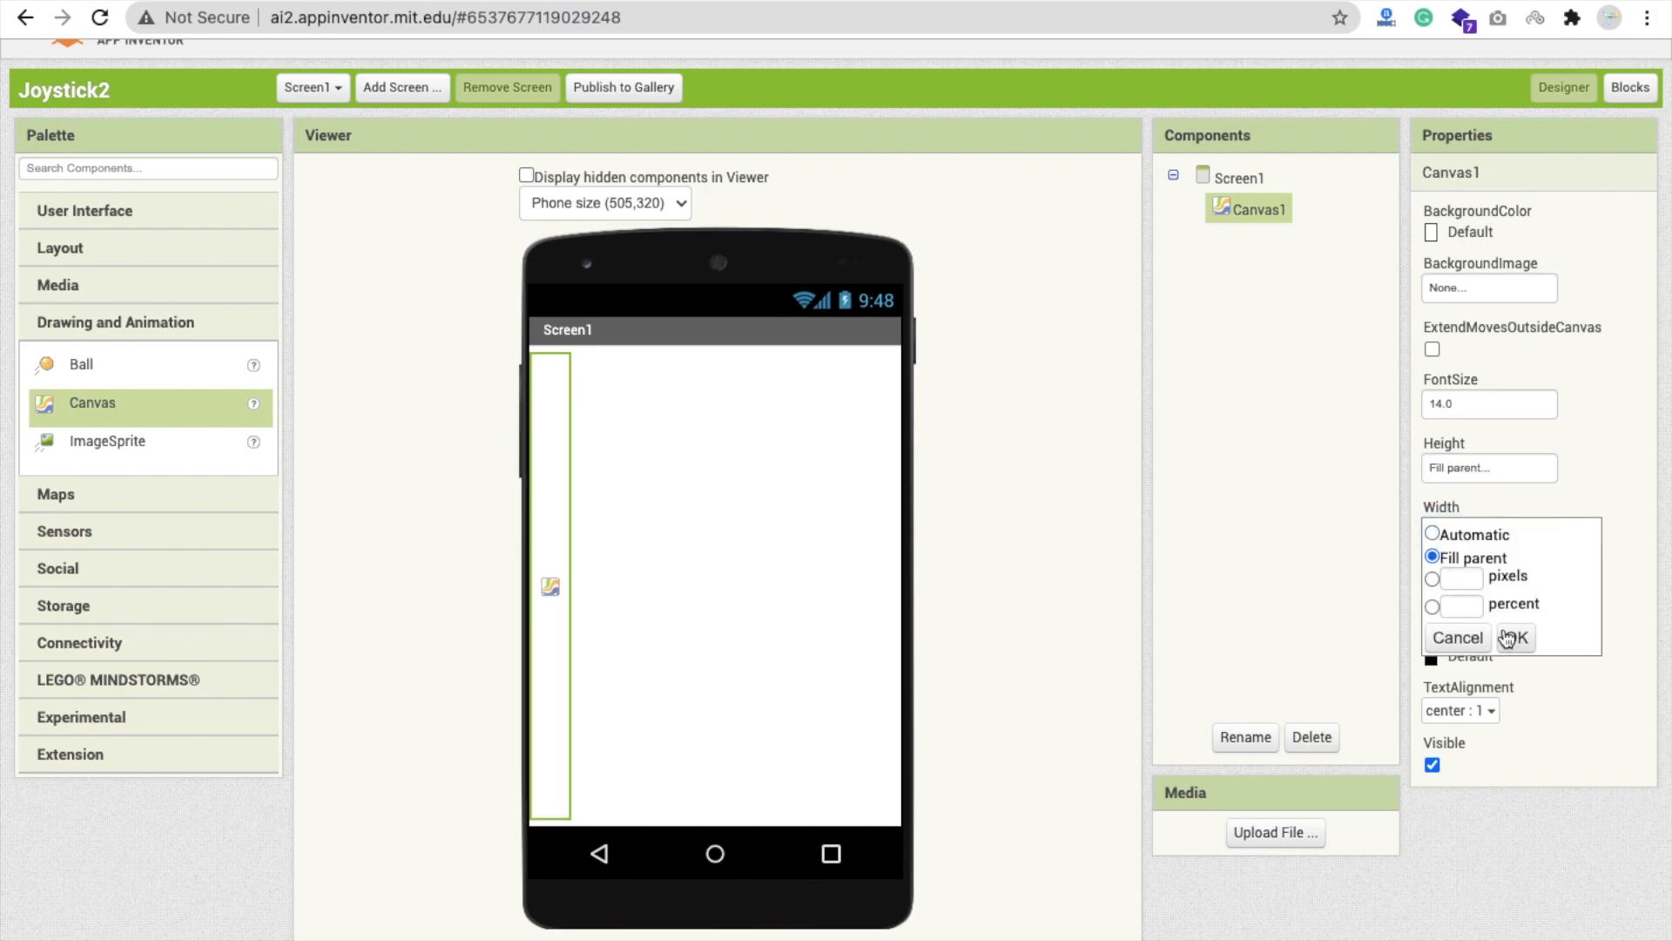
click(1517, 637)
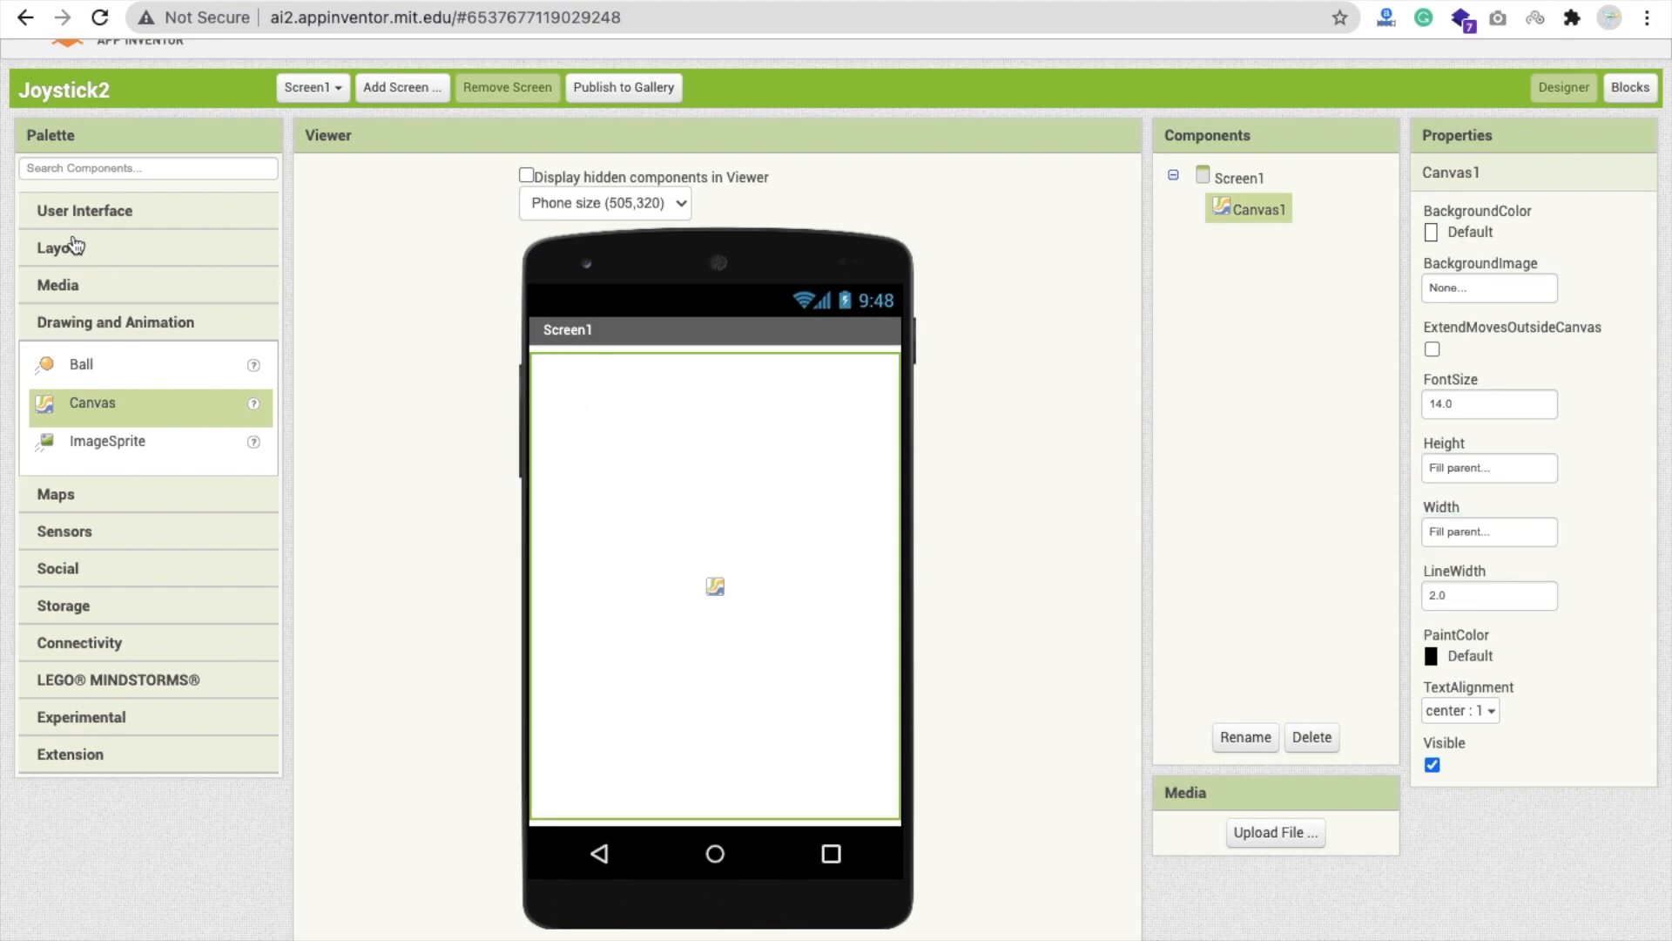
Add a HorizontalArrangement below the canvas, 30 percent tall and Fill parent wide.
click(60, 248)
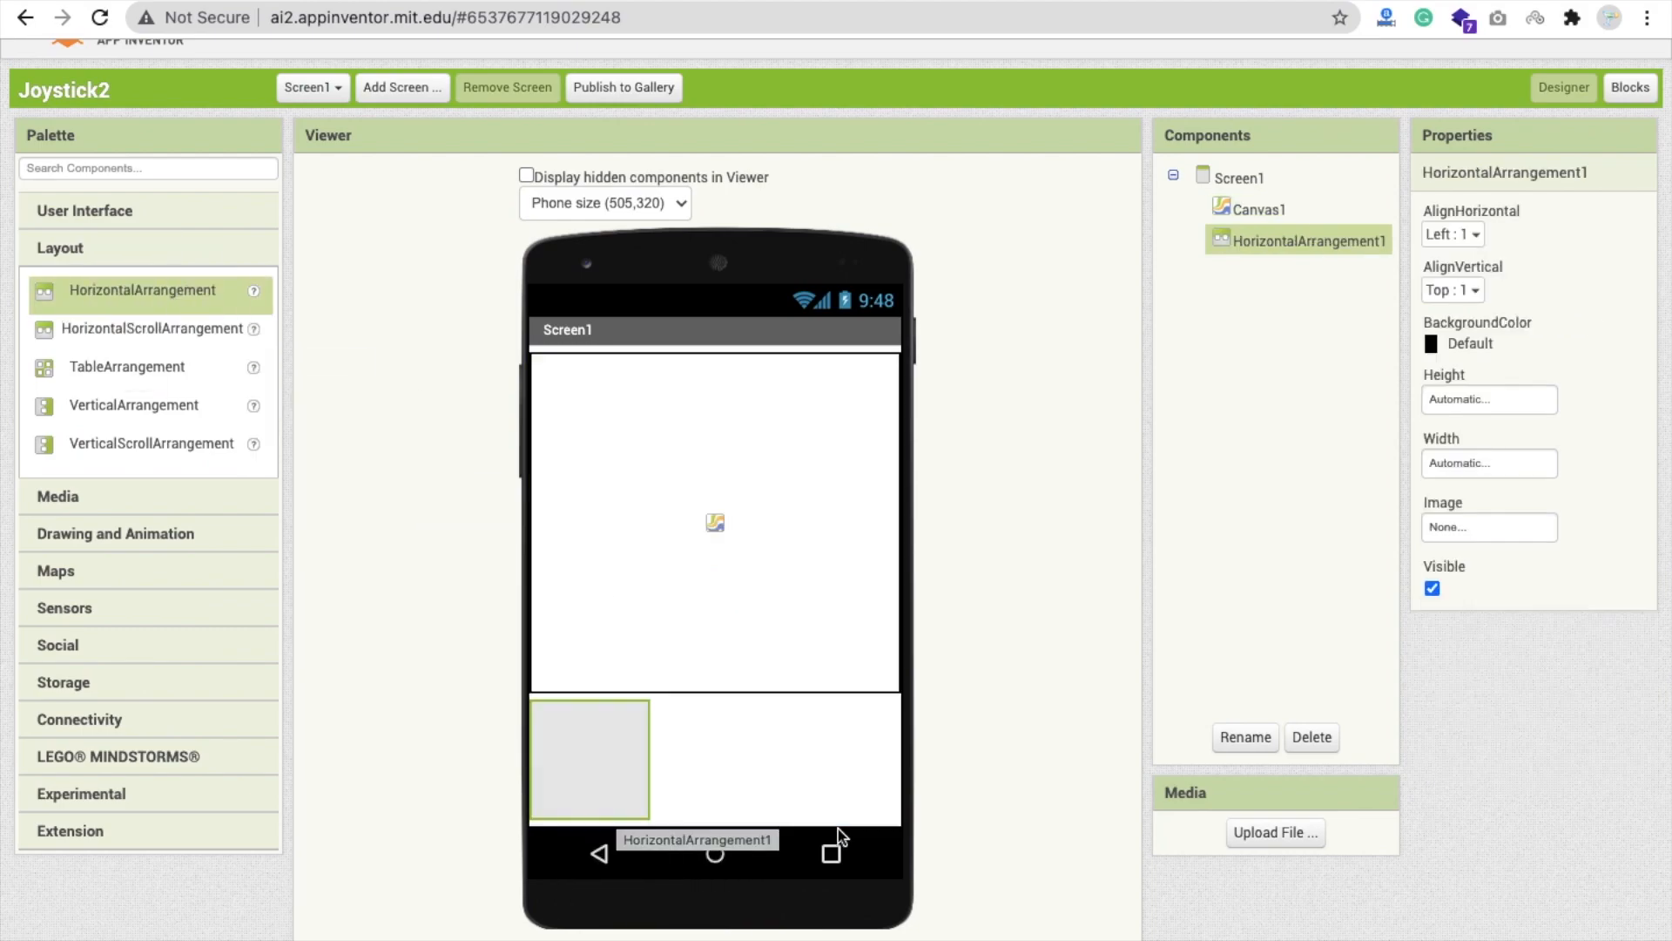
click(1488, 399)
text(30)
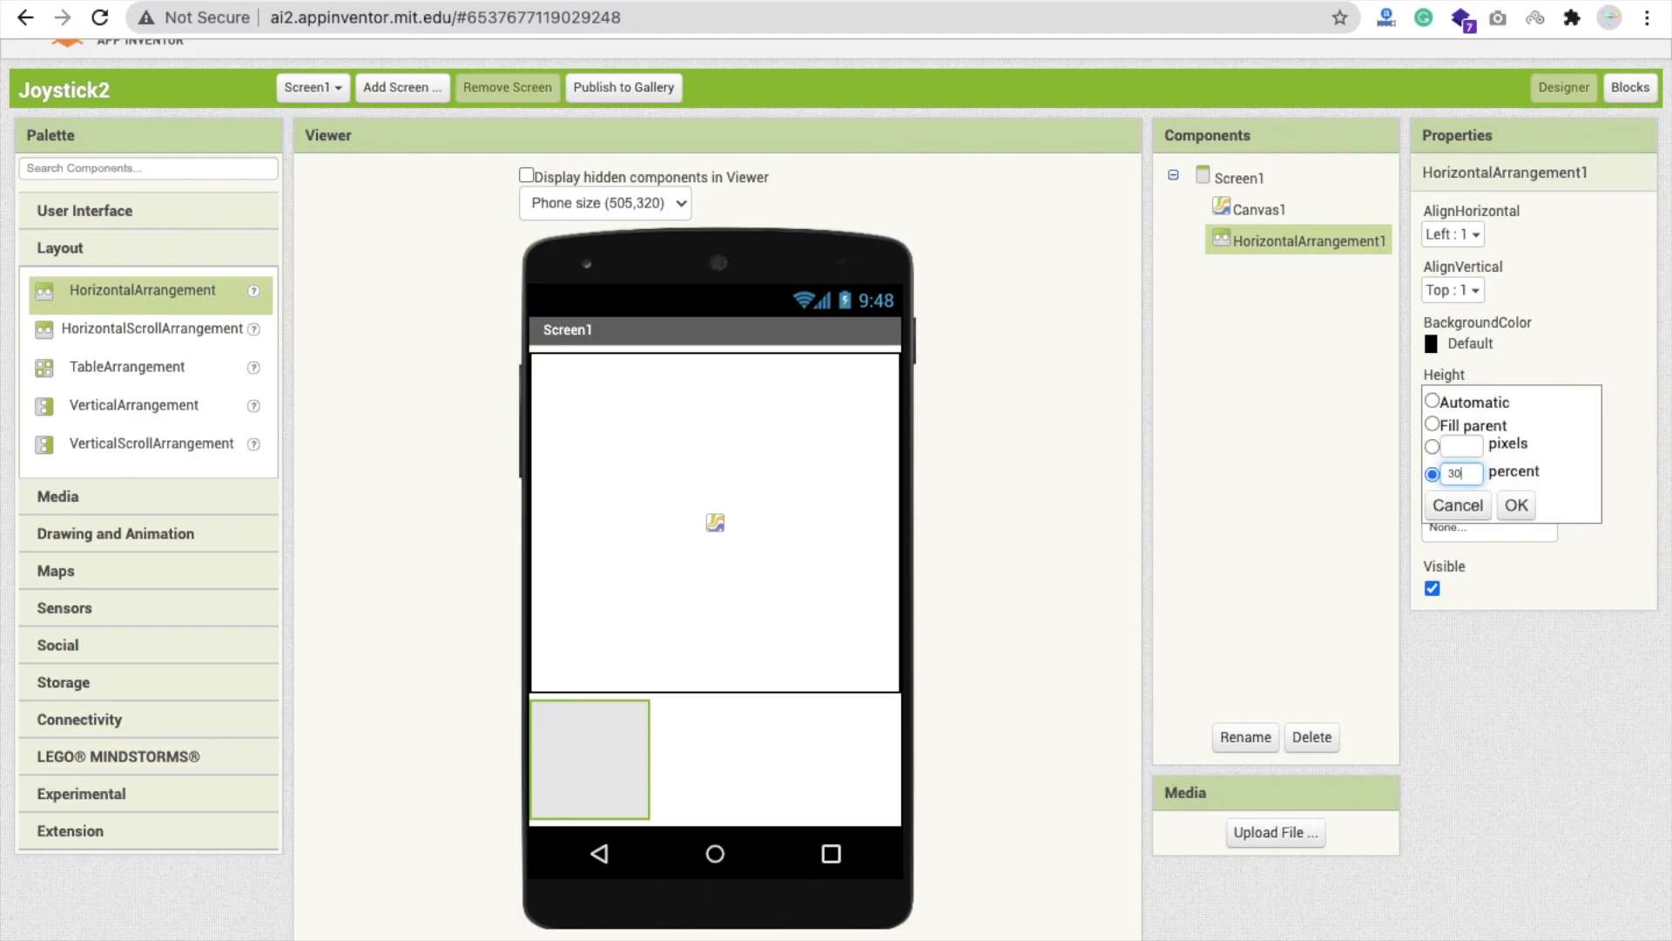
click(1513, 505)
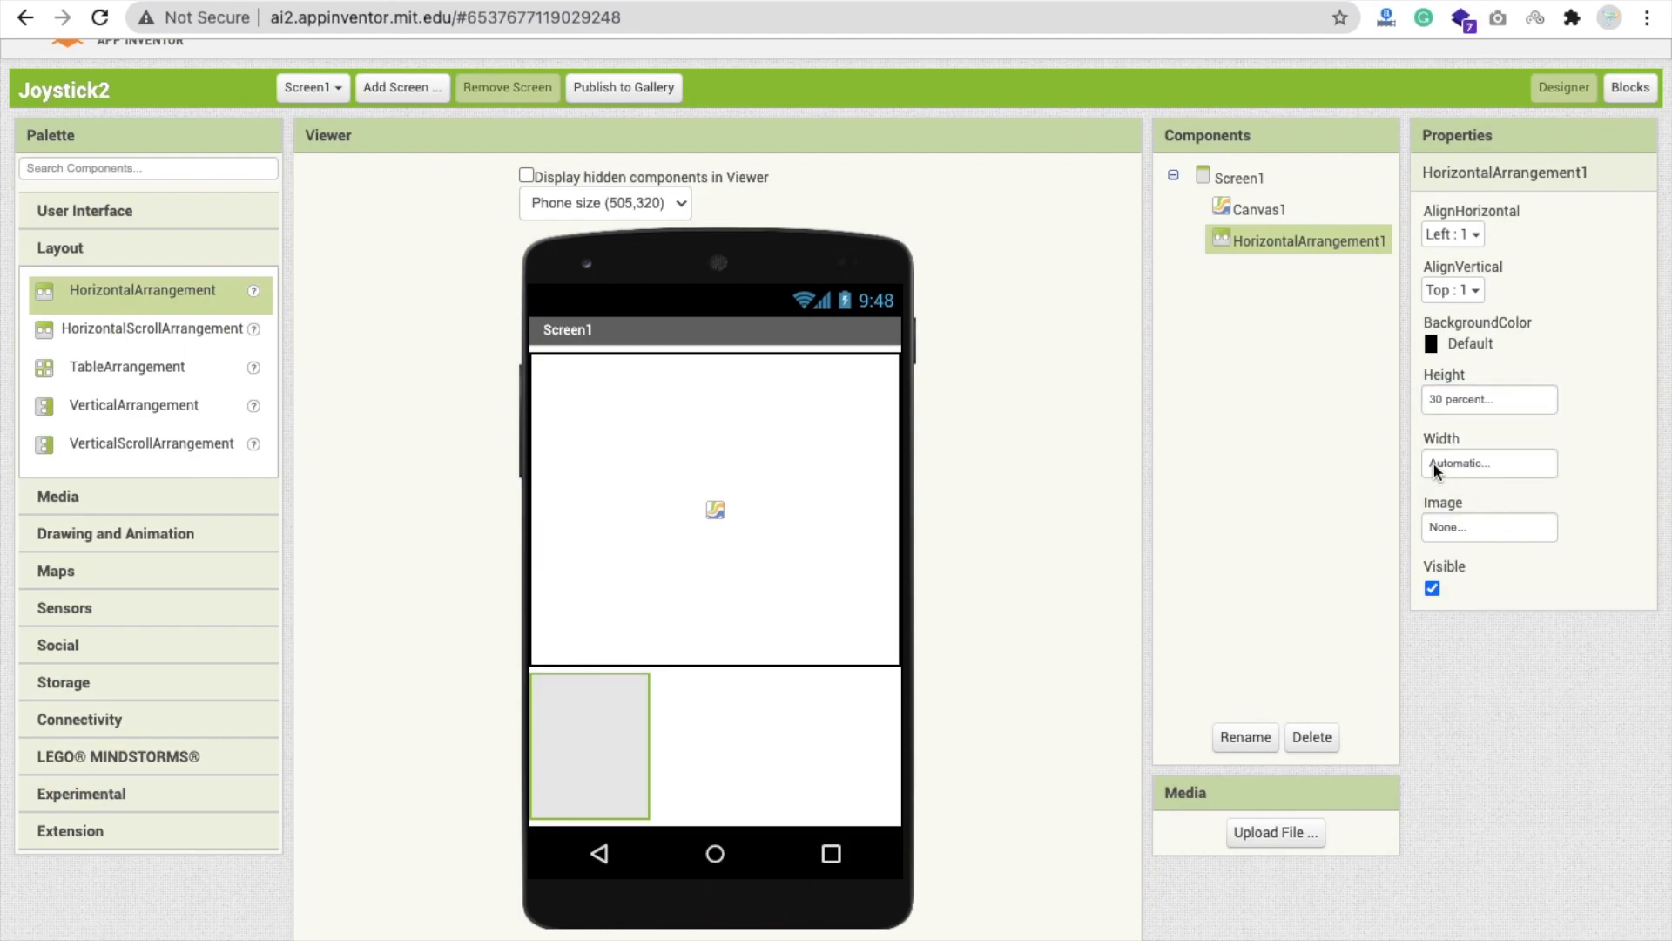
click(1487, 464)
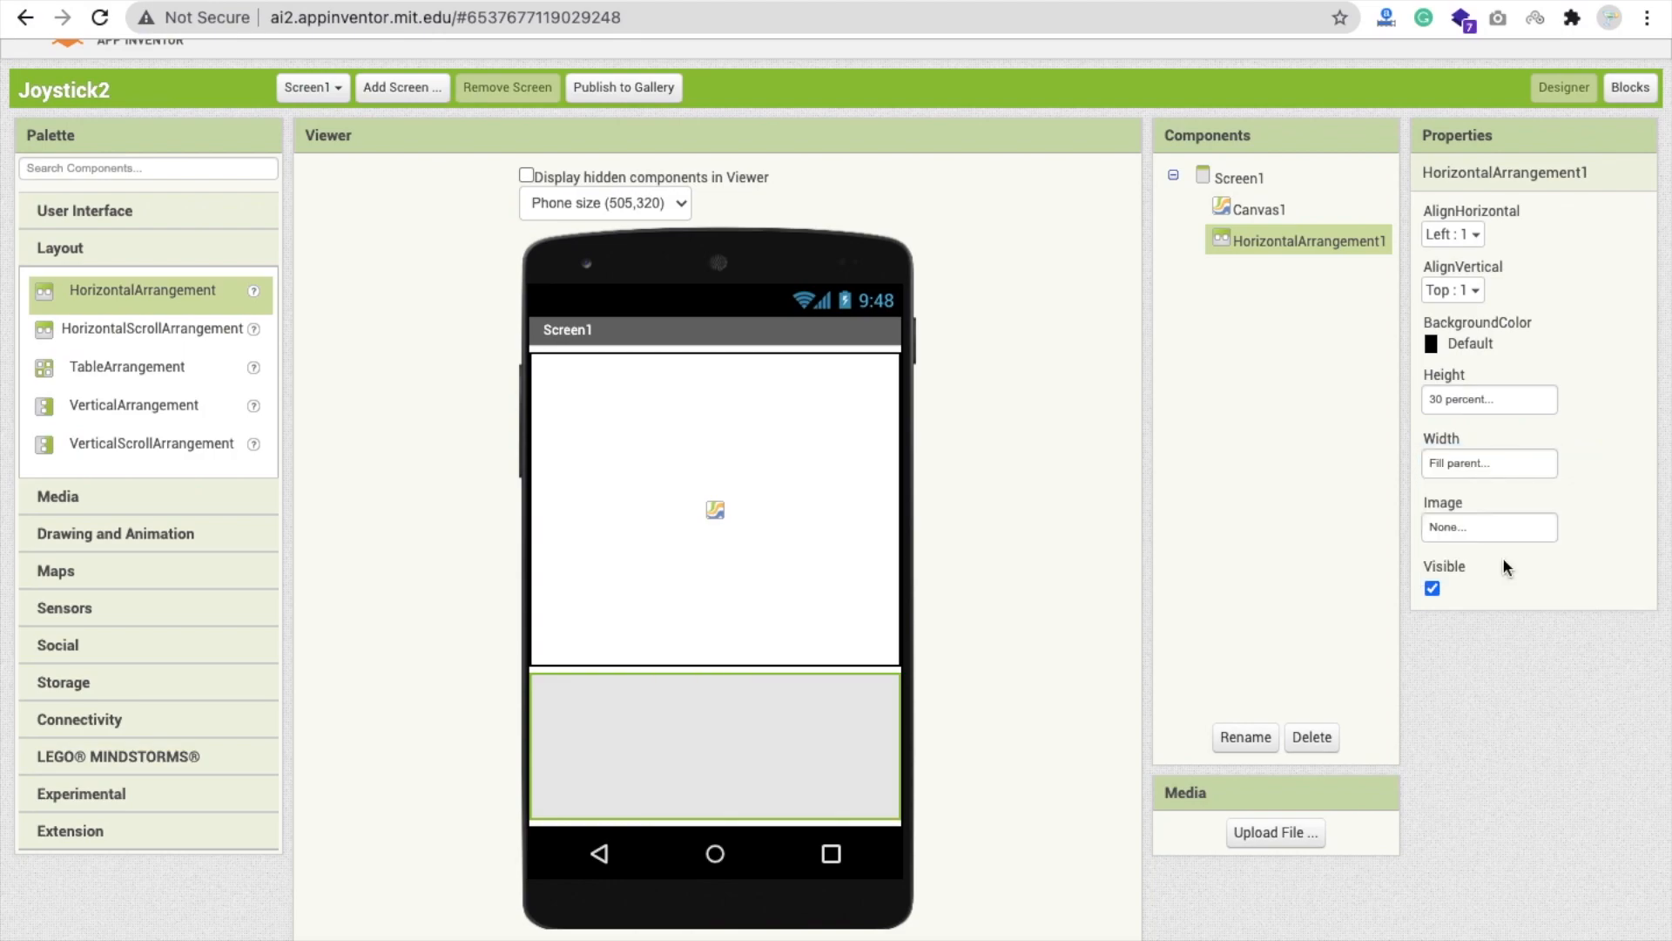
mouse_move(120, 442)
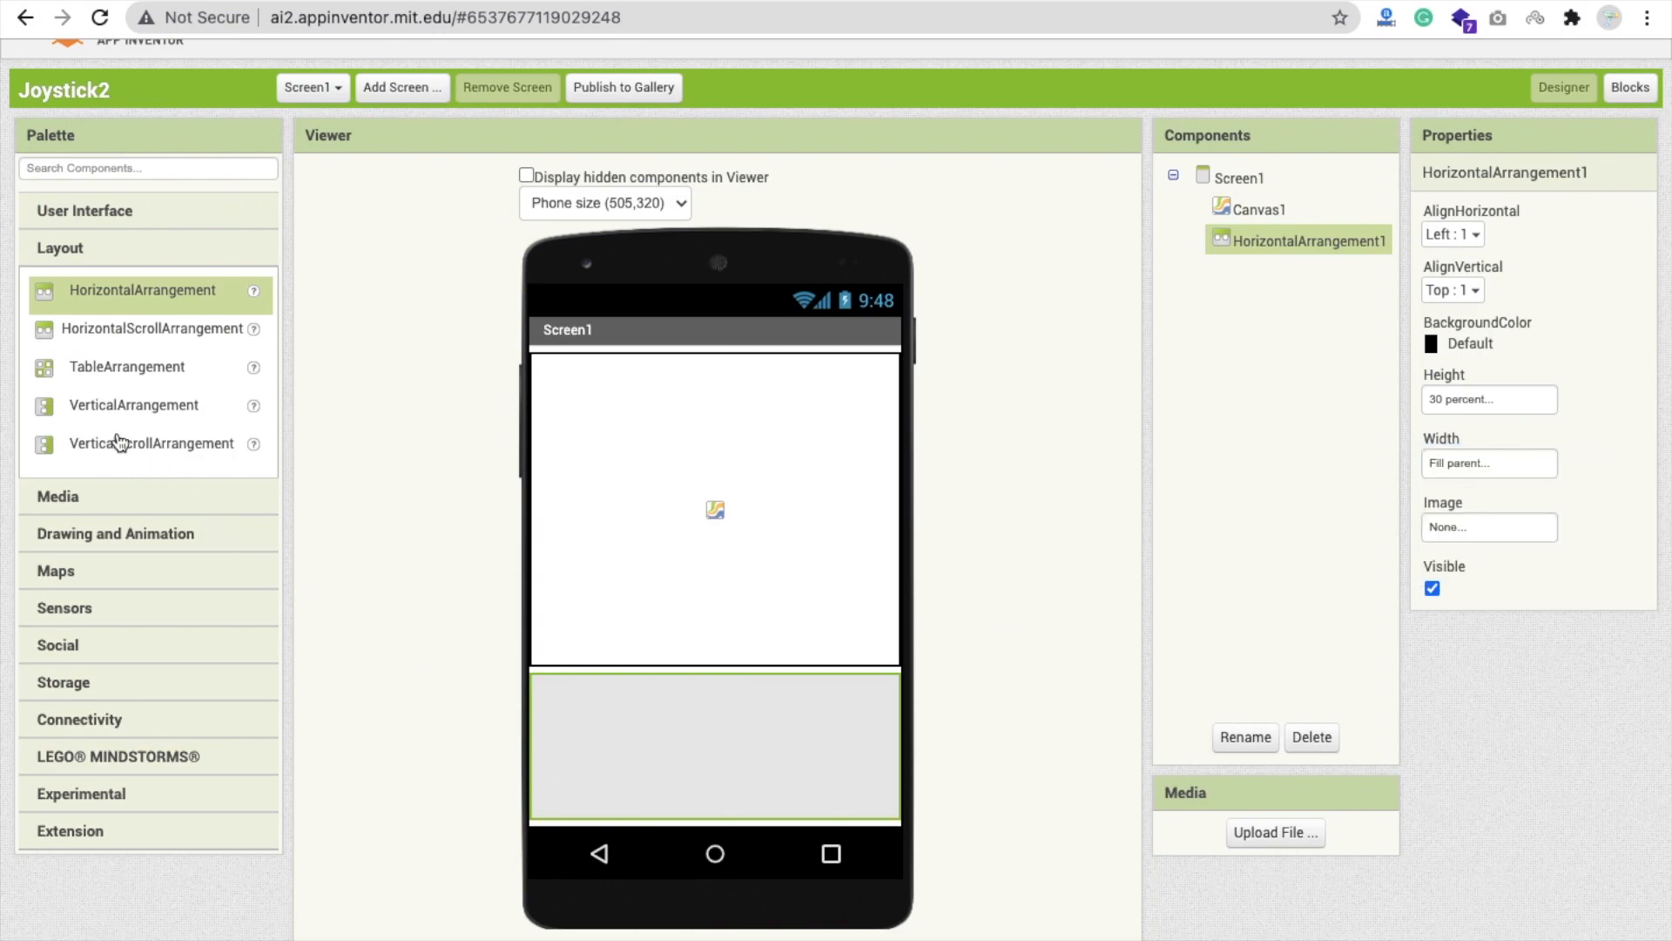
Add an ImageSprite to the canvas and upload a starry space image as Canvas1's background.
click(115, 533)
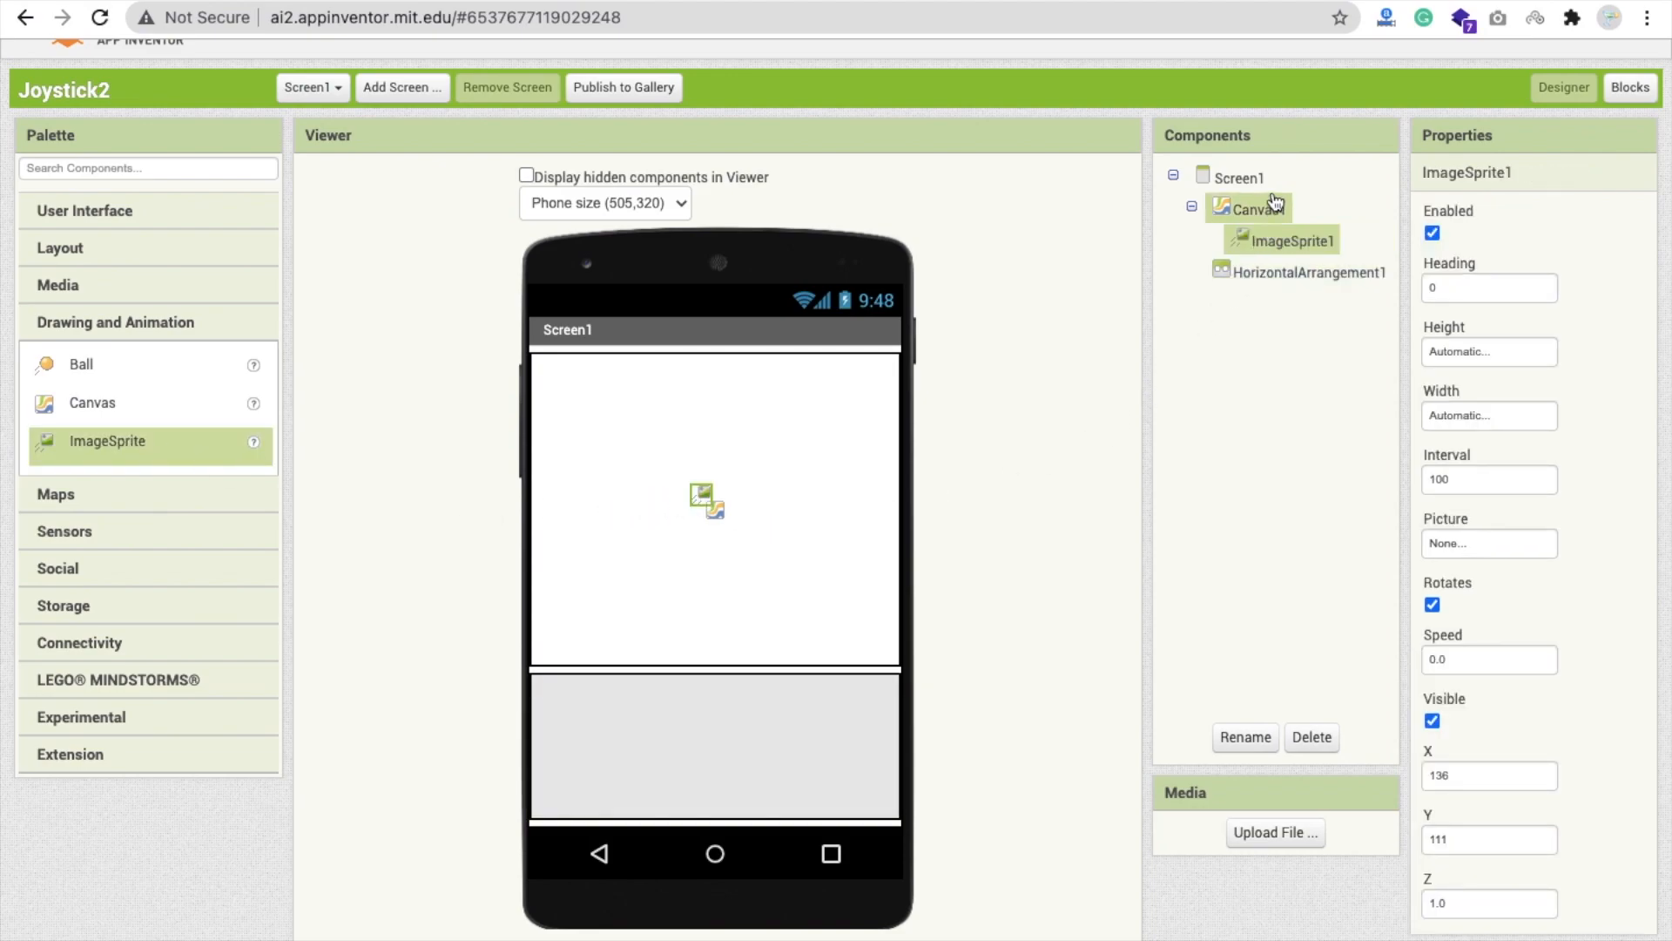
click(1258, 208)
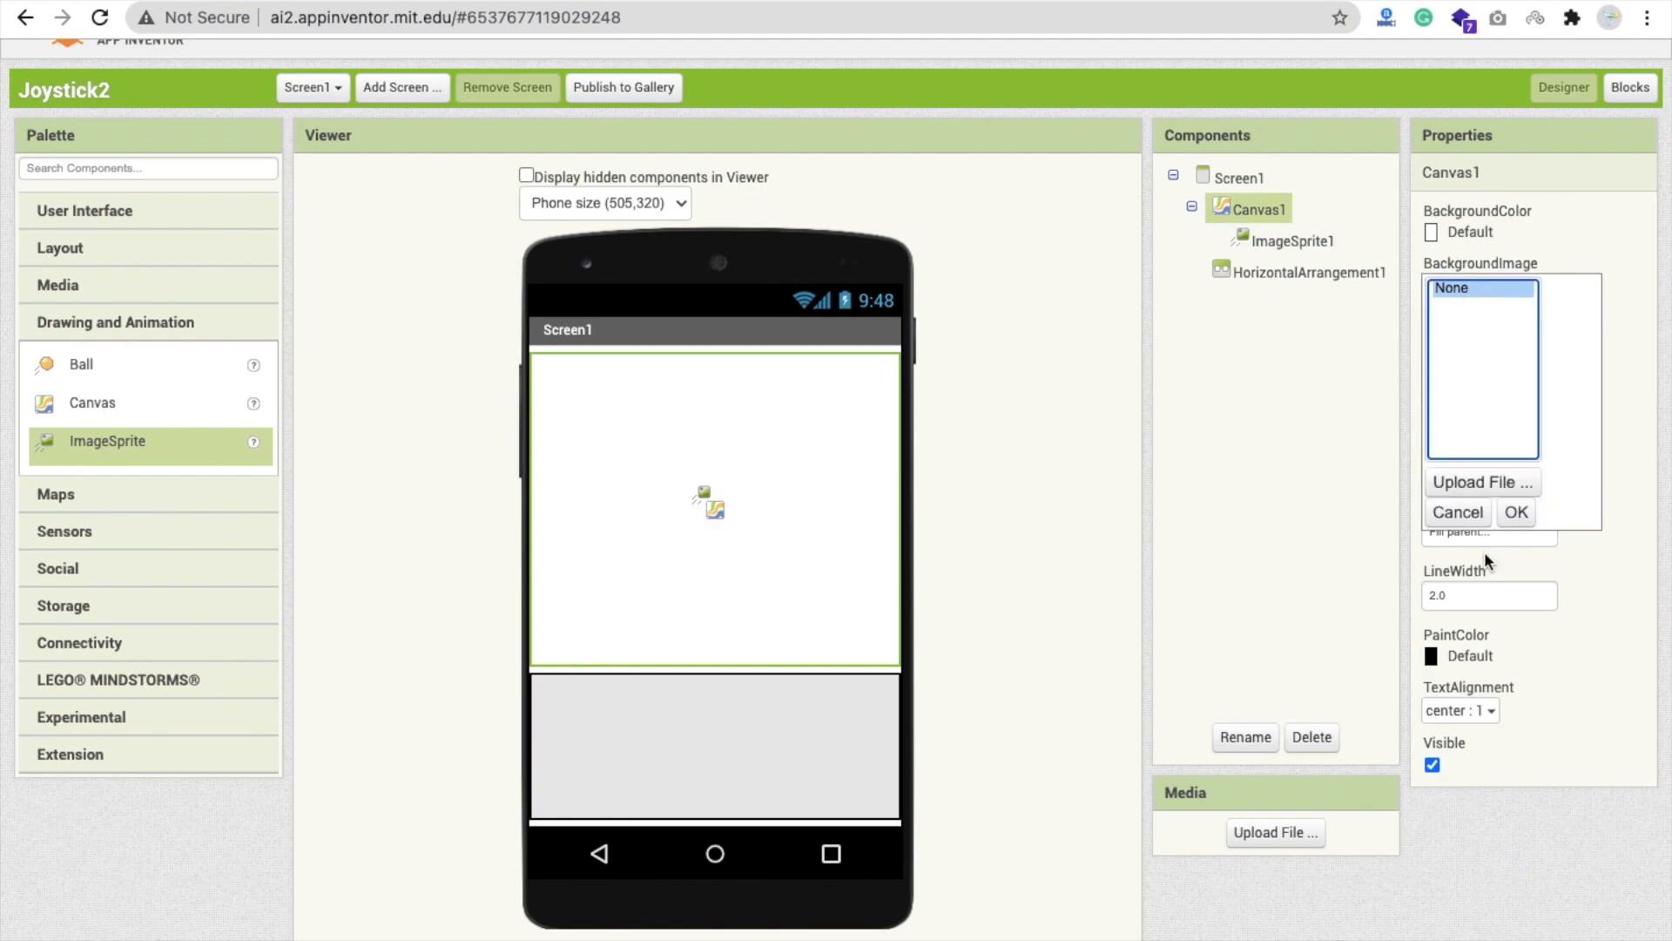
click(1481, 483)
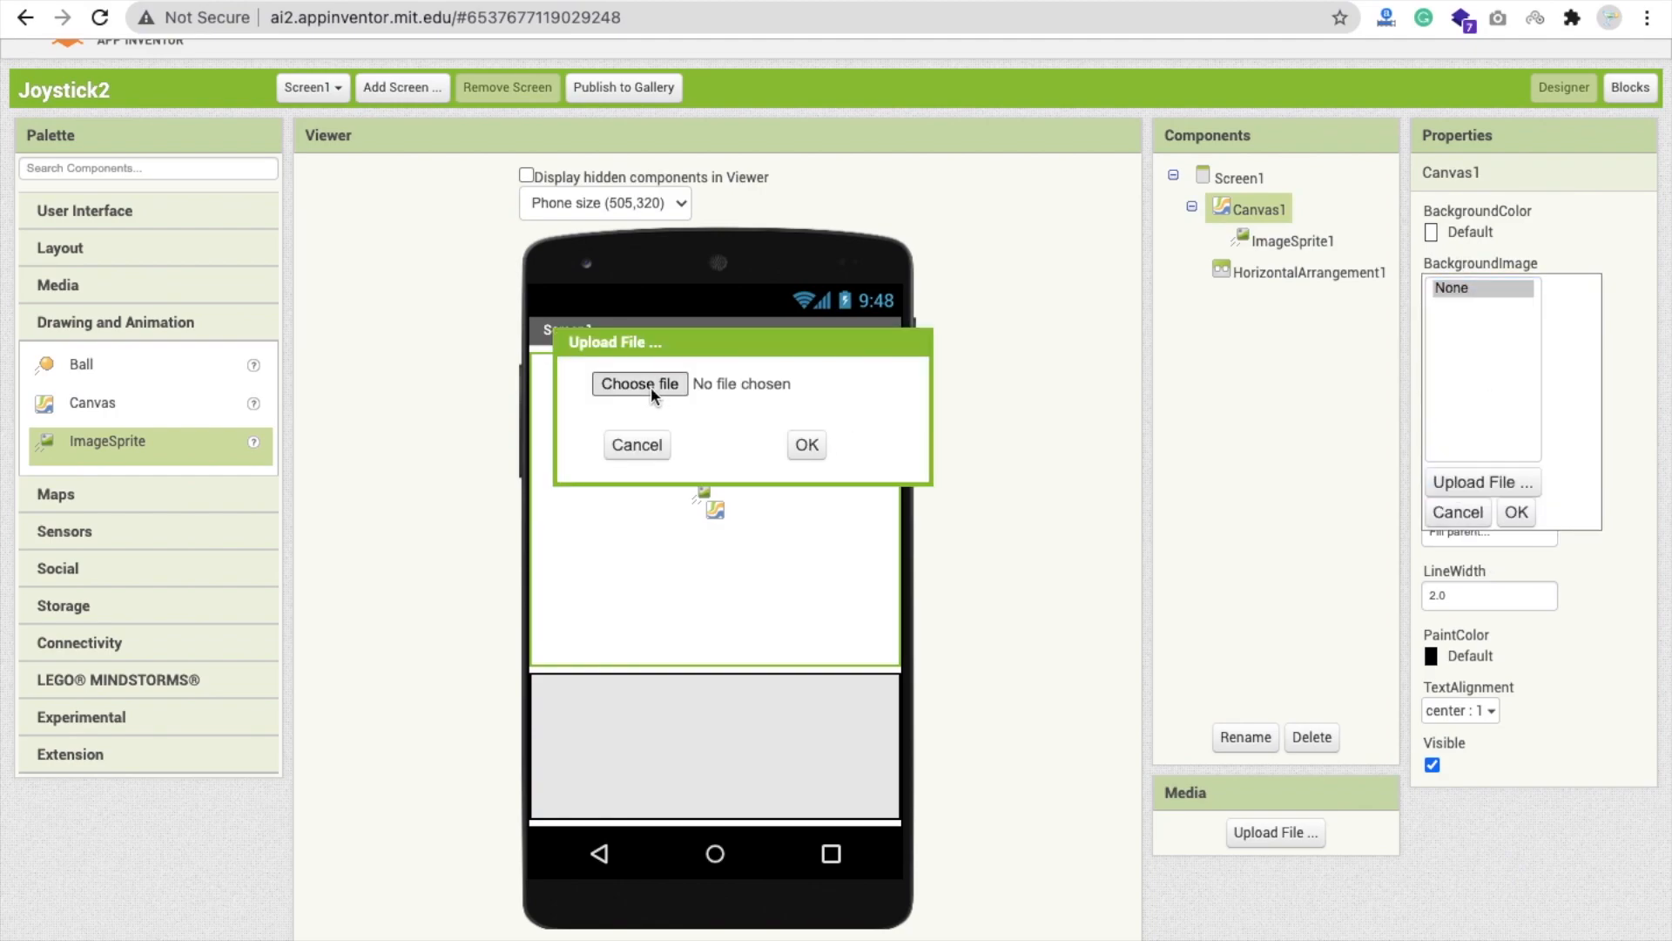
click(639, 383)
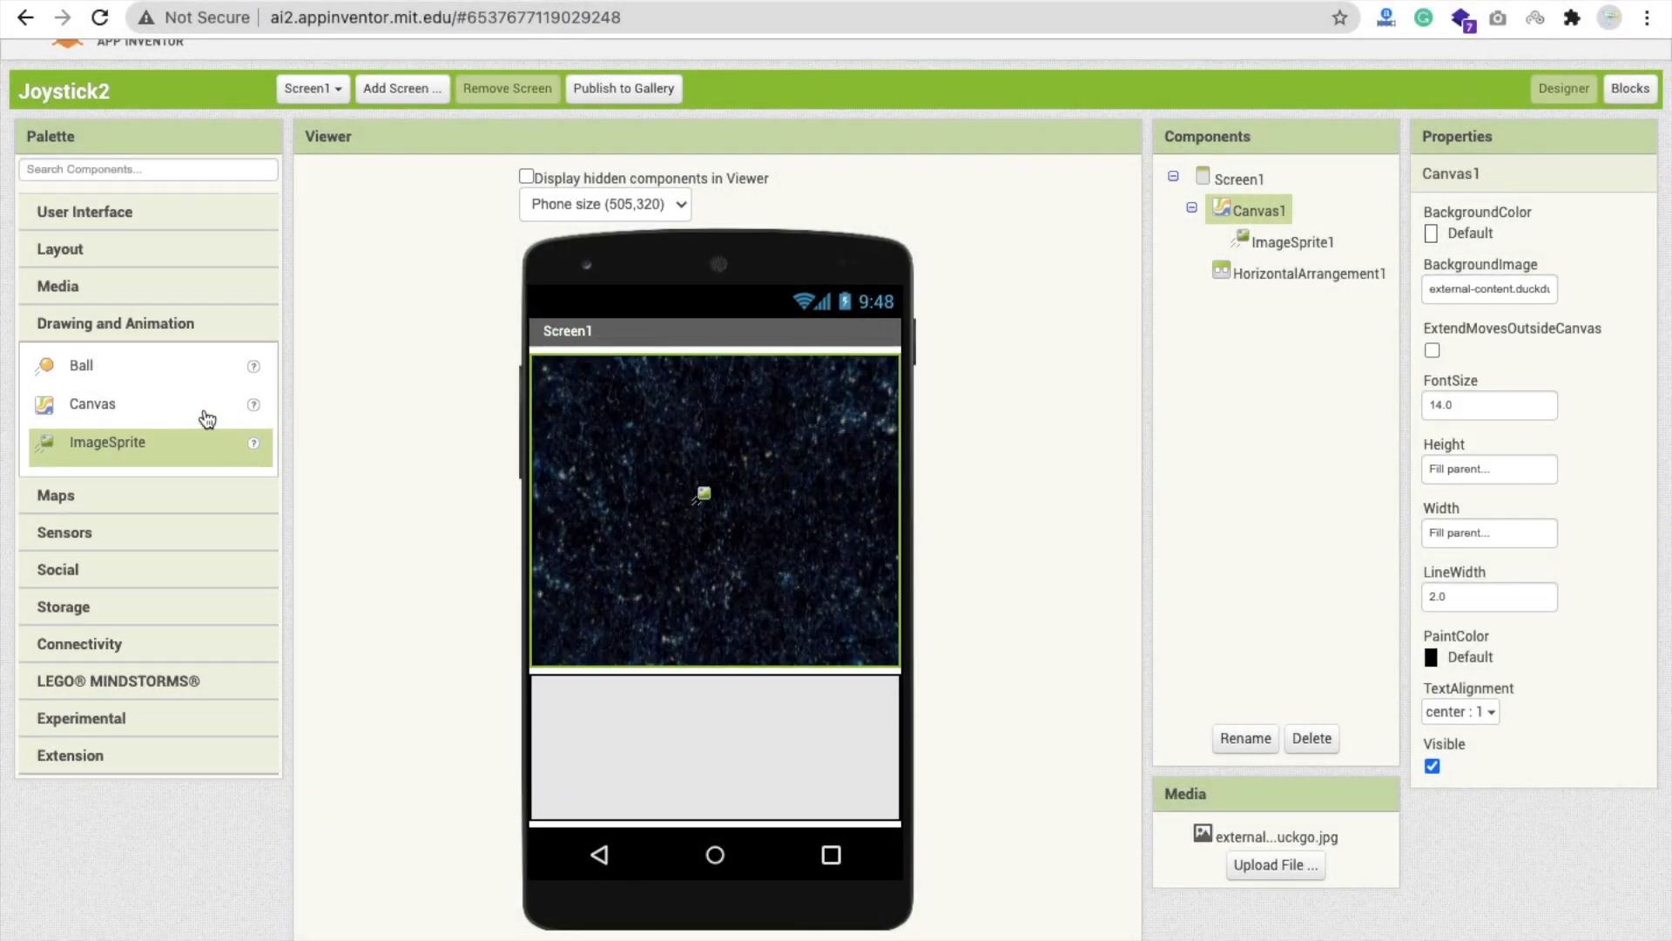
Upload a red car image as ImageSprite1's Picture.
click(1291, 240)
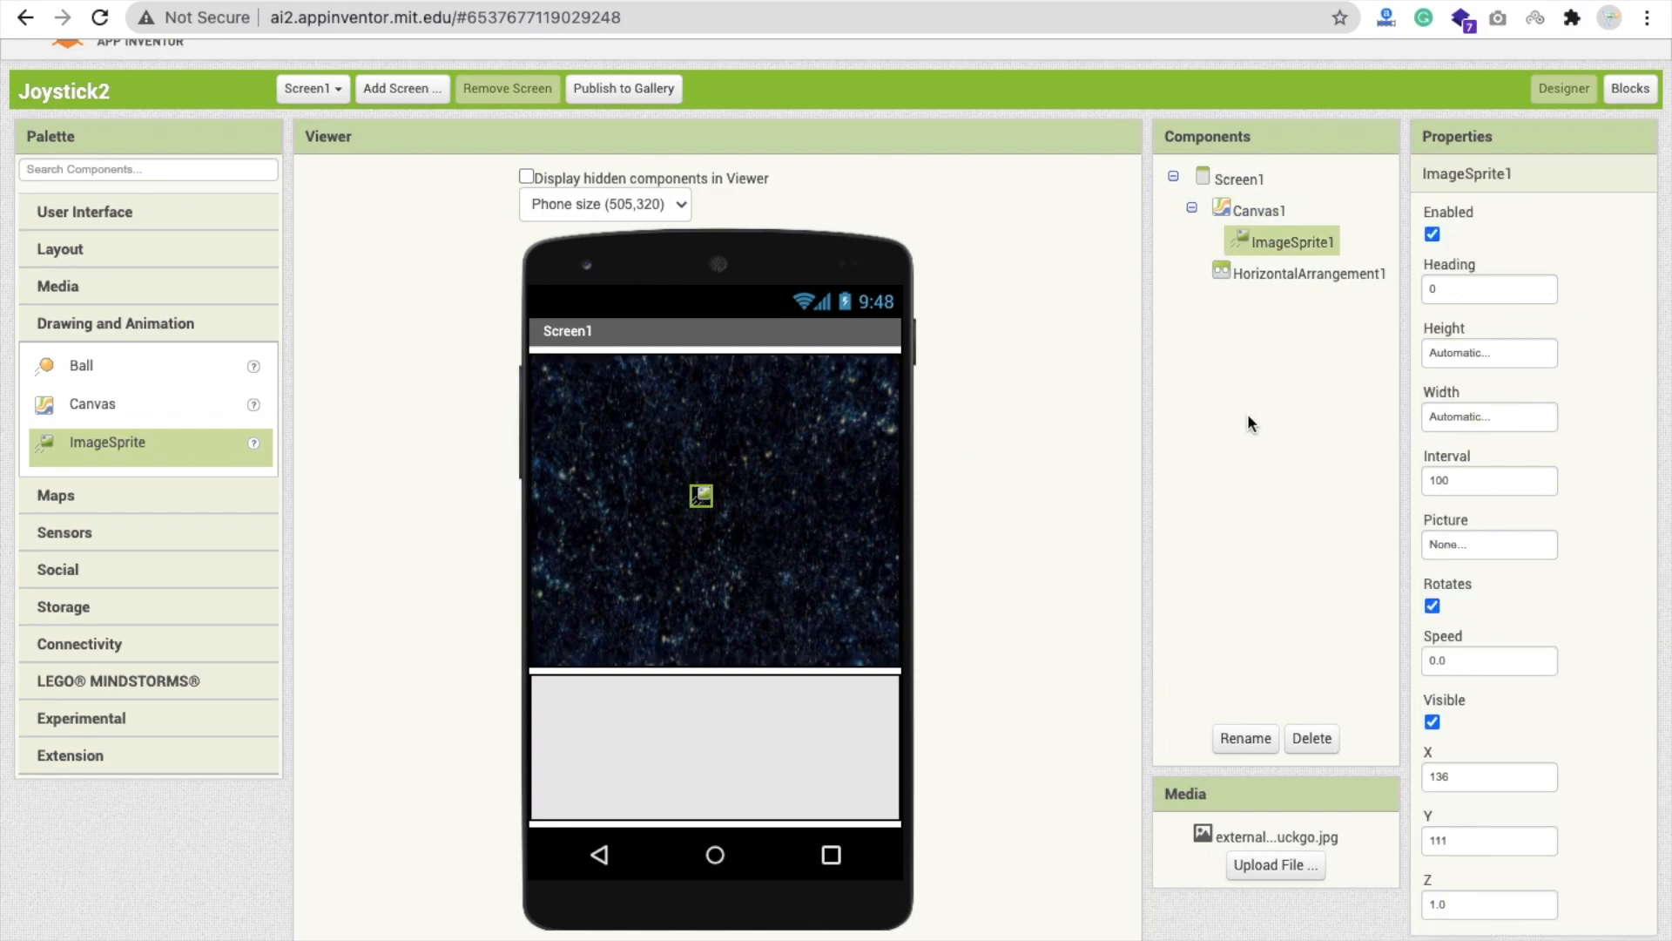
click(1486, 544)
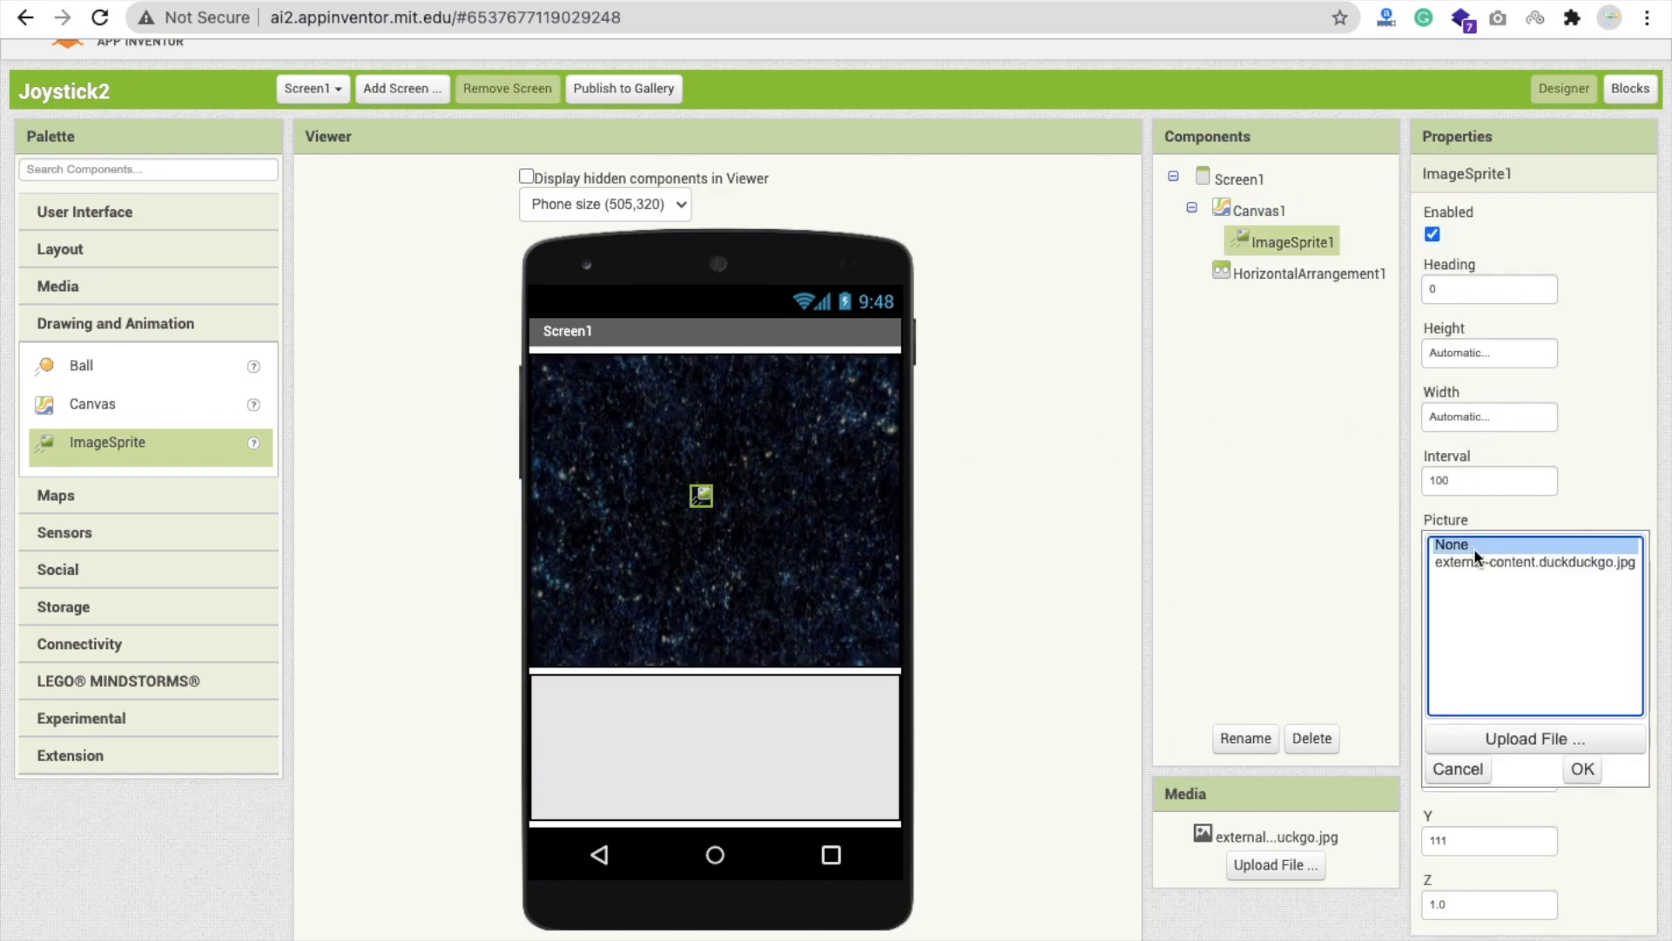
click(1532, 738)
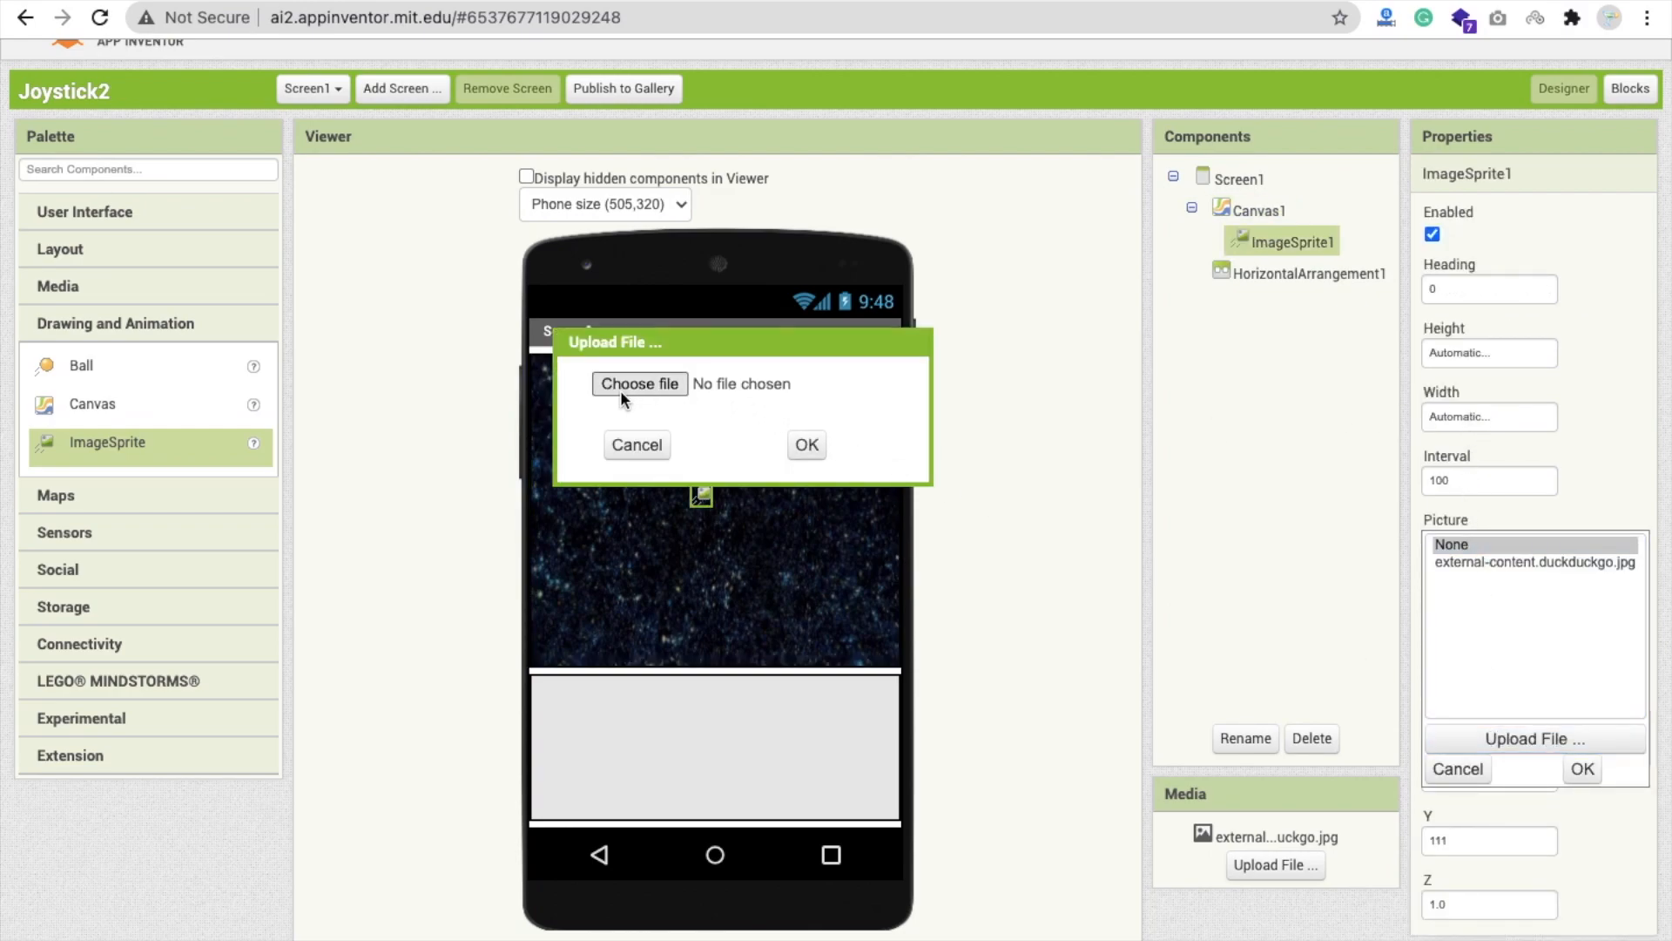
click(639, 383)
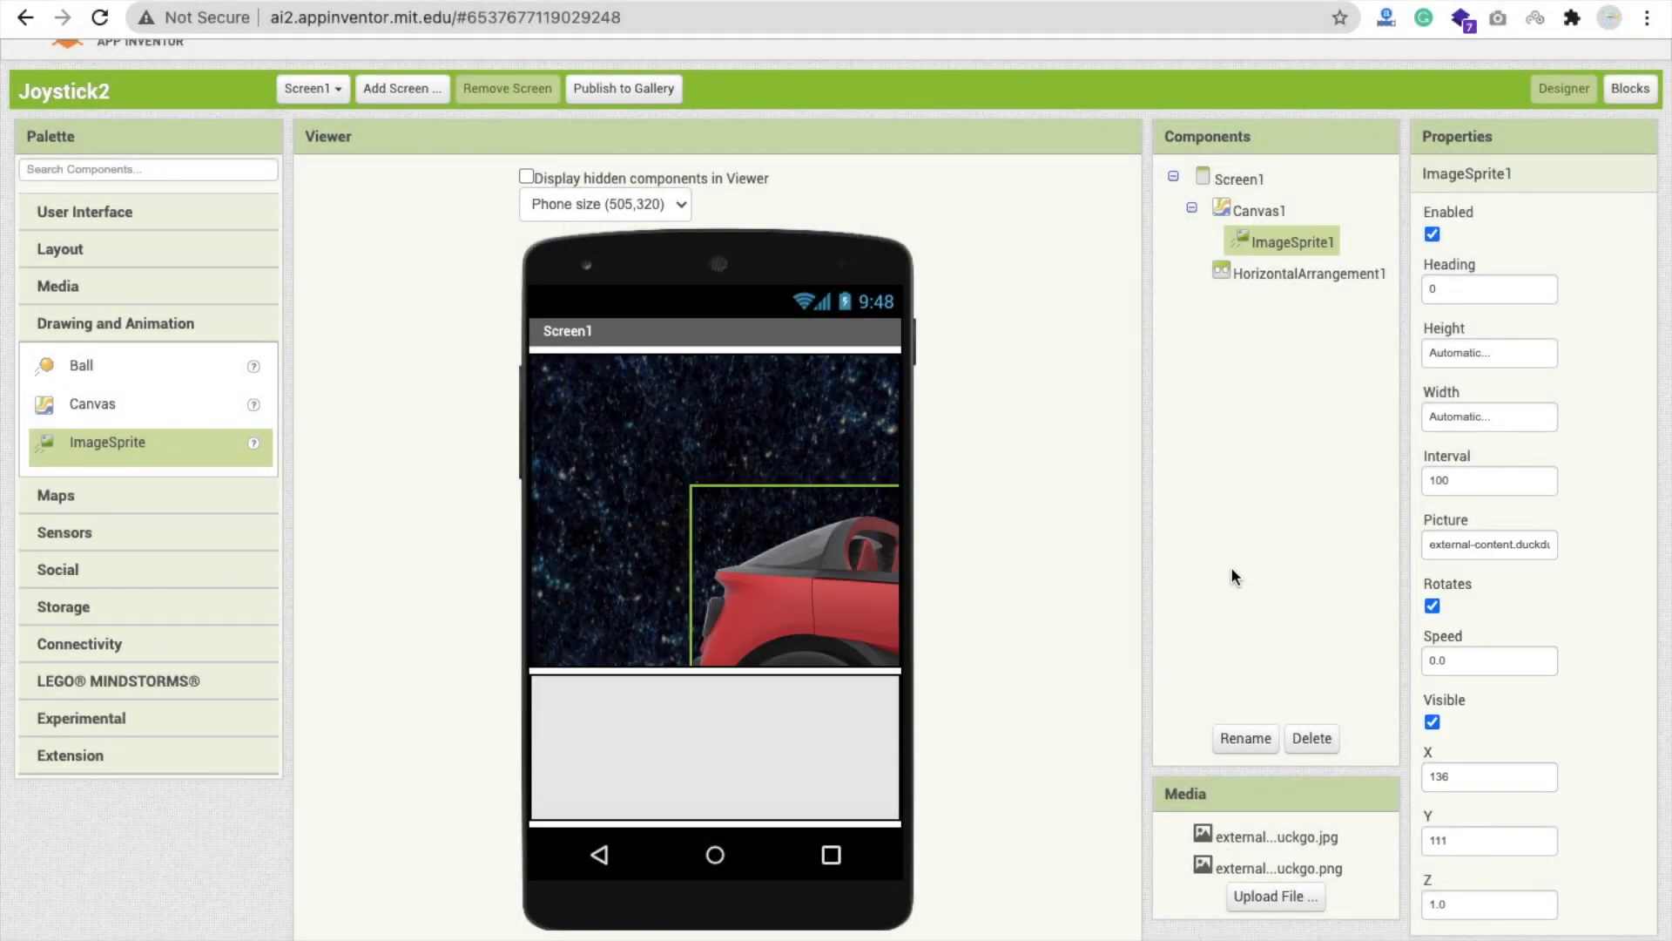
Resize ImageSprite1 to 50 by 100 pixels and place it near the canvas centre.
click(1485, 353)
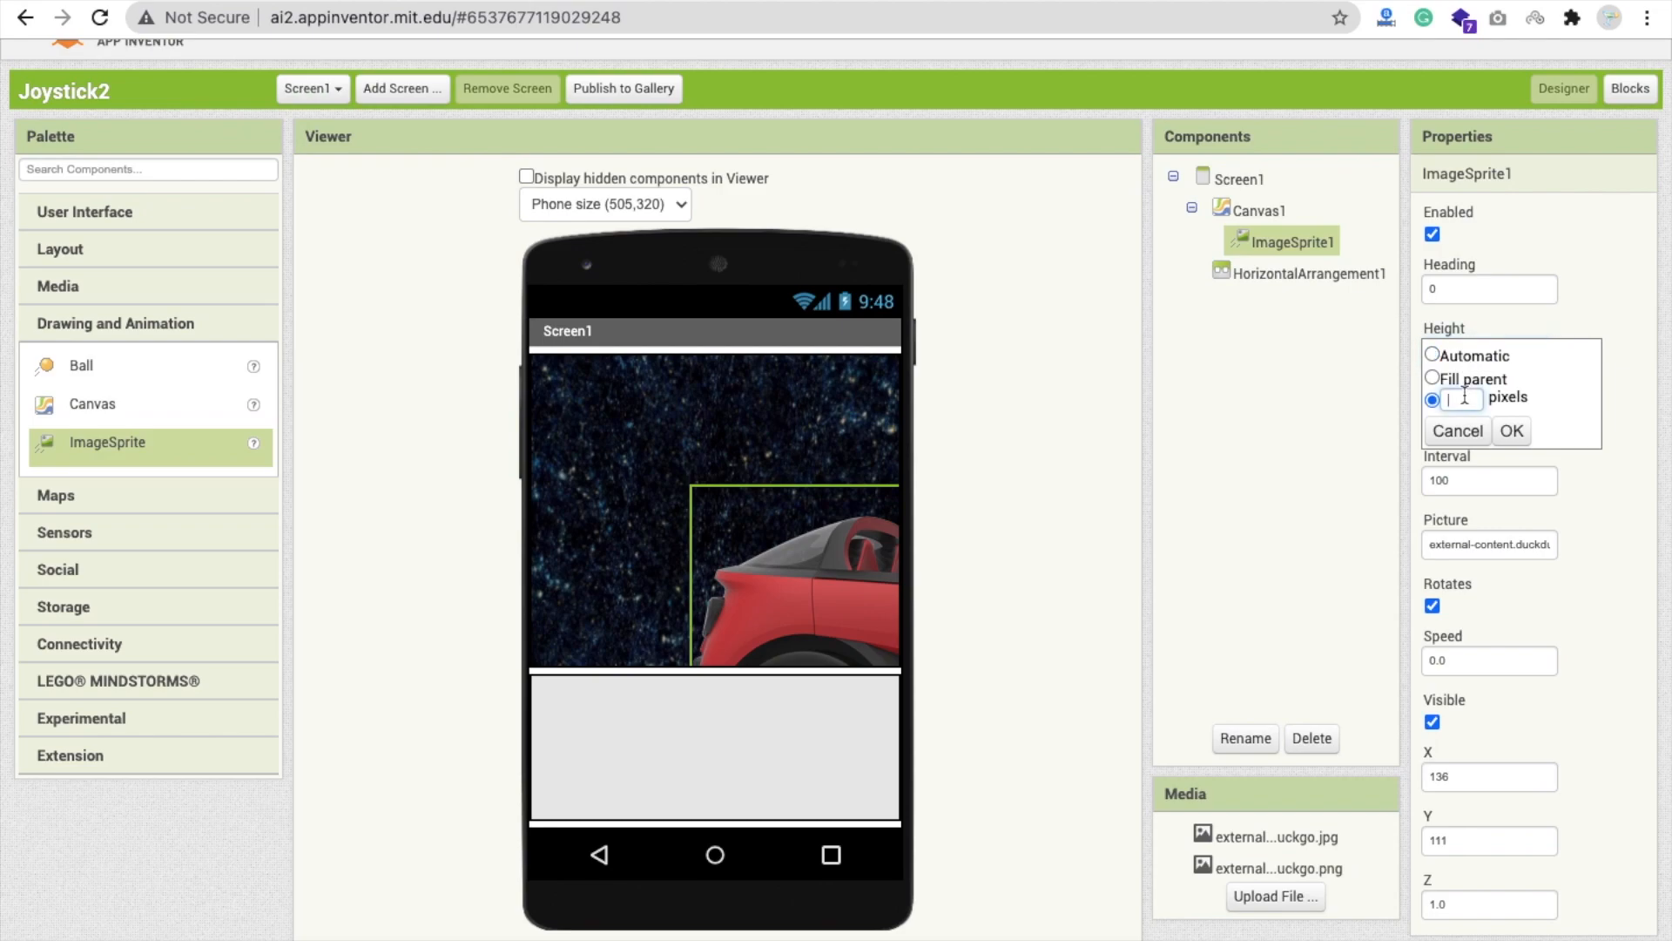
text(100)
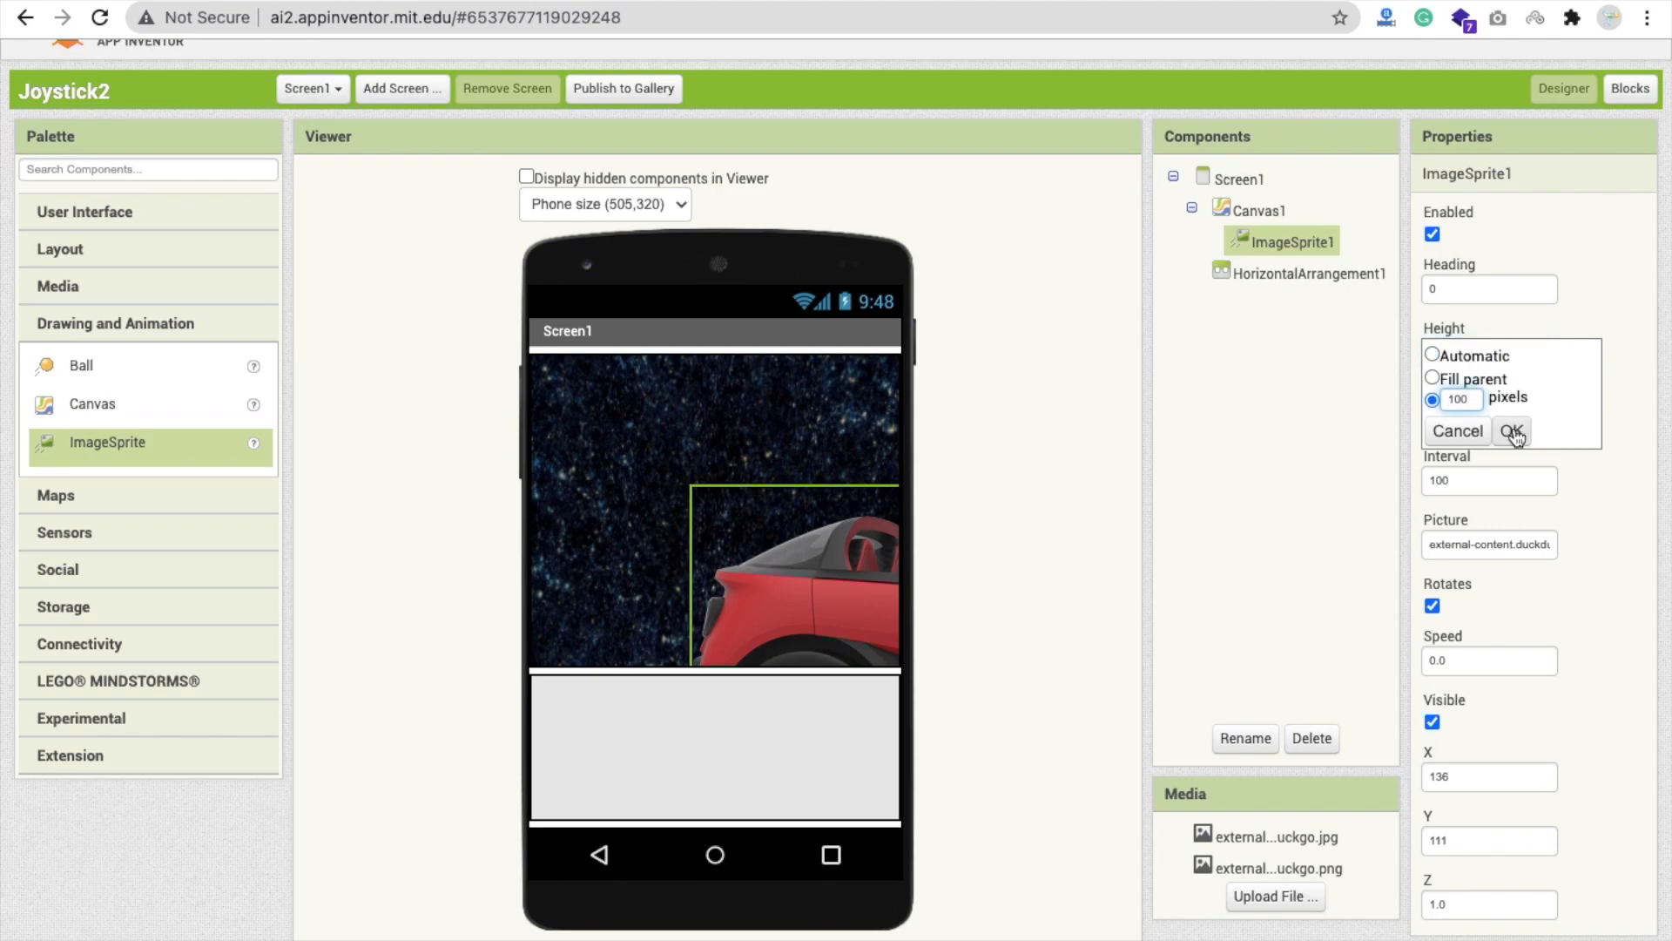
click(1510, 430)
text(150)
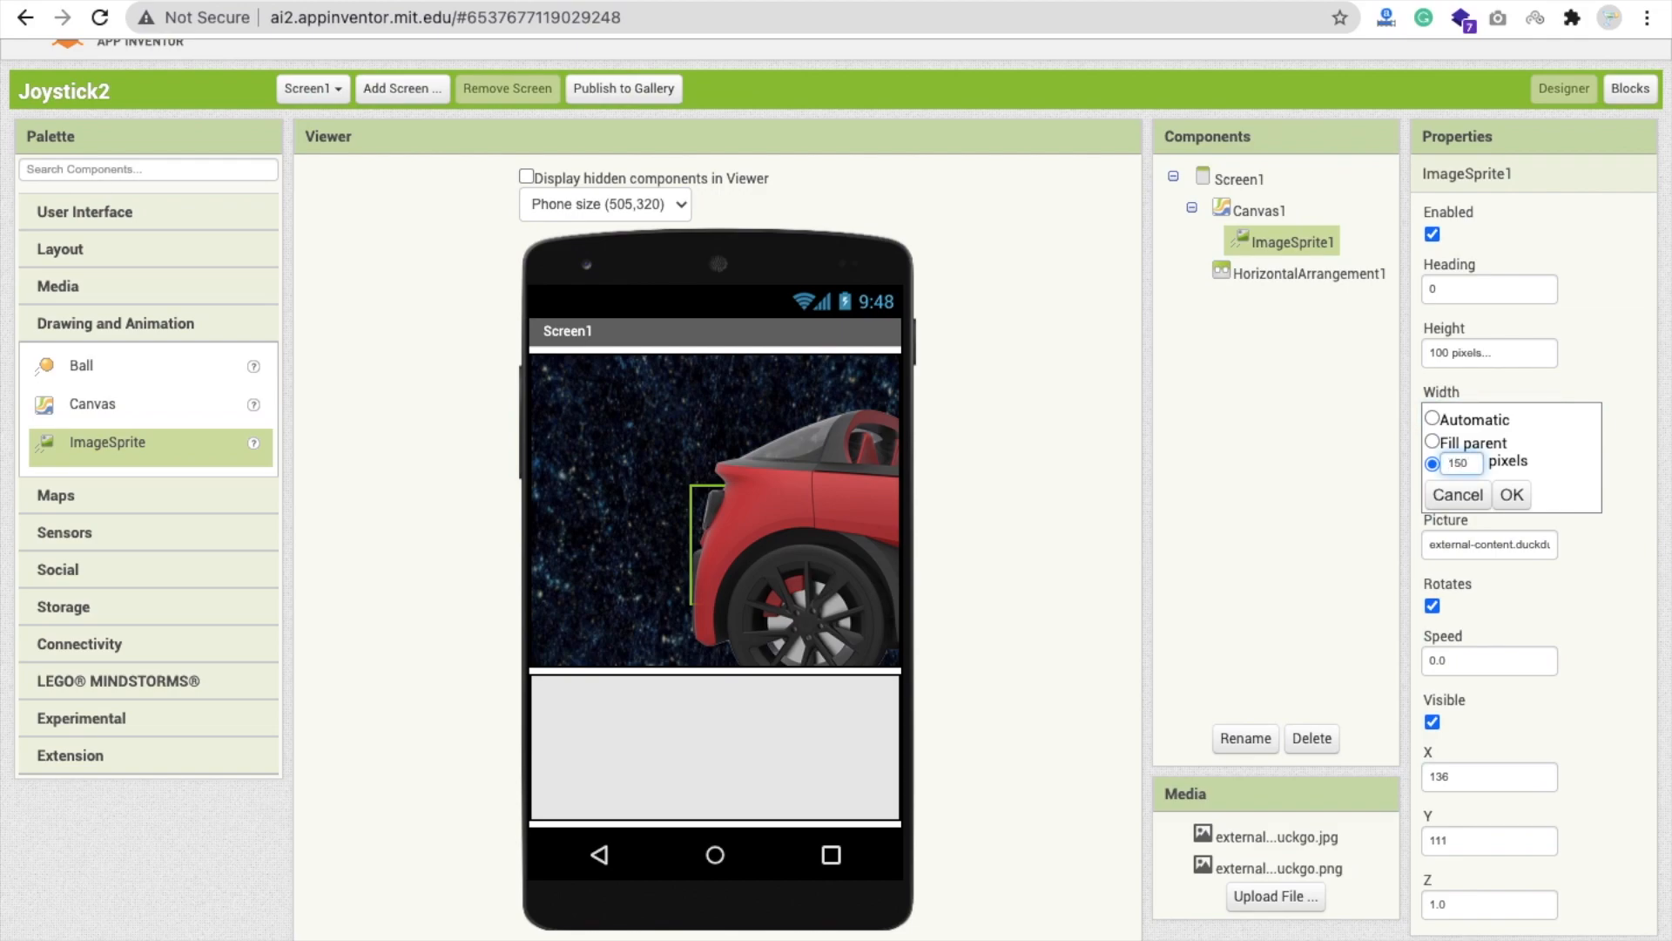
click(1510, 493)
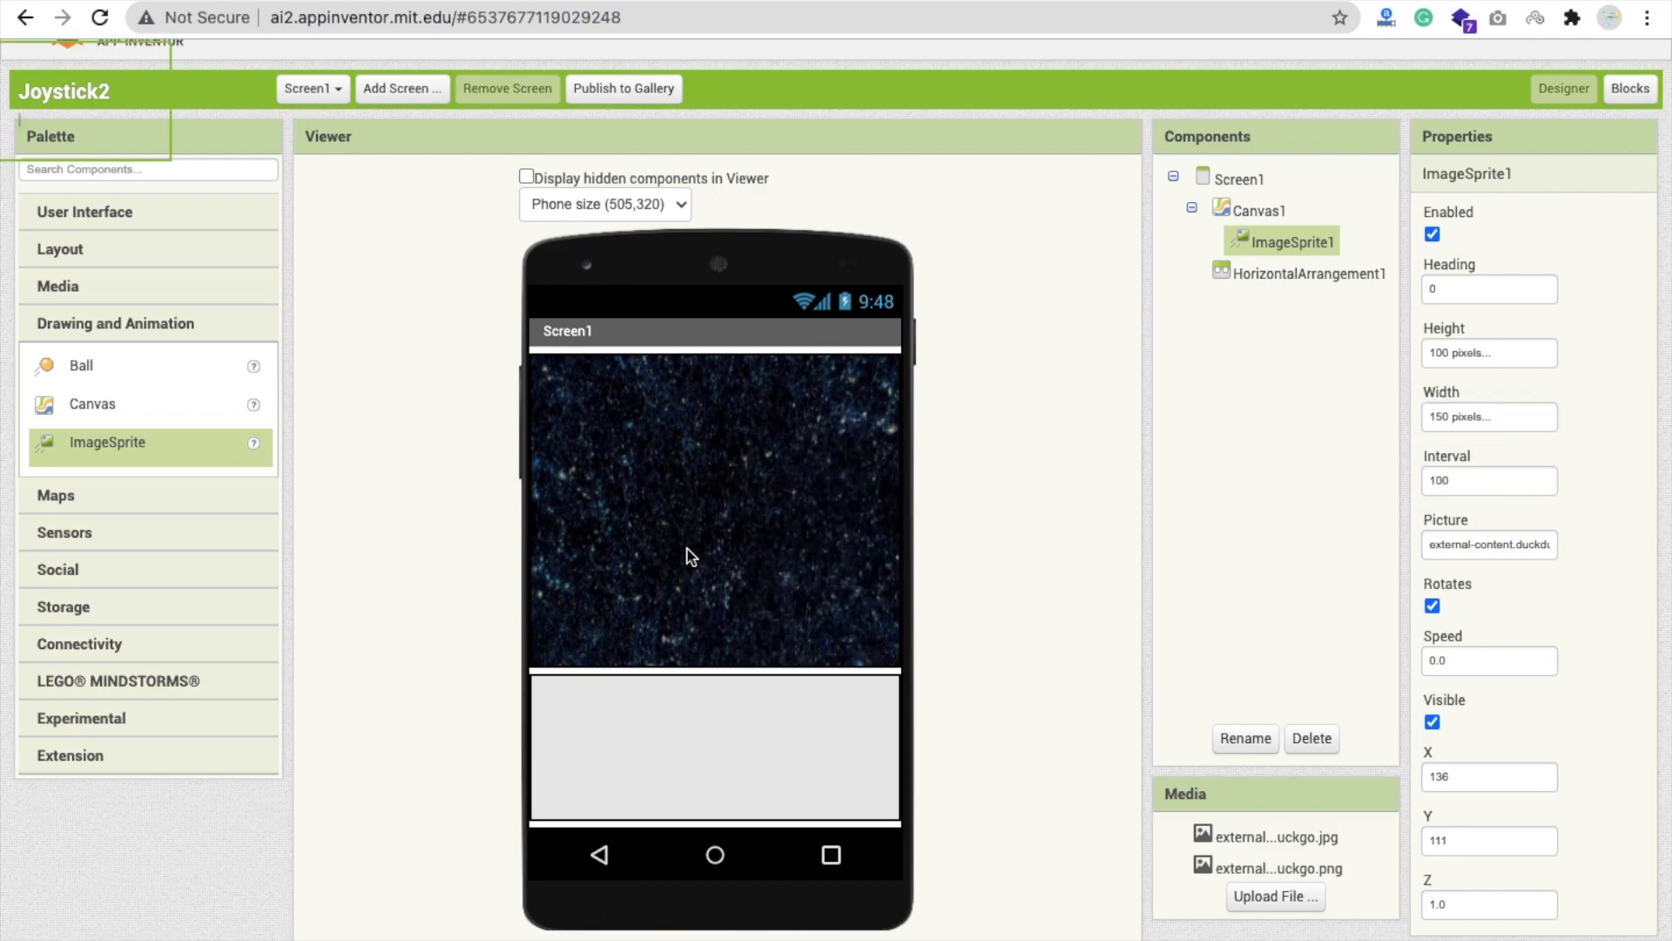
click(1485, 353)
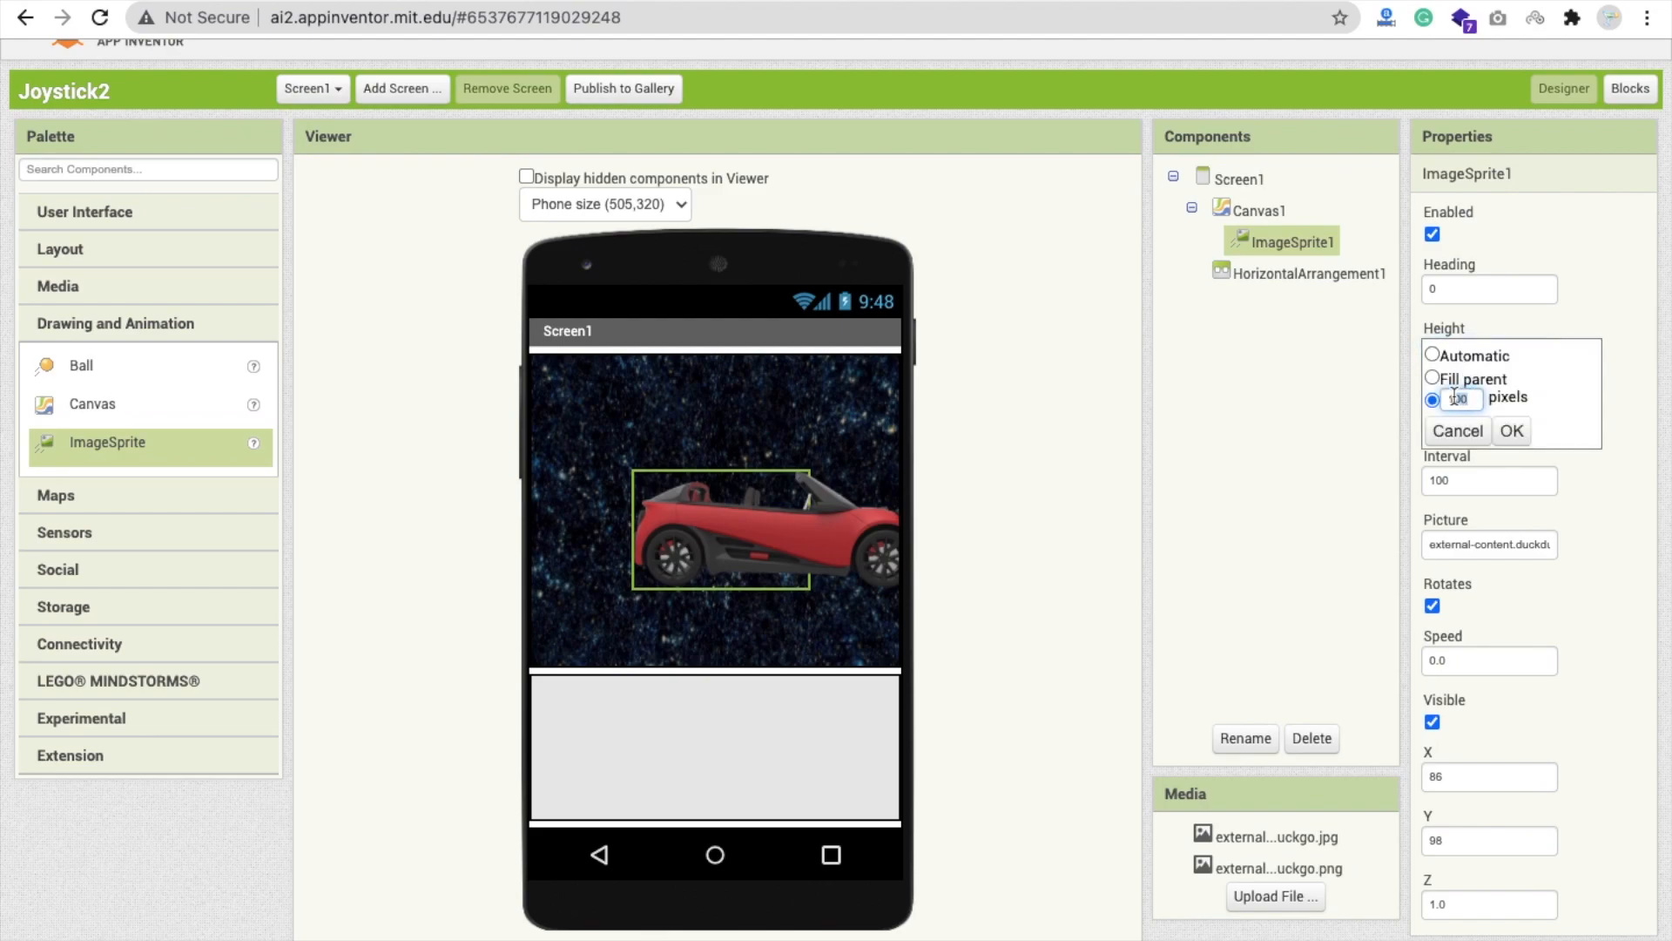
click(1256, 211)
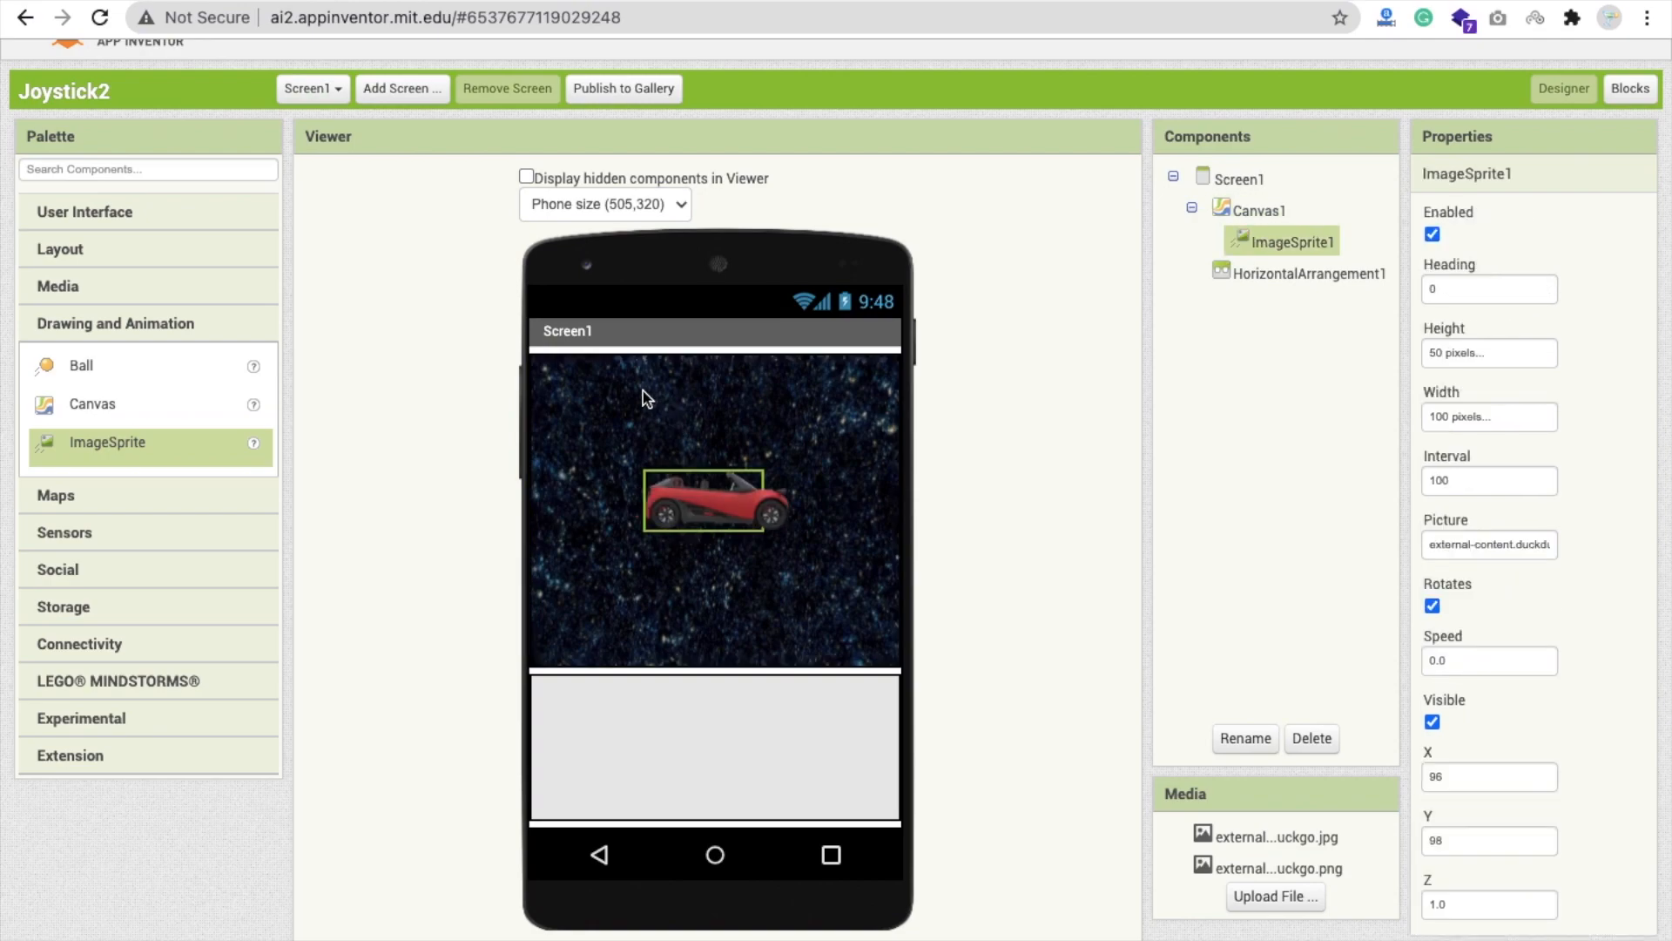
click(1256, 209)
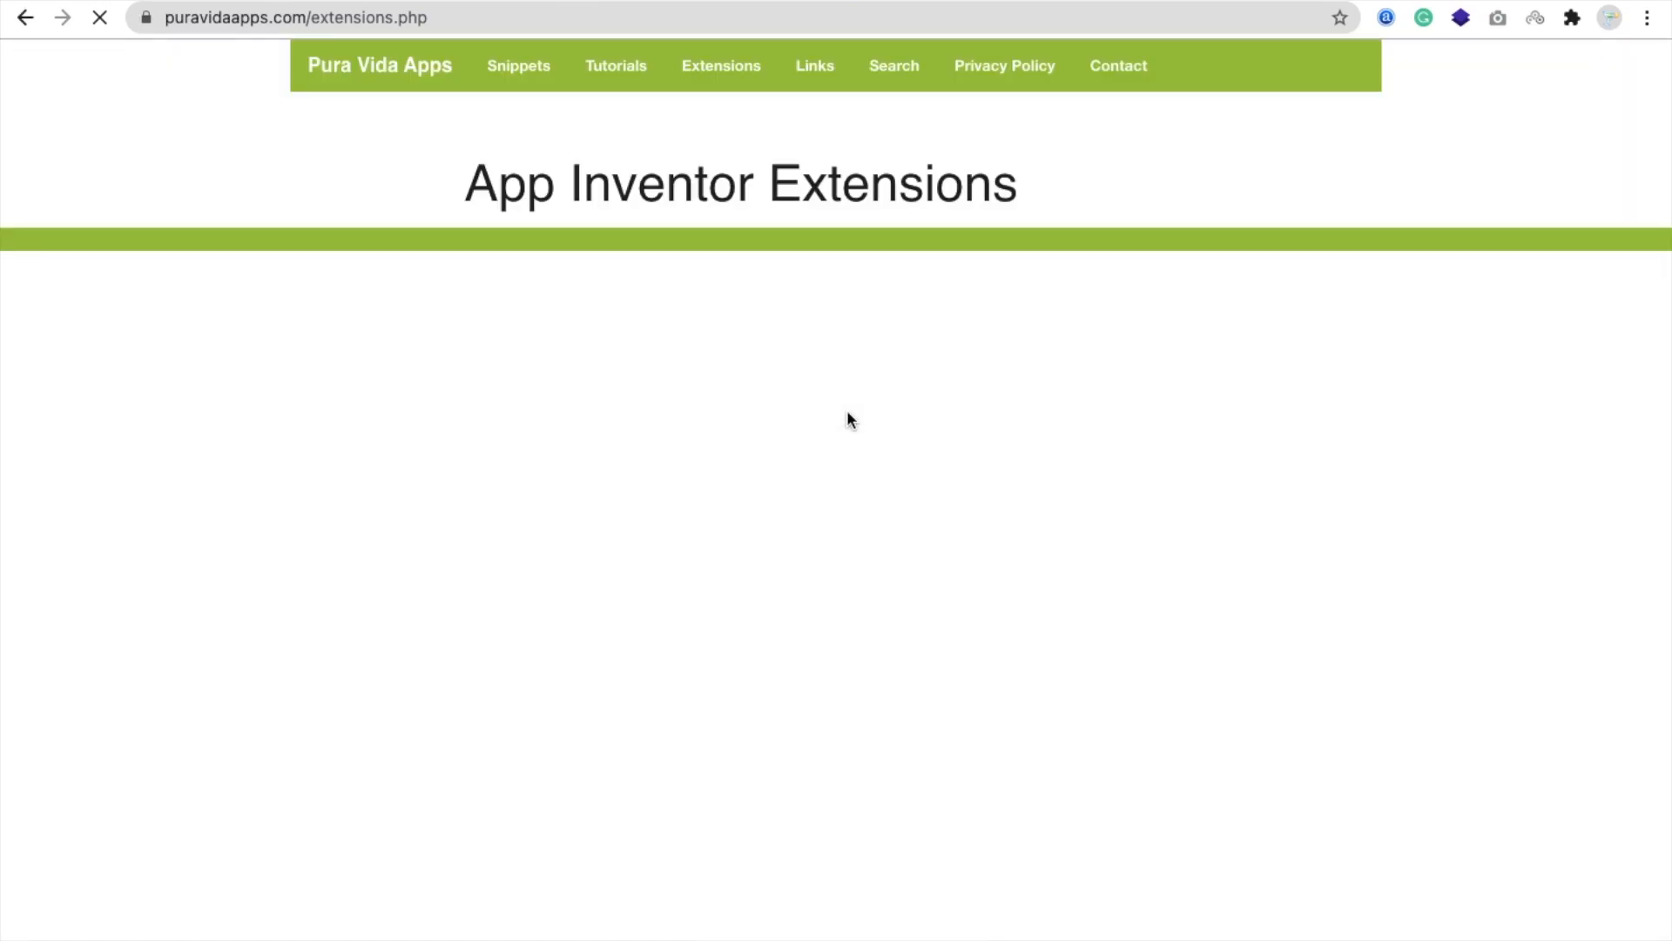
Search the Pura Vida extensions list for 'joy' and view the Joystick Extension's Thunkable post.
scroll(down, 3)
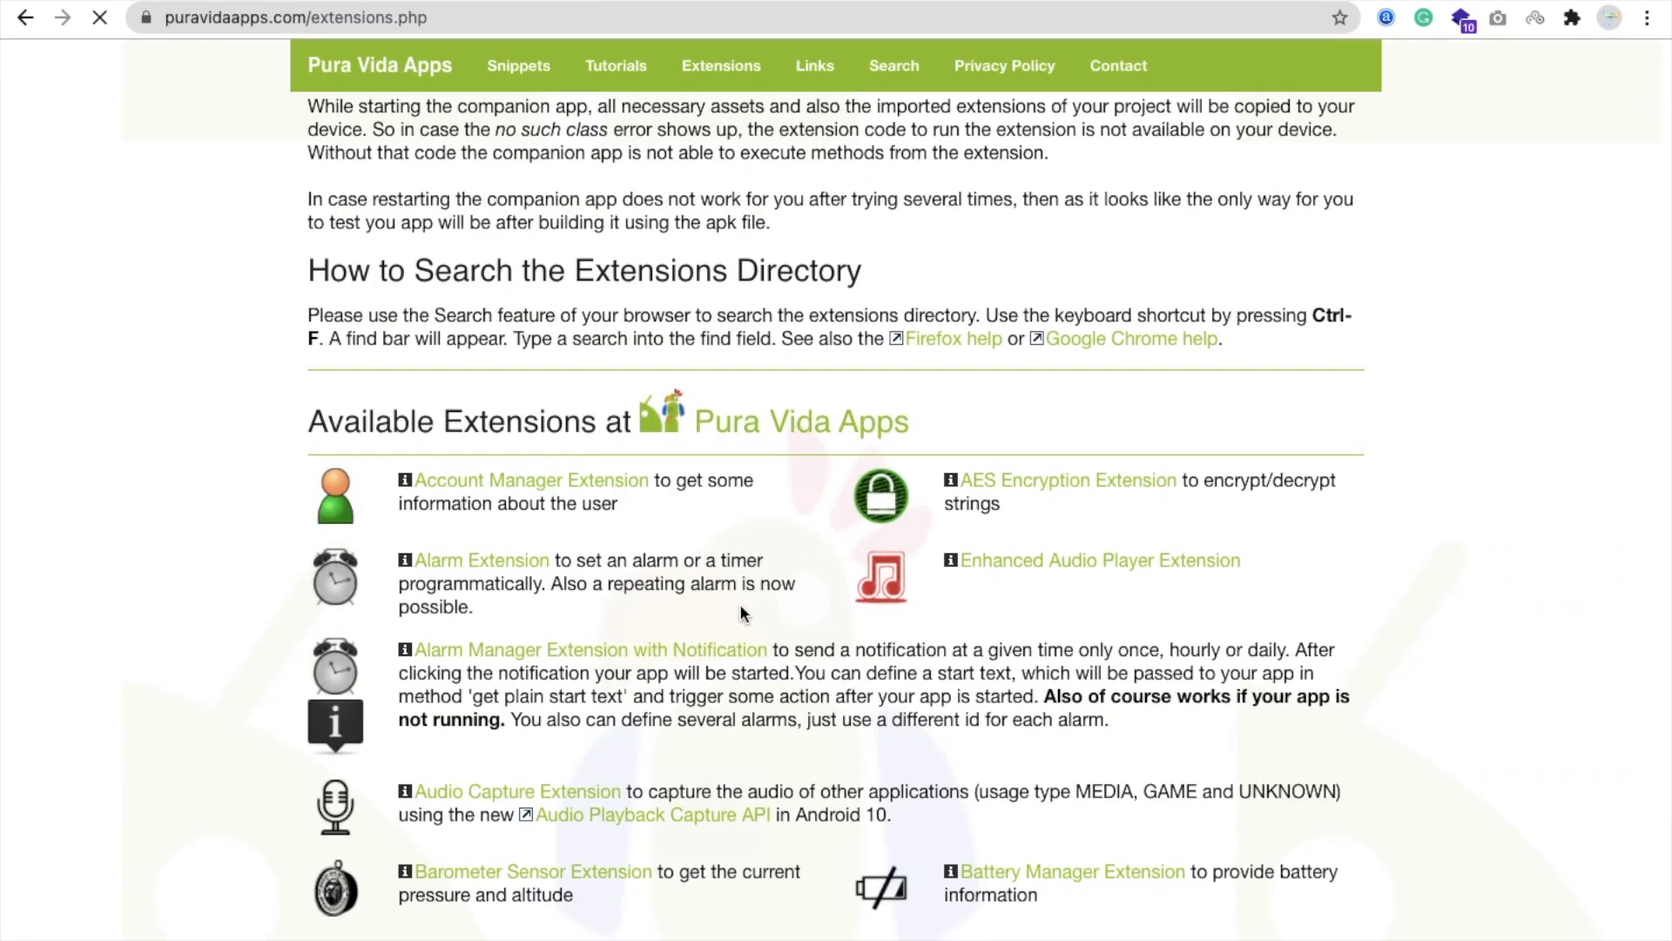
scroll(down, 3)
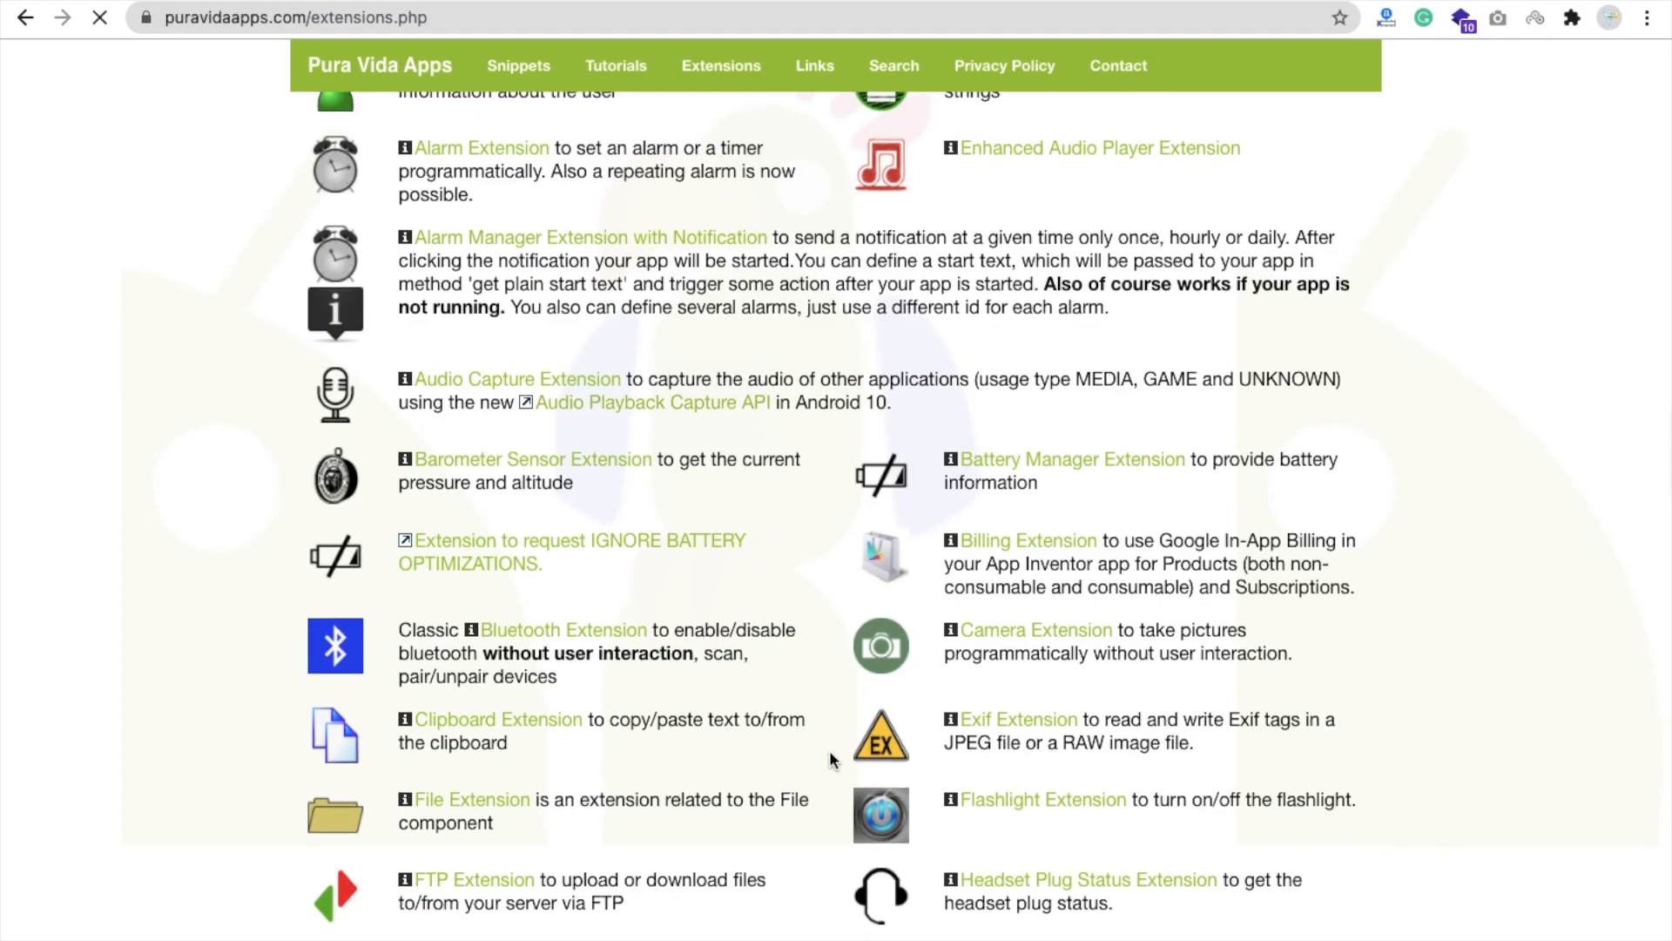
scroll(down, 3)
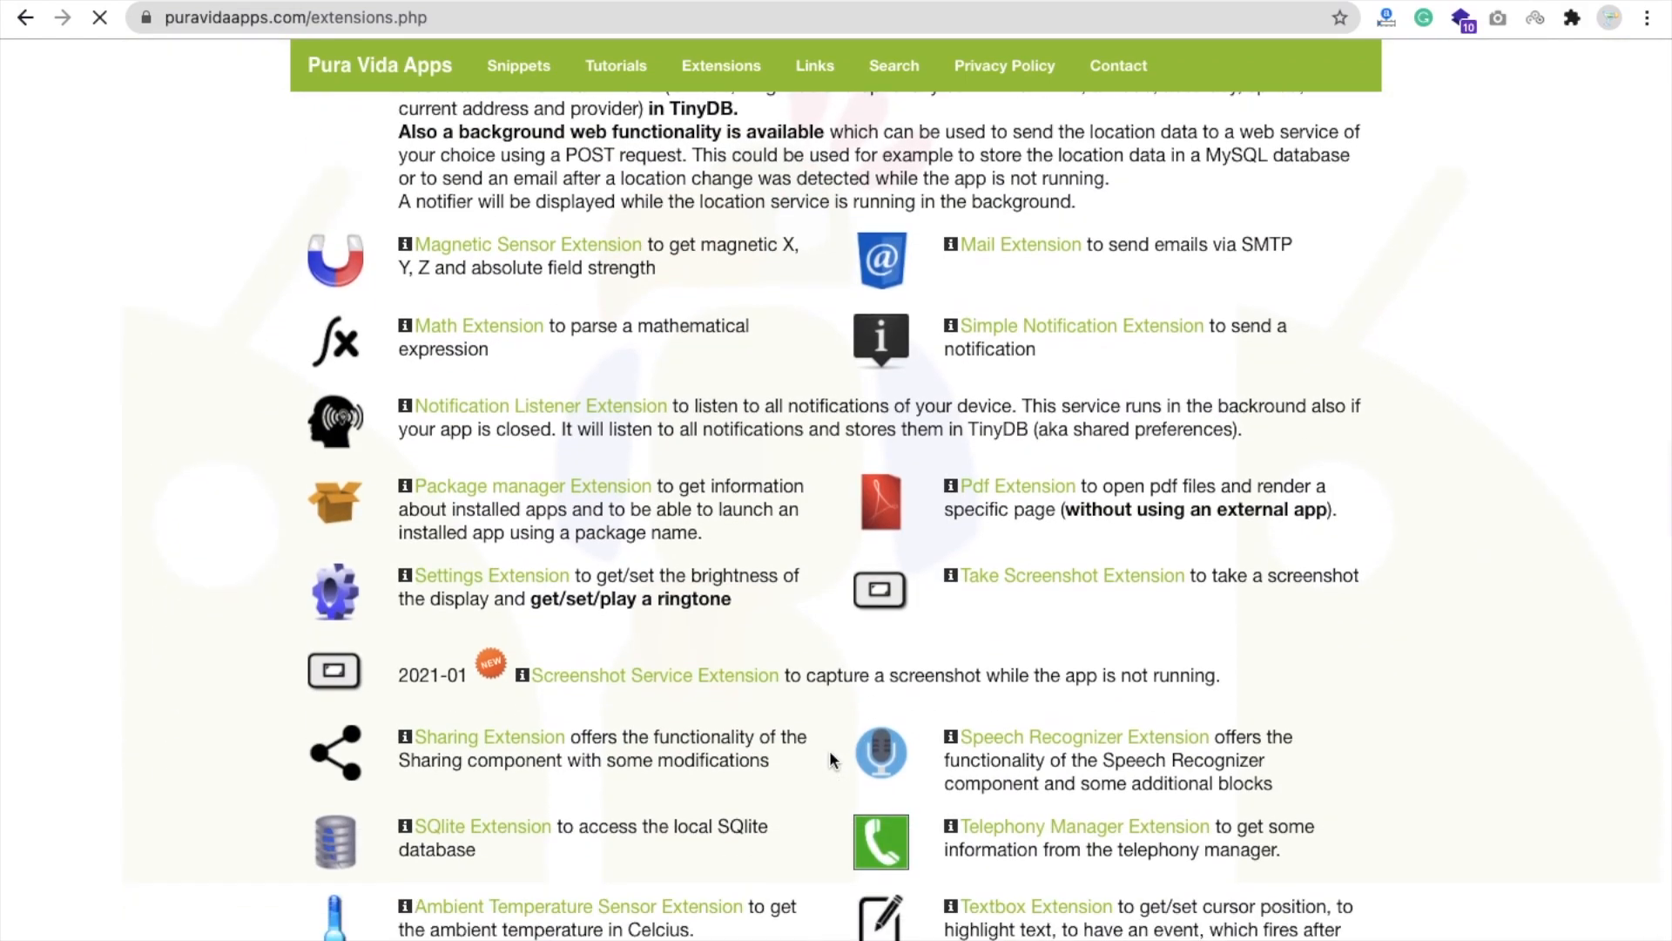
key(ctrl+f)
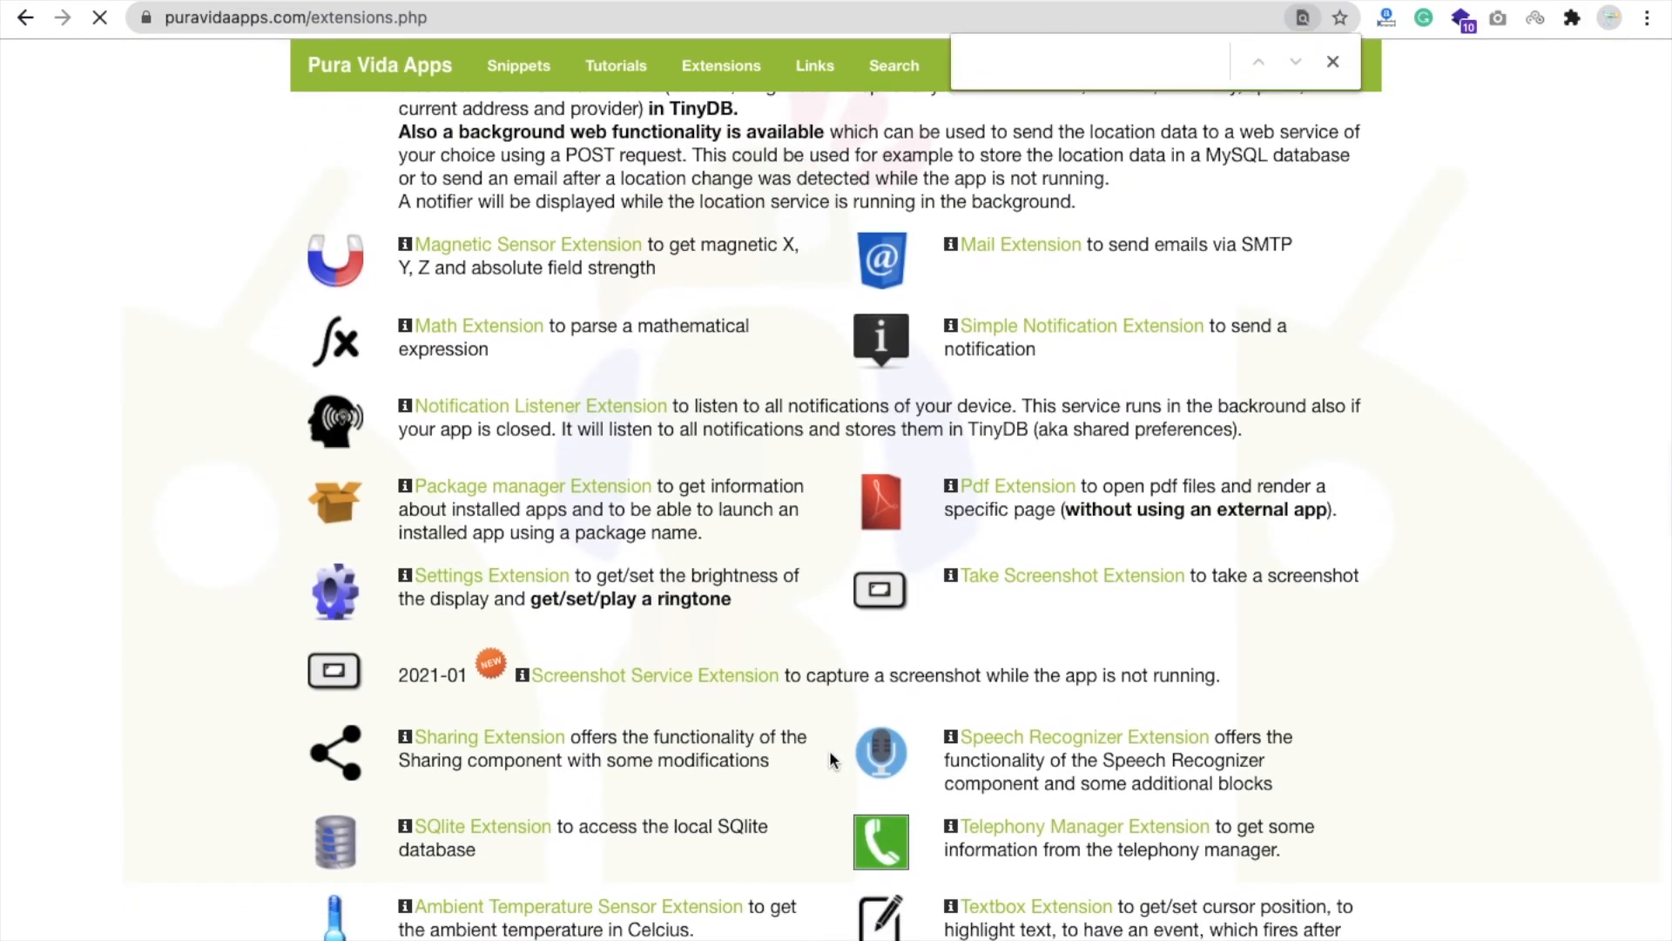
text(joy)
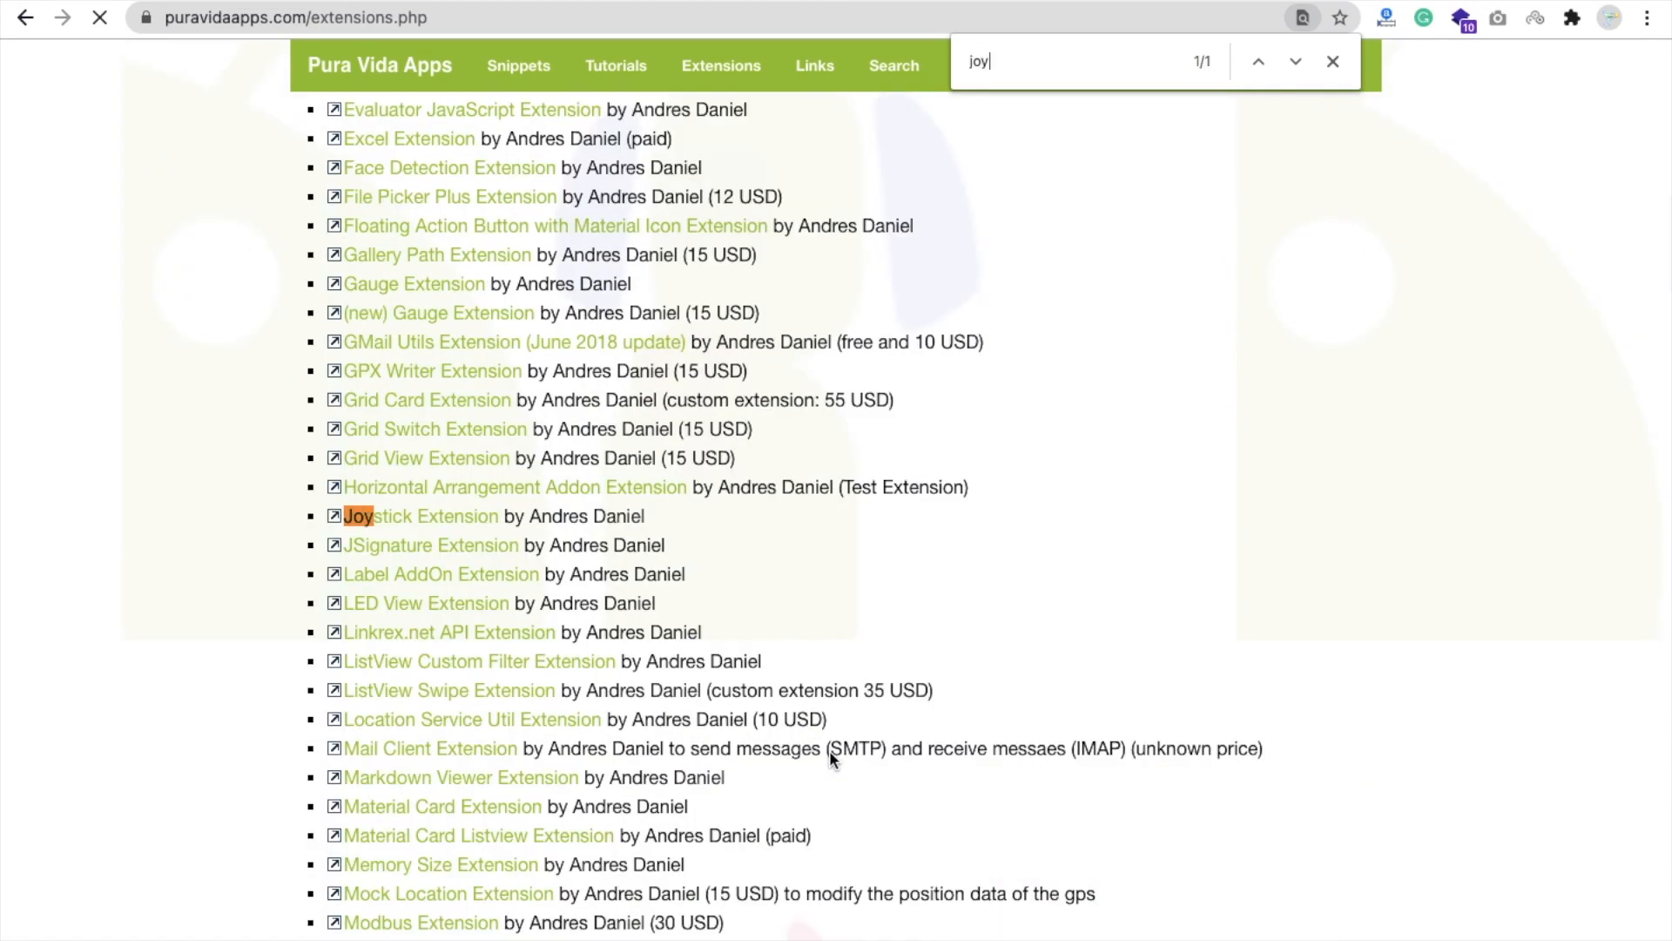
mouse_move(442, 543)
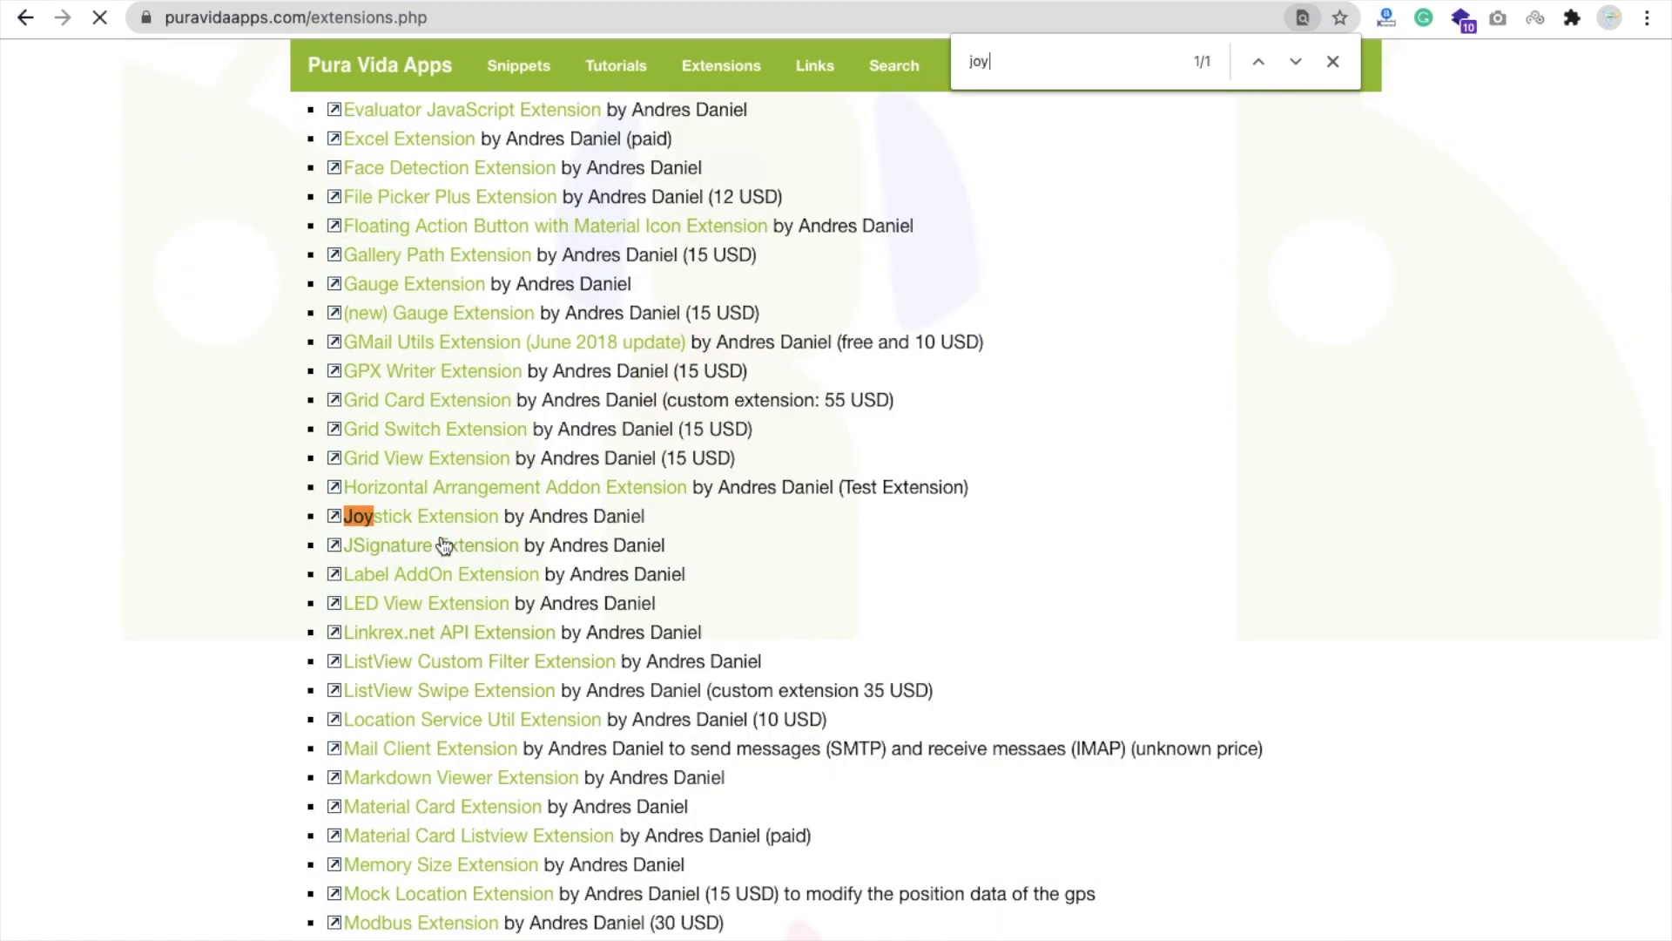
click(420, 516)
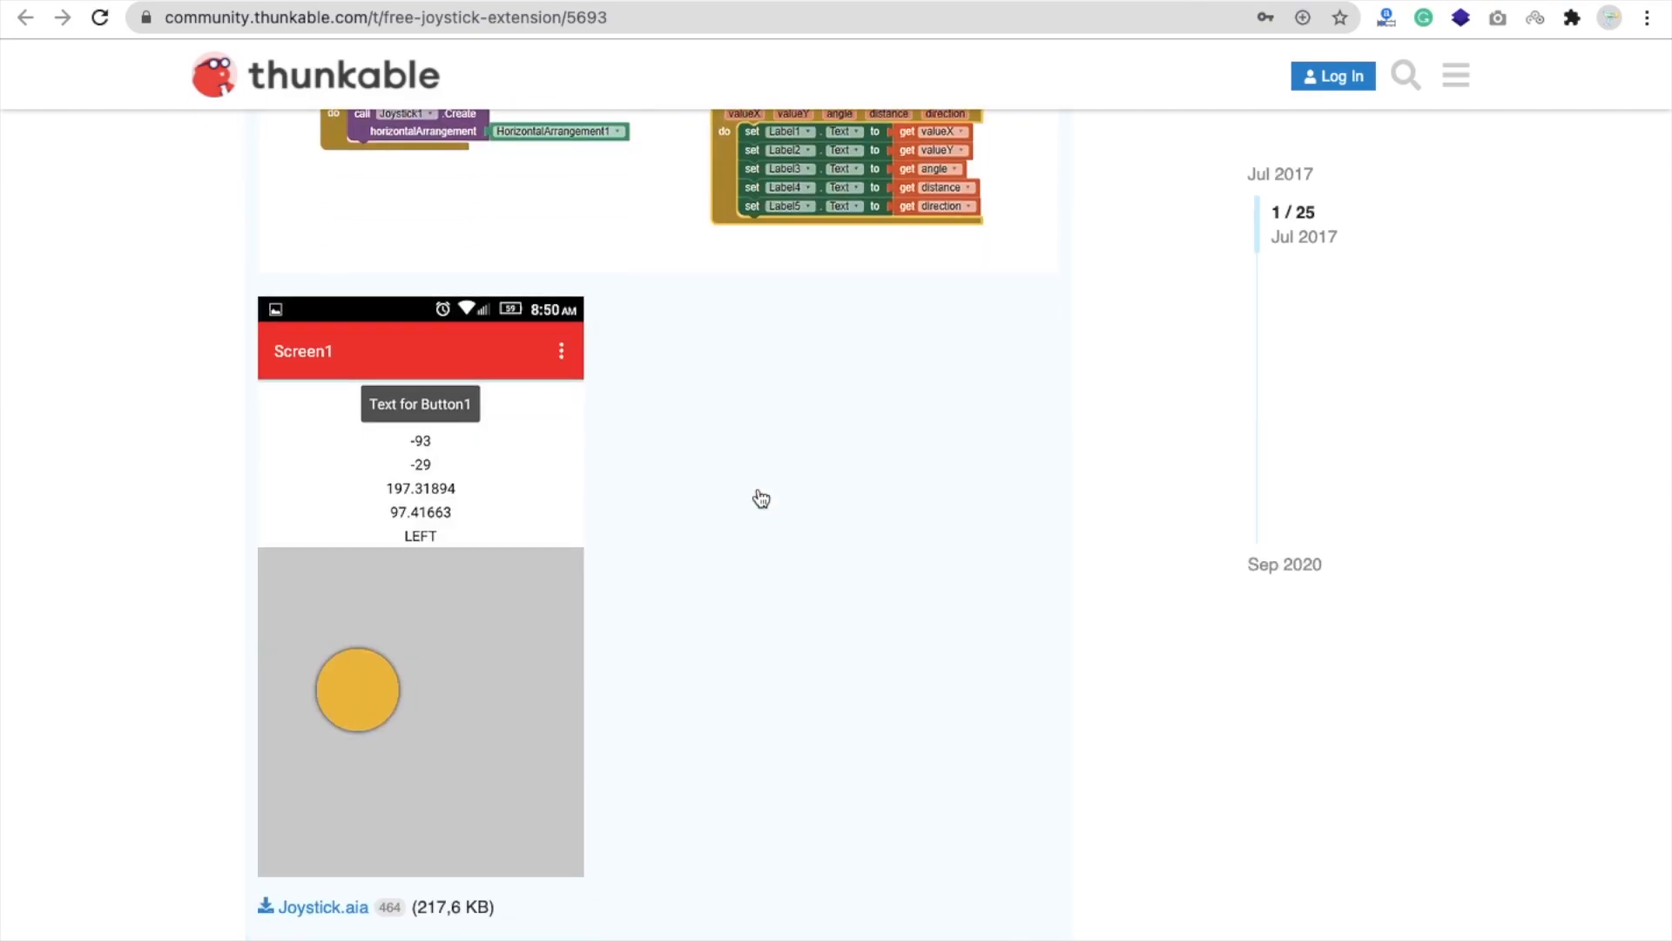
scroll(down, 3)
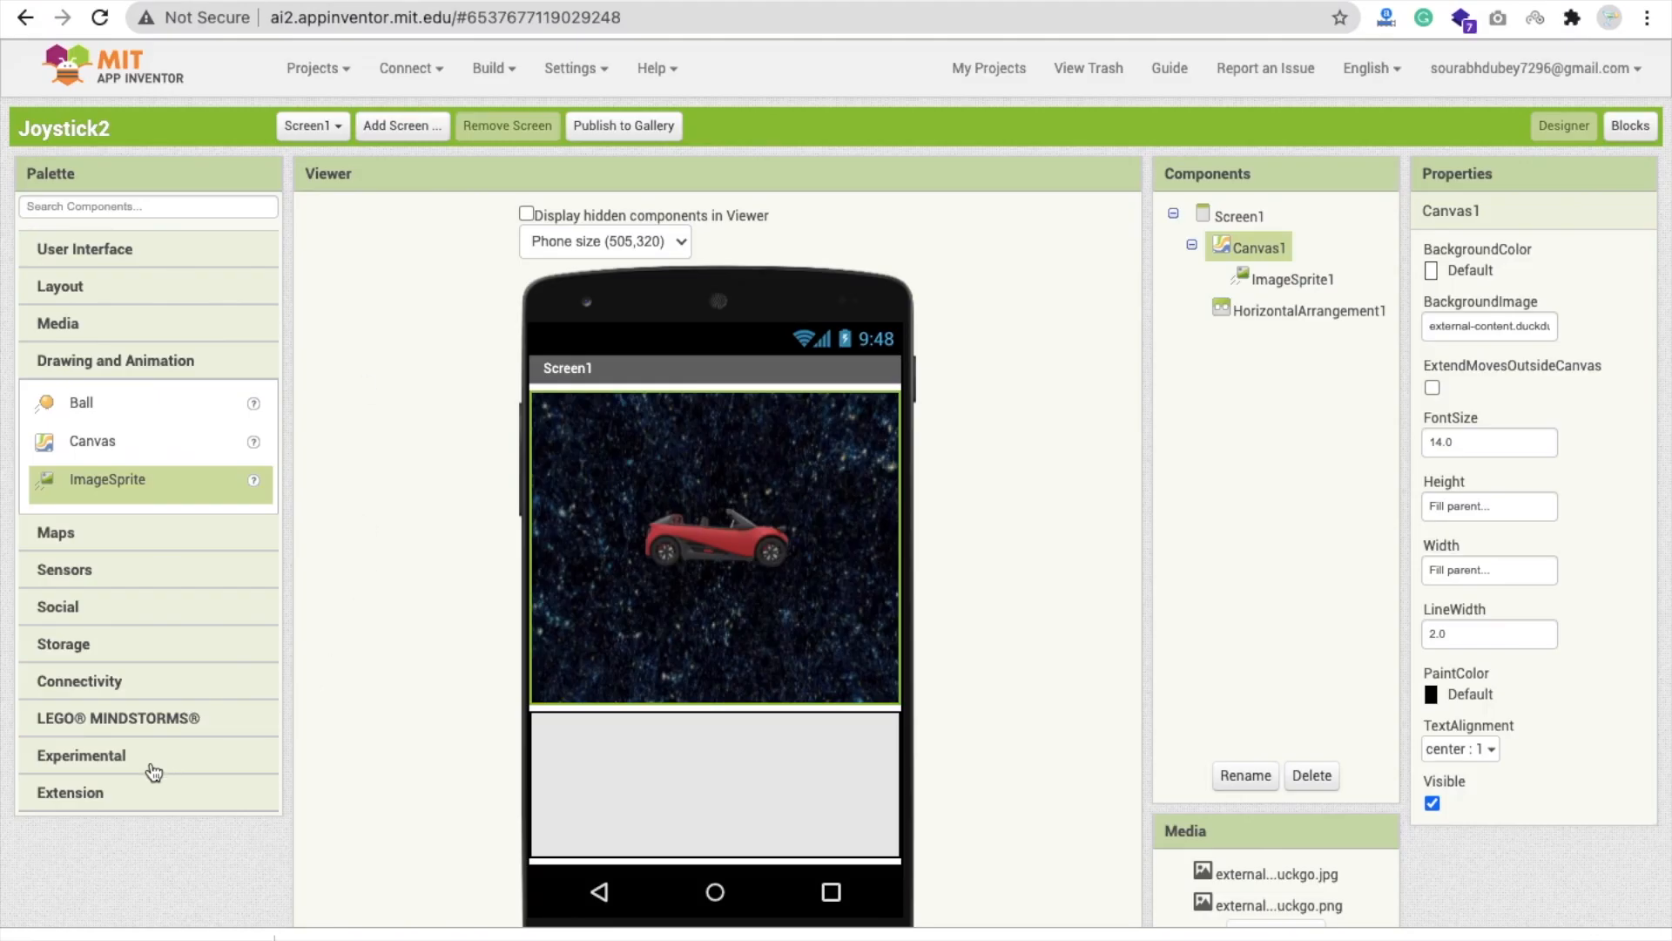
Import co.com.dendritas.Joystick (1).aix and add a Joystick1 component to the project.
click(150, 695)
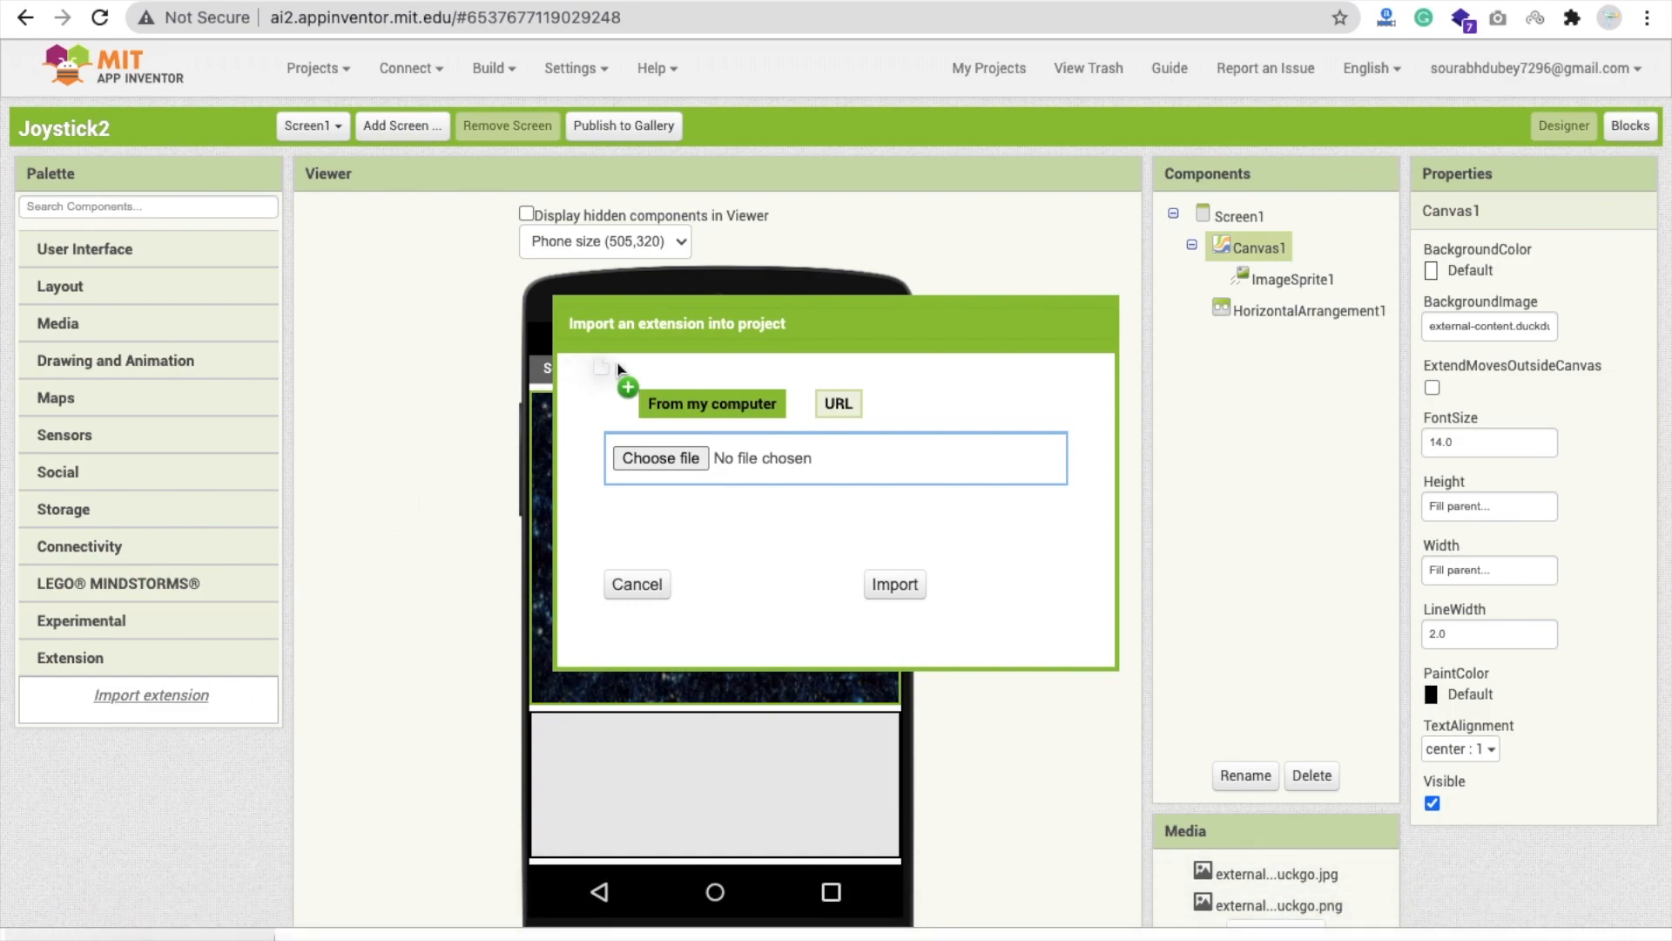
click(658, 458)
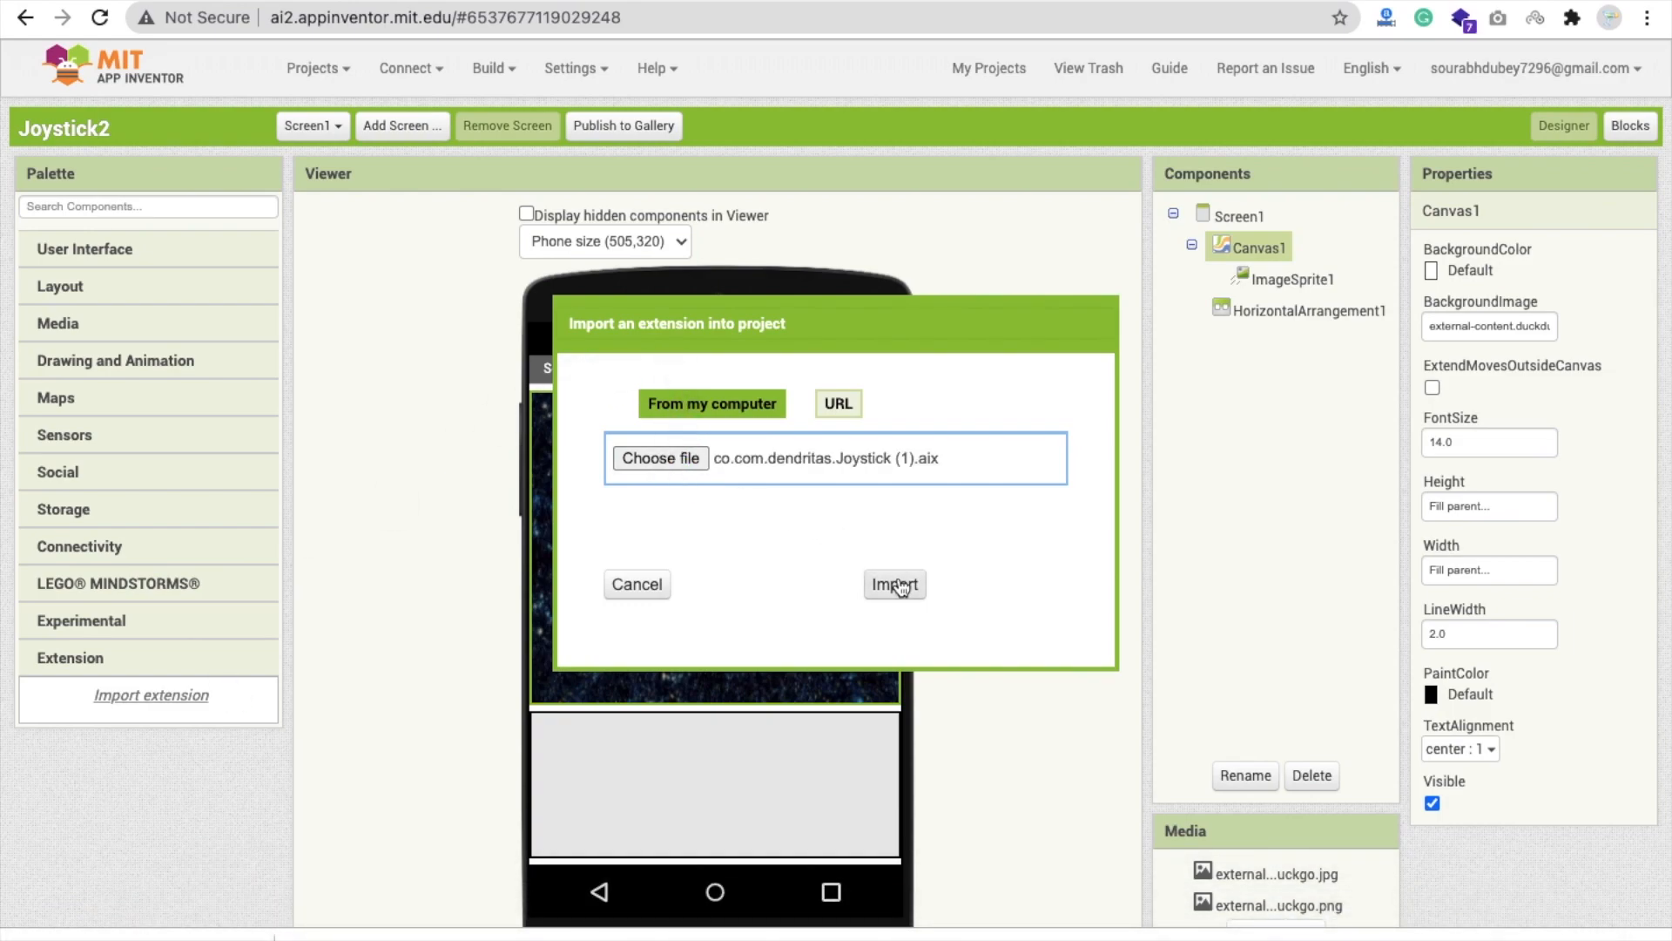
click(893, 584)
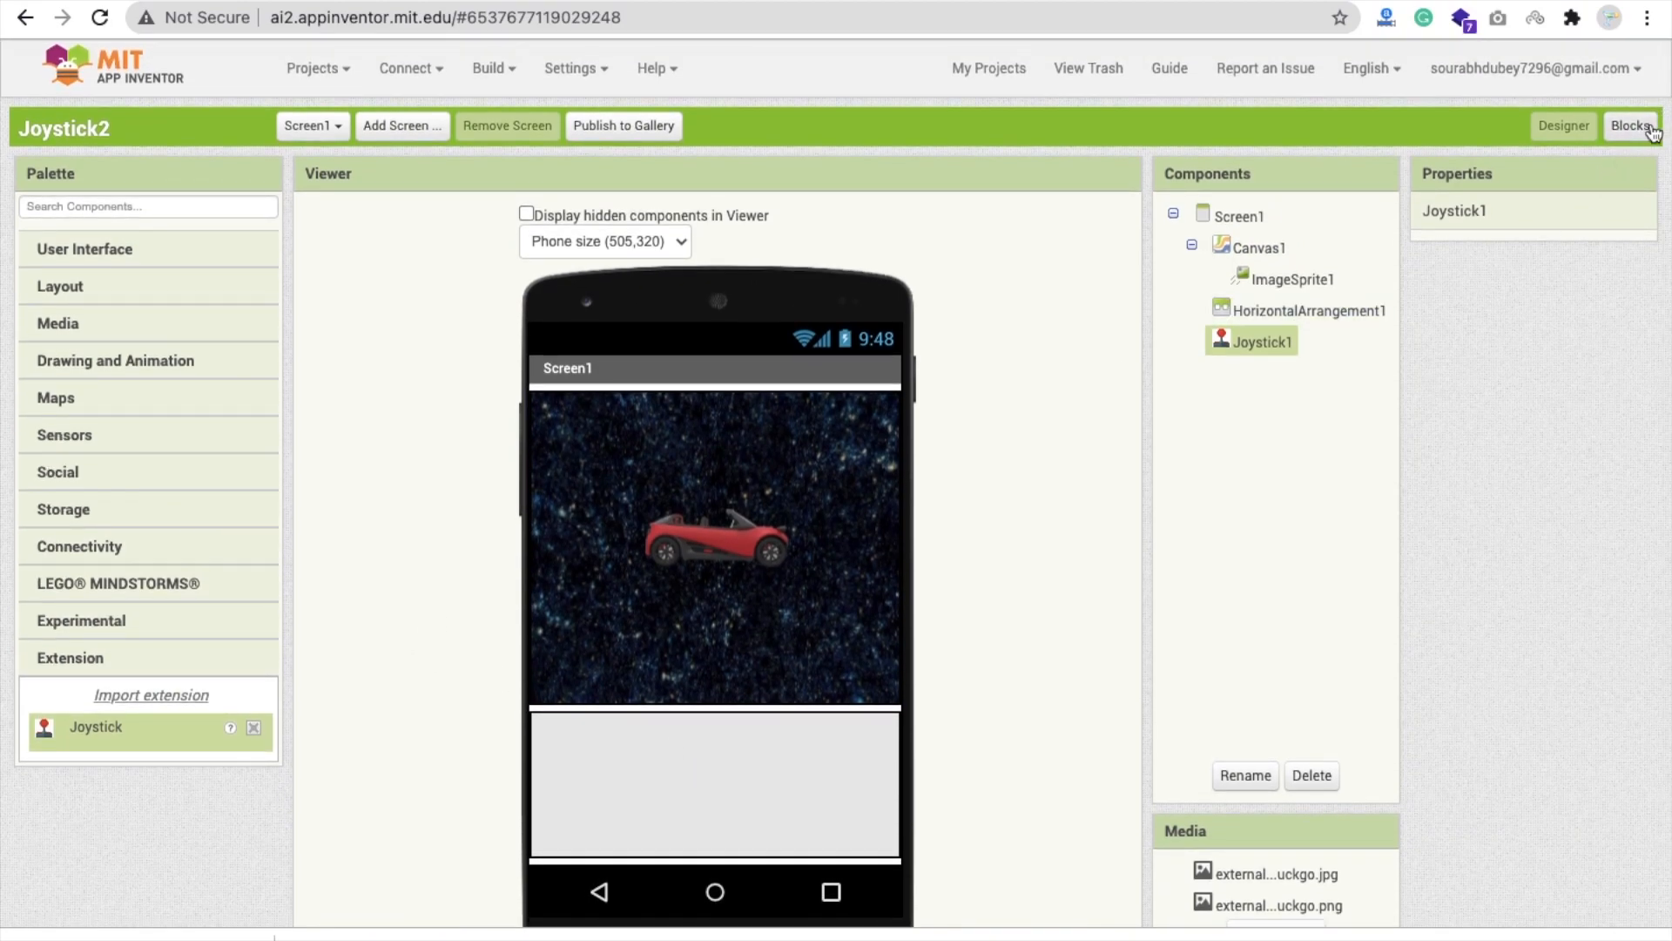
In Screen1.Initialize, call Joystick1.Create with HorizontalArrangement1 as the arrangement.
click(1631, 126)
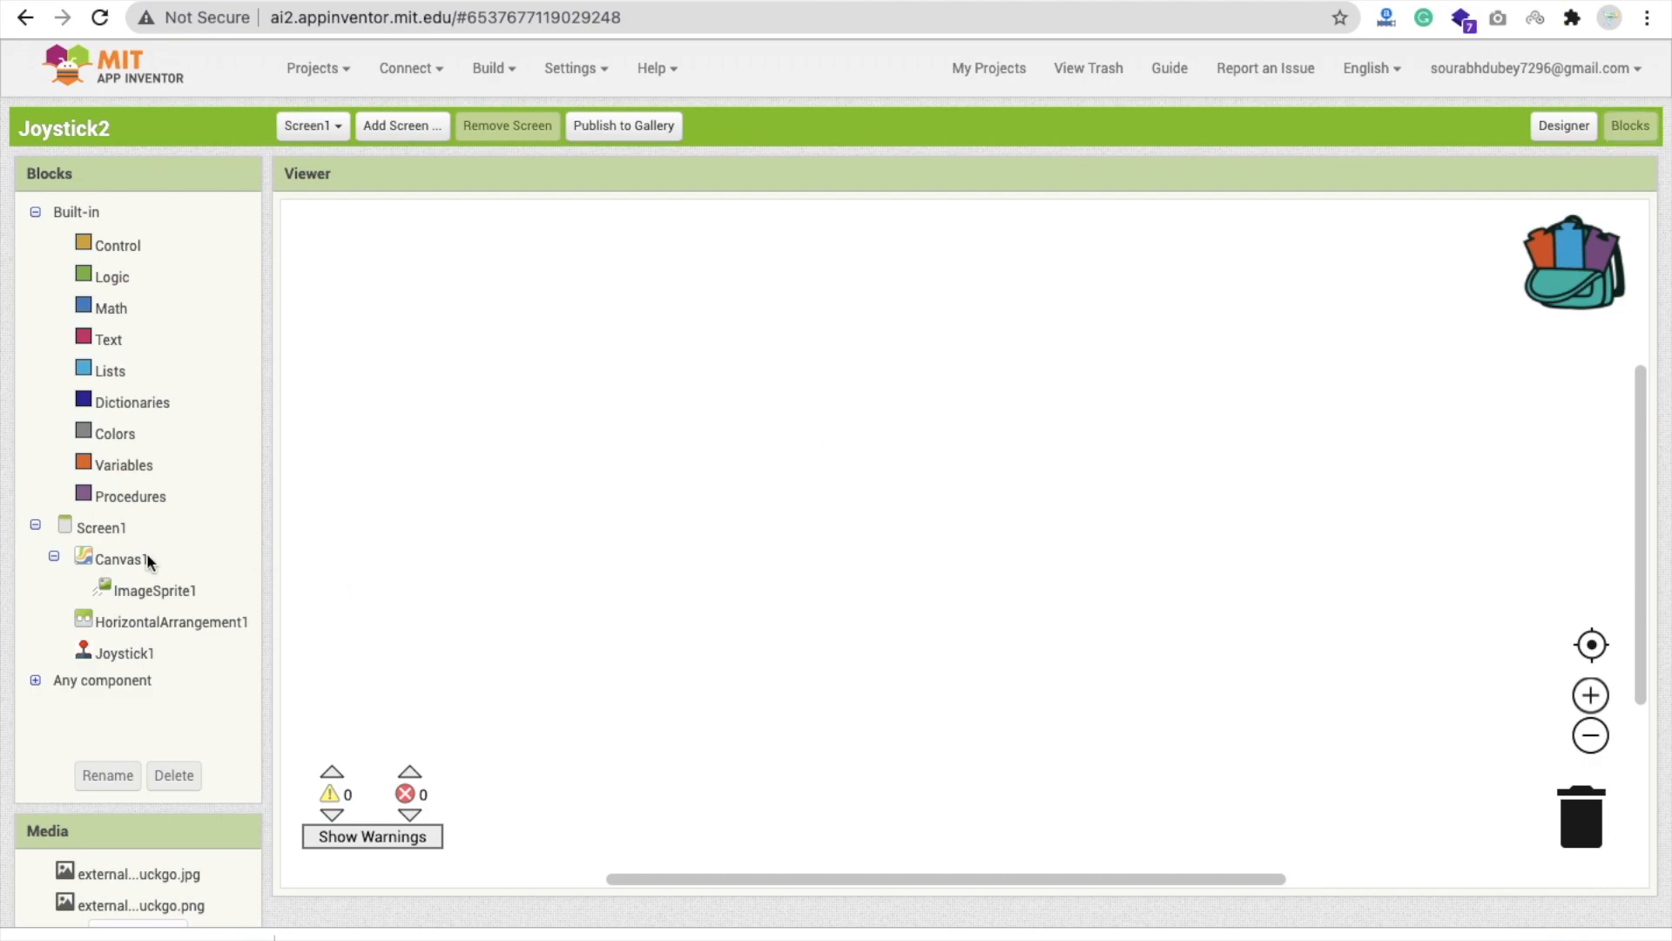
click(101, 526)
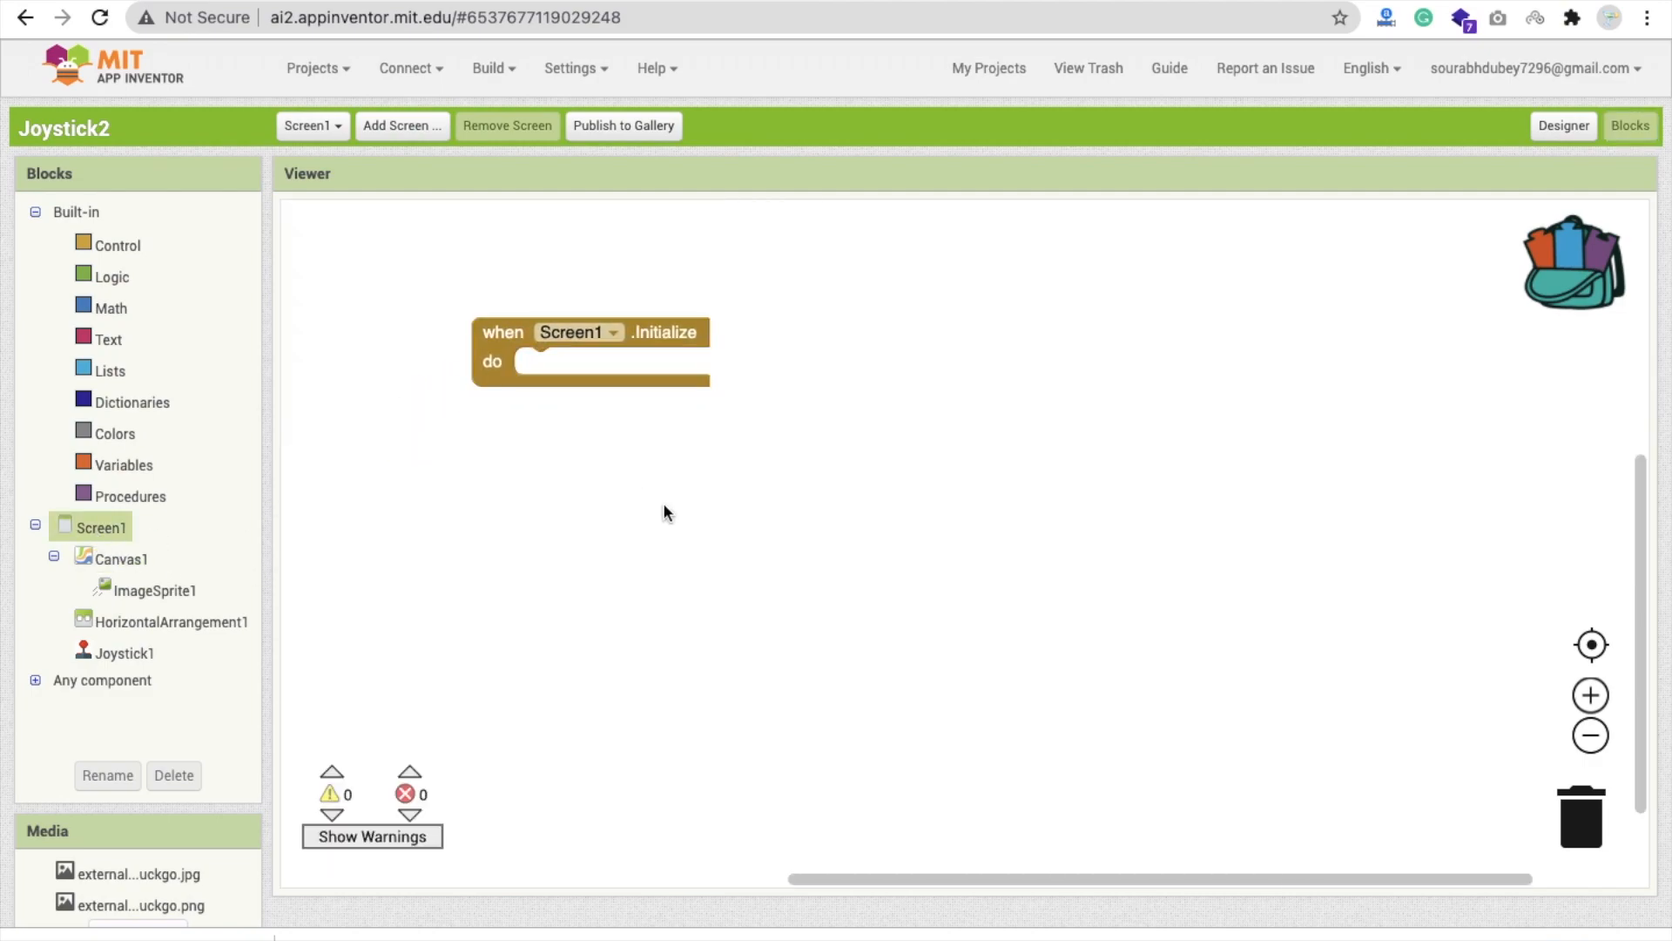
click(126, 651)
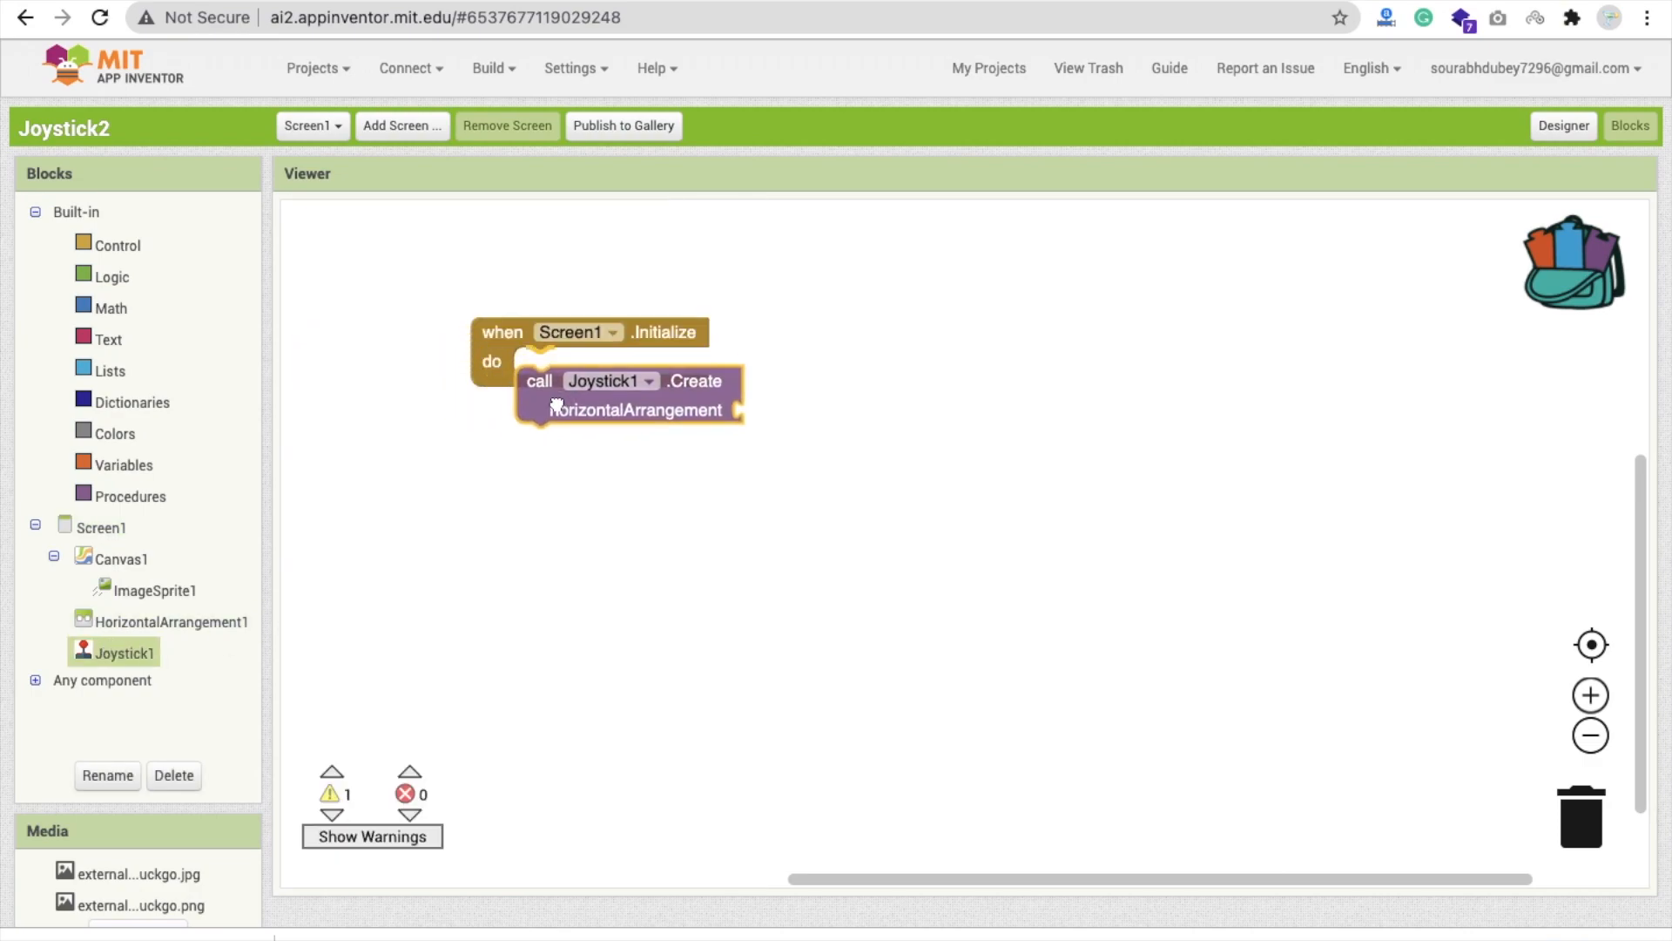
click(167, 620)
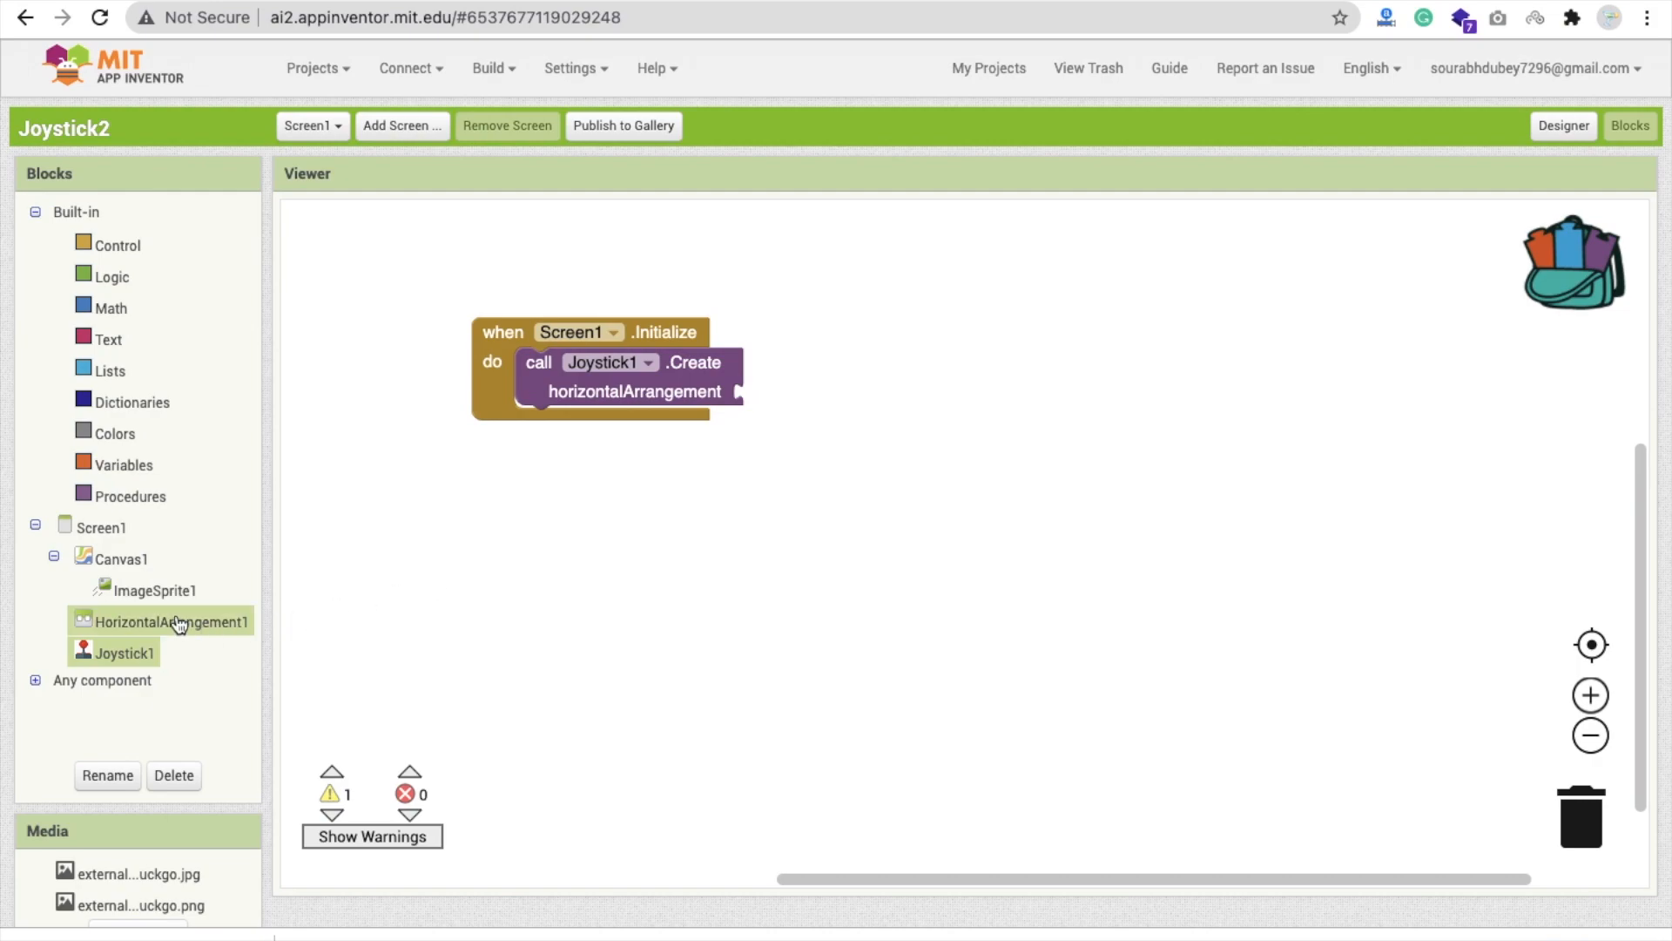
click(160, 620)
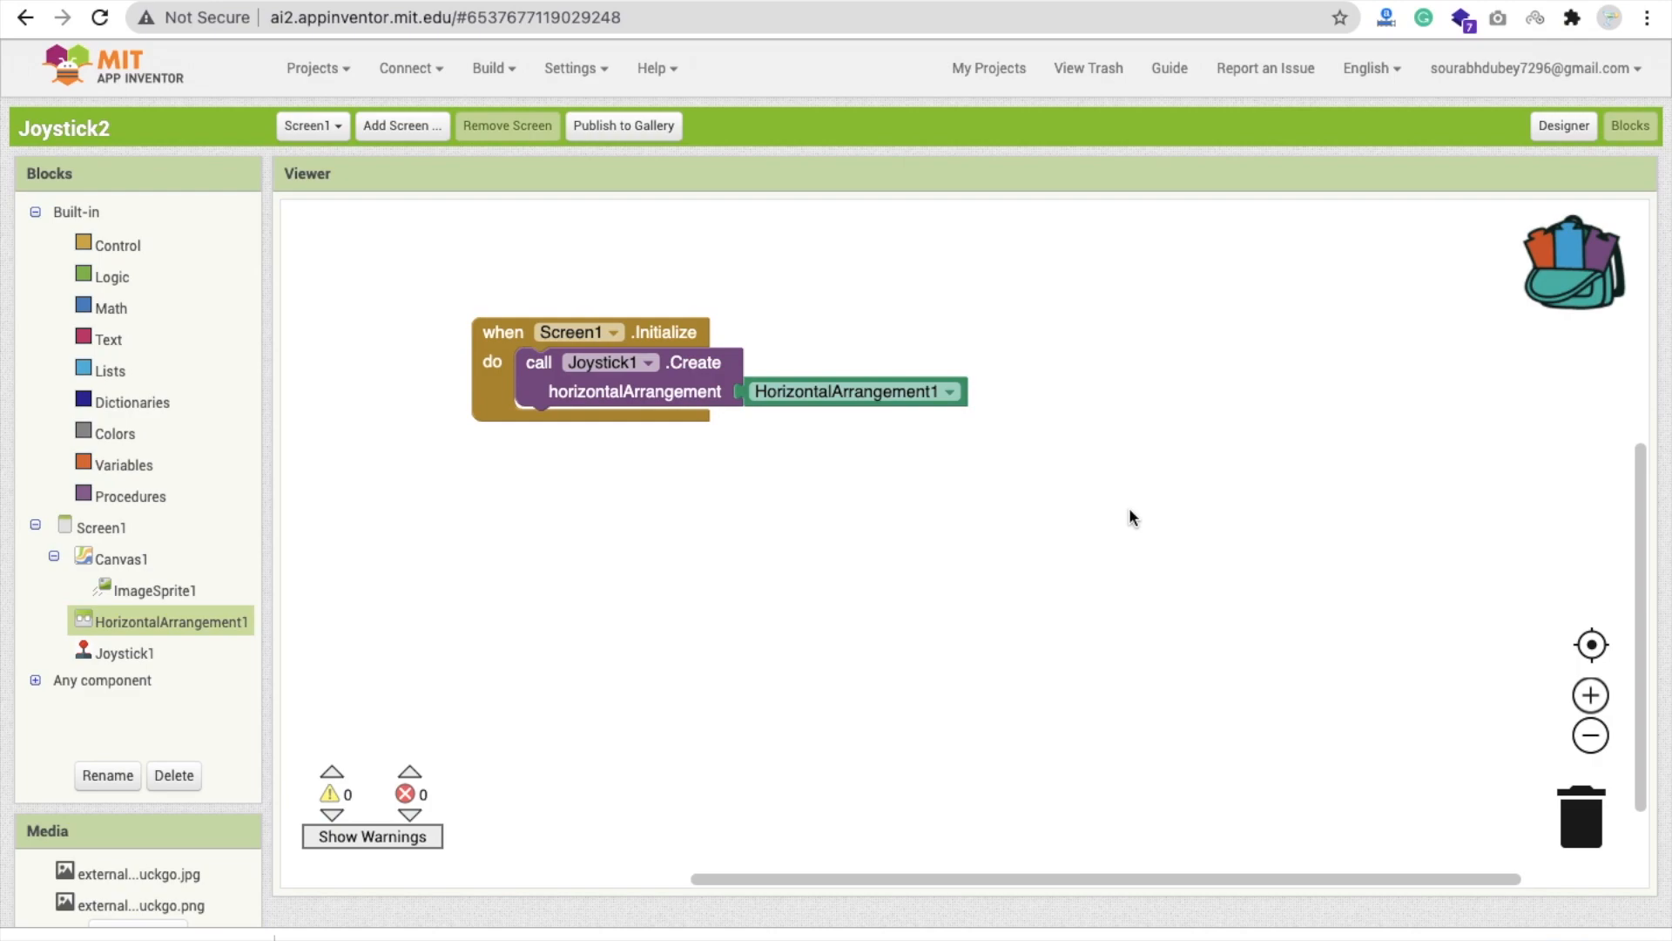
mouse_move(869, 454)
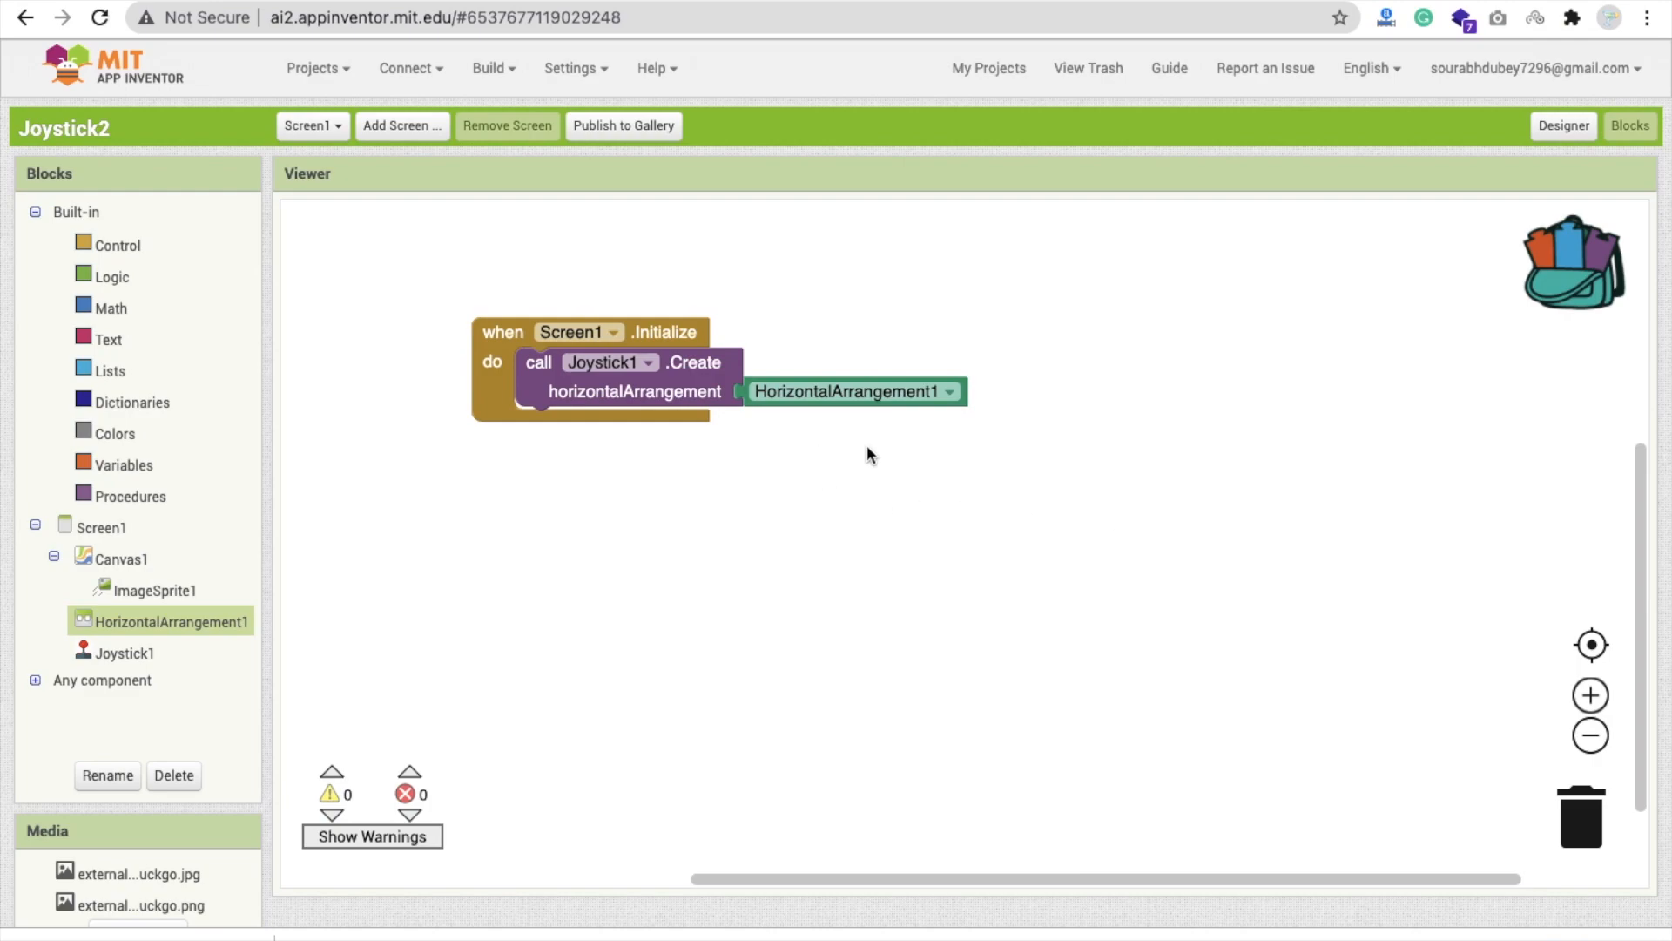
mouse_move(504, 414)
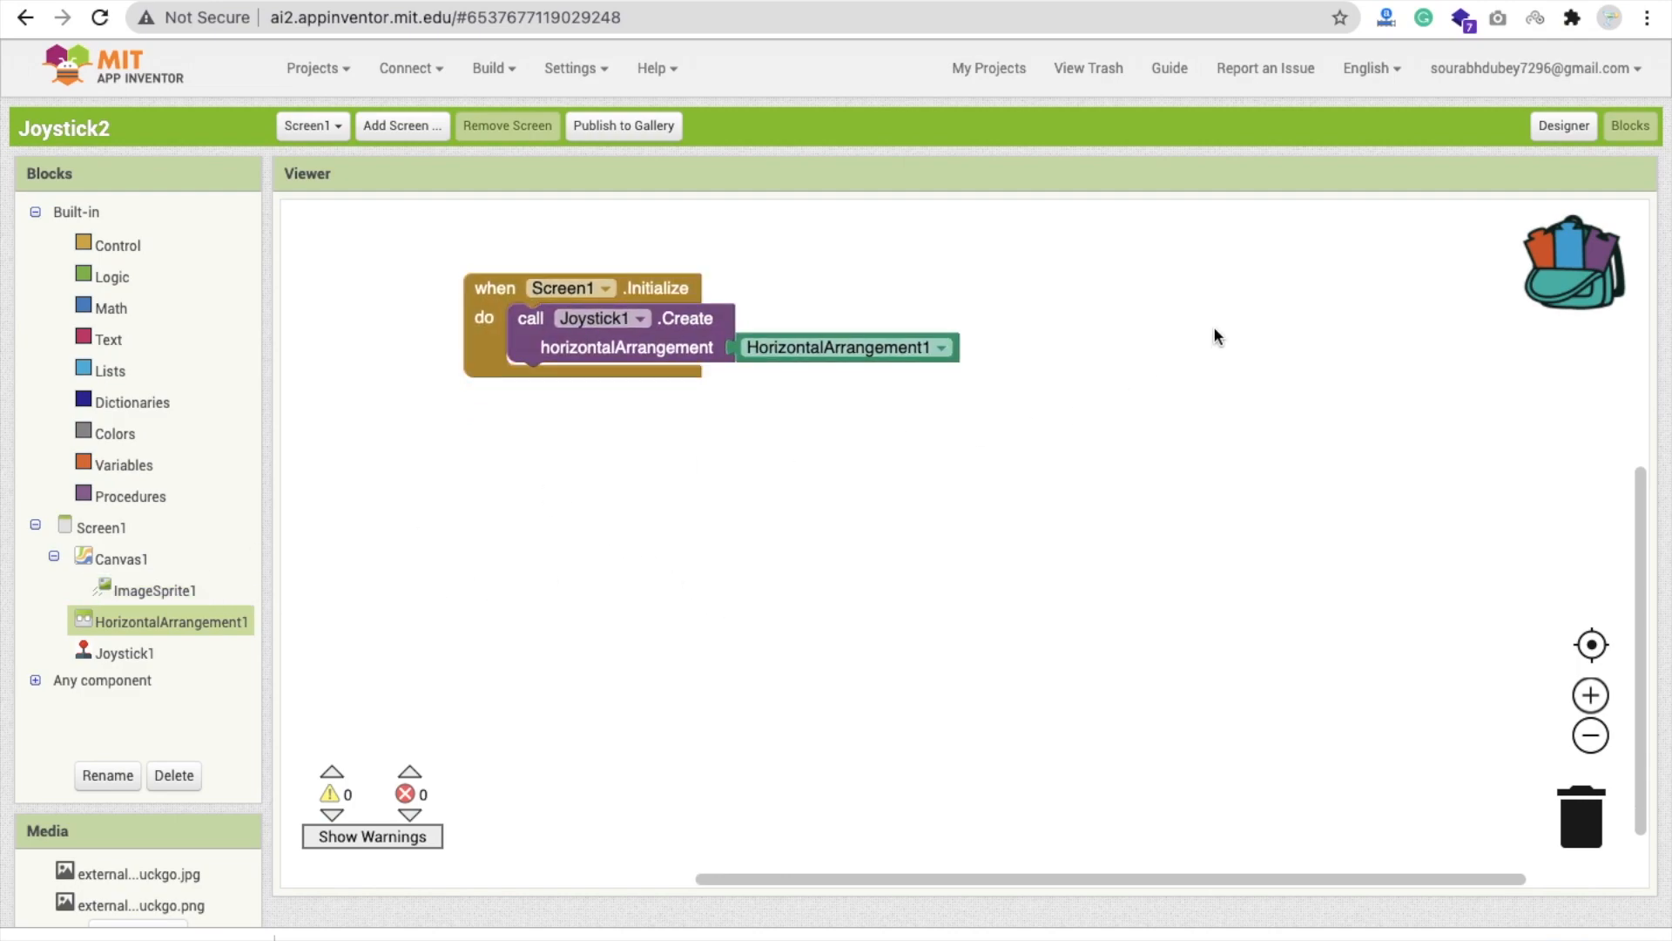
In Joystick1.GotValue, call ImageSprite1.PointInDirection with valueX and valueY.
click(1565, 125)
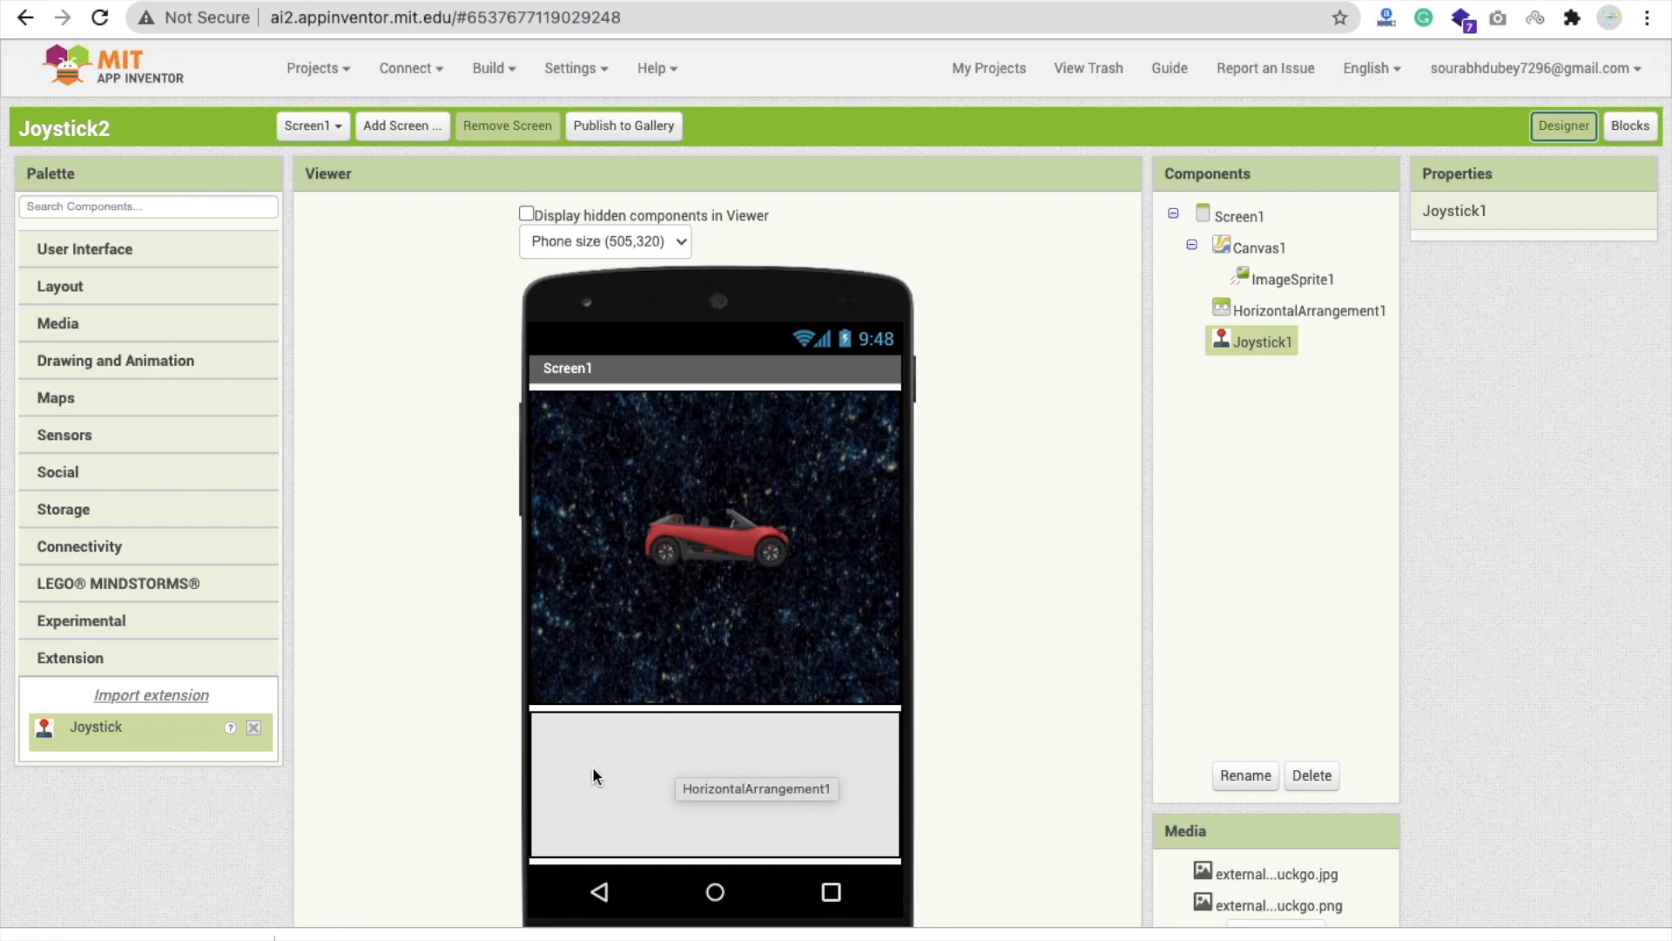
mouse_move(747, 552)
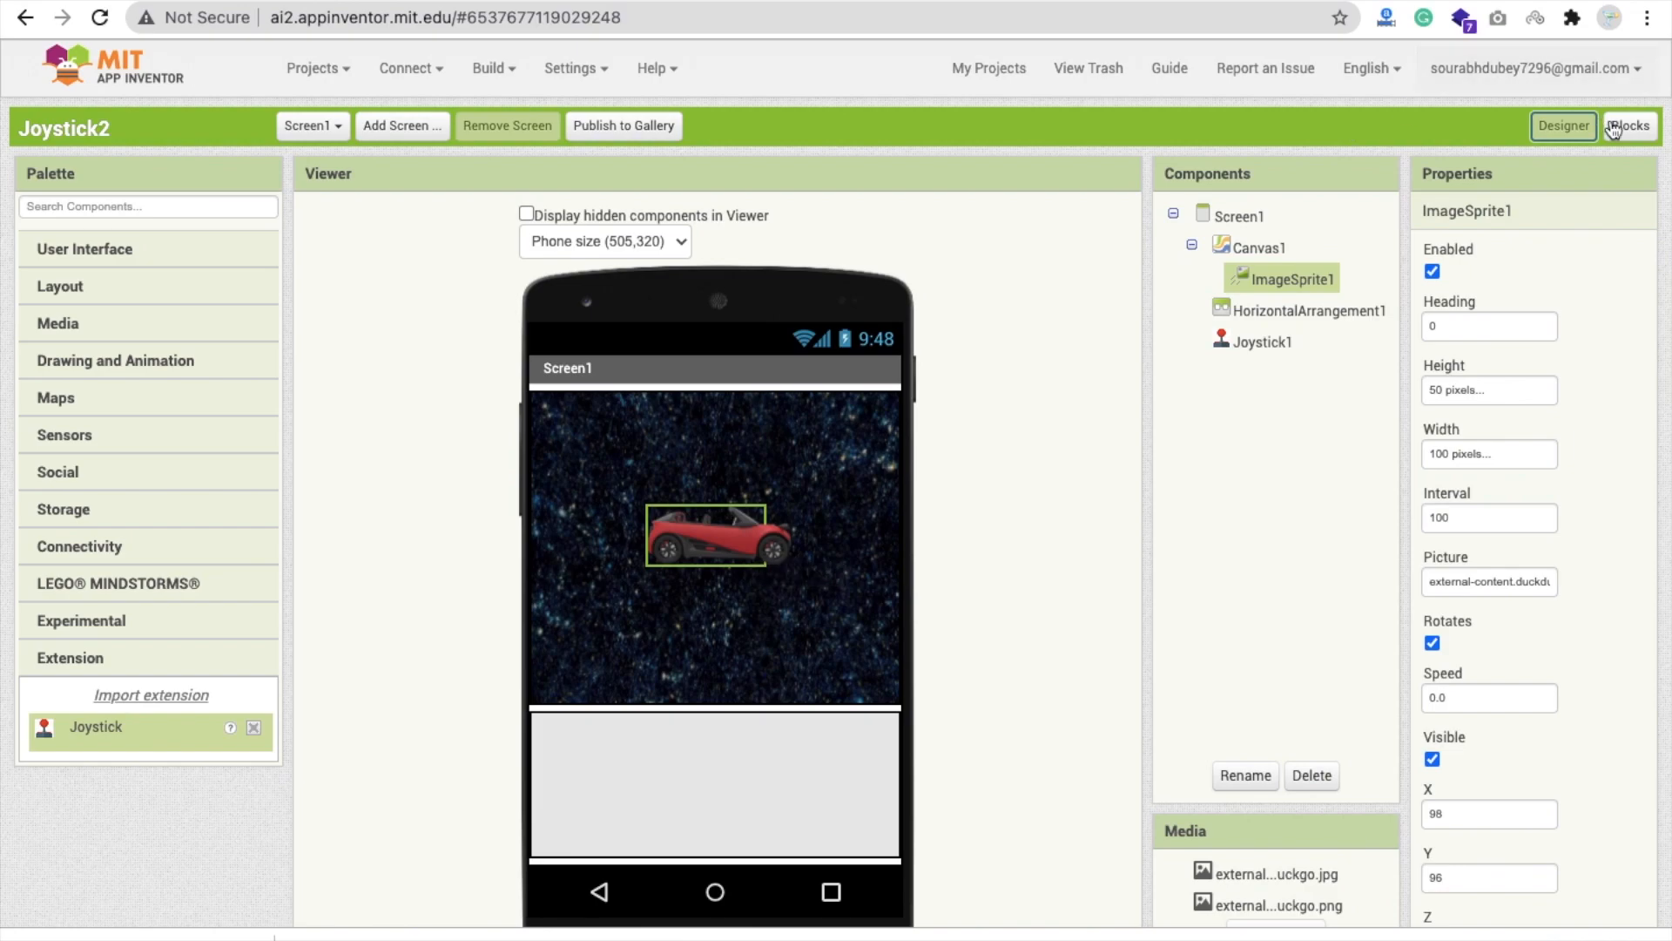
click(1630, 125)
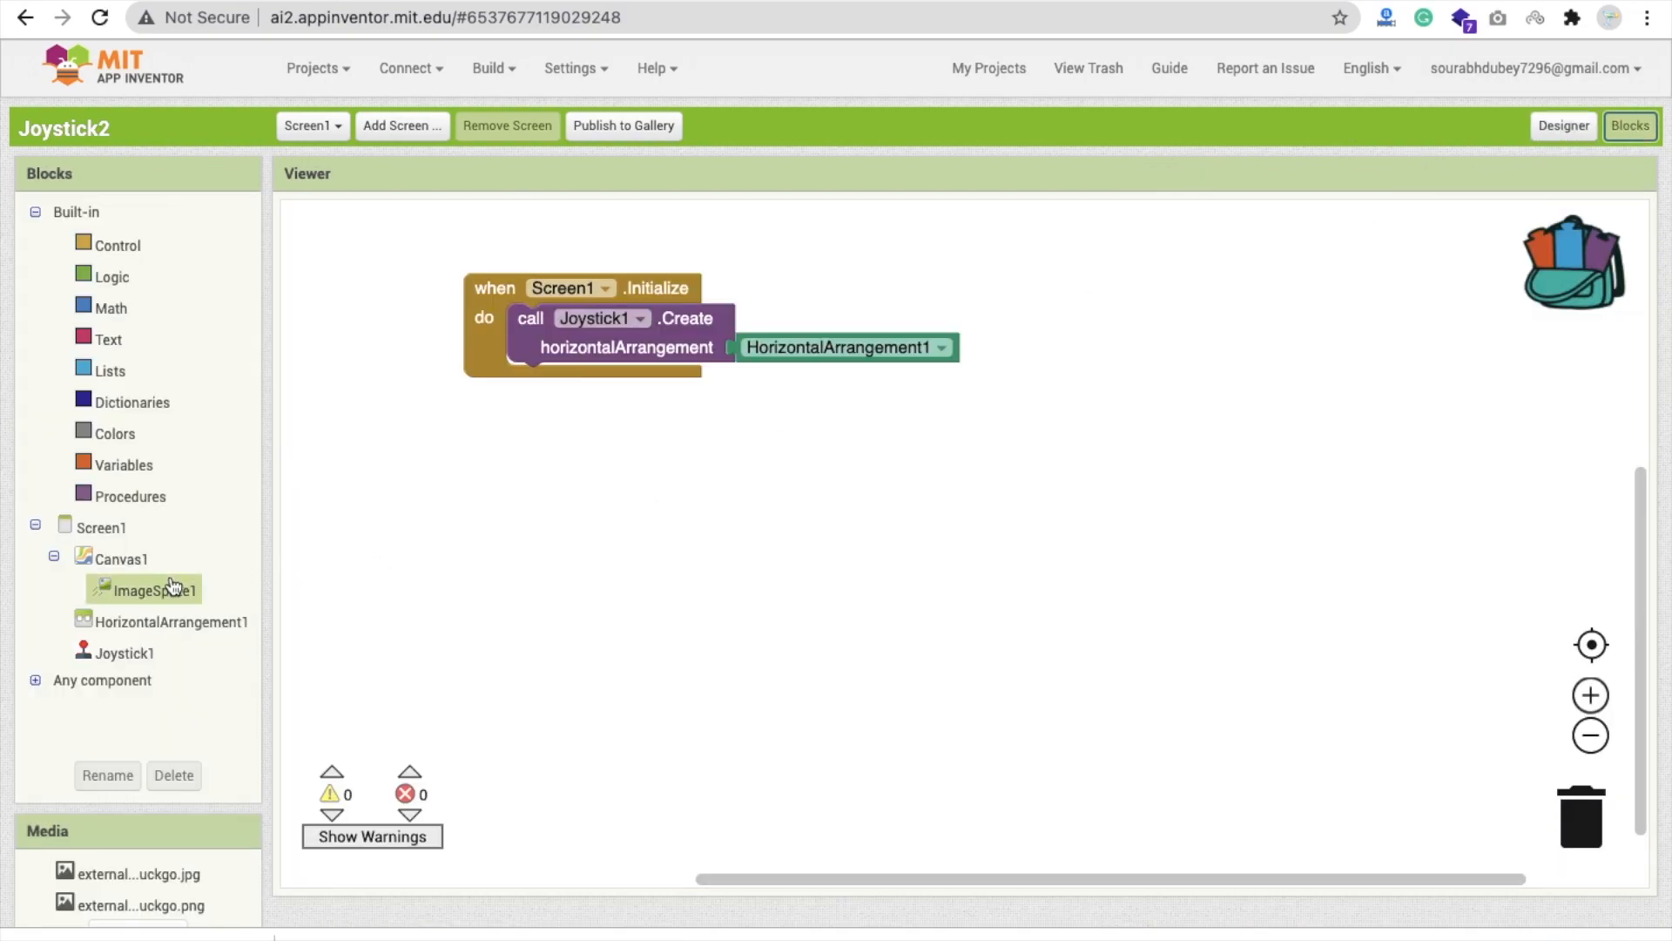
click(153, 590)
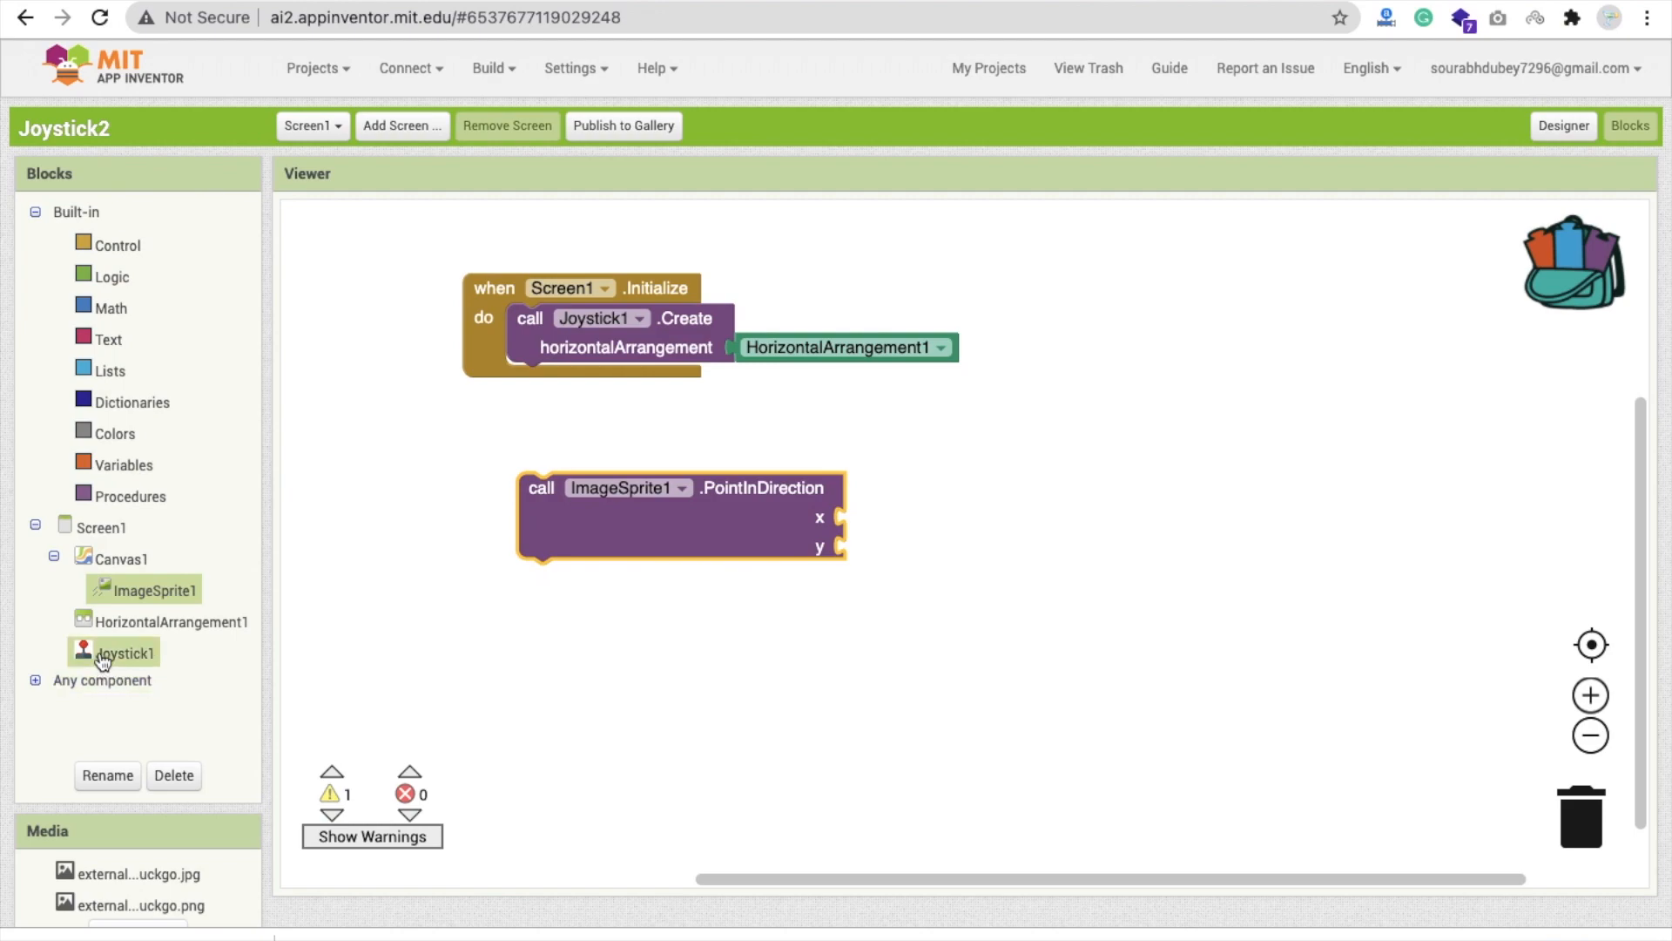
click(125, 651)
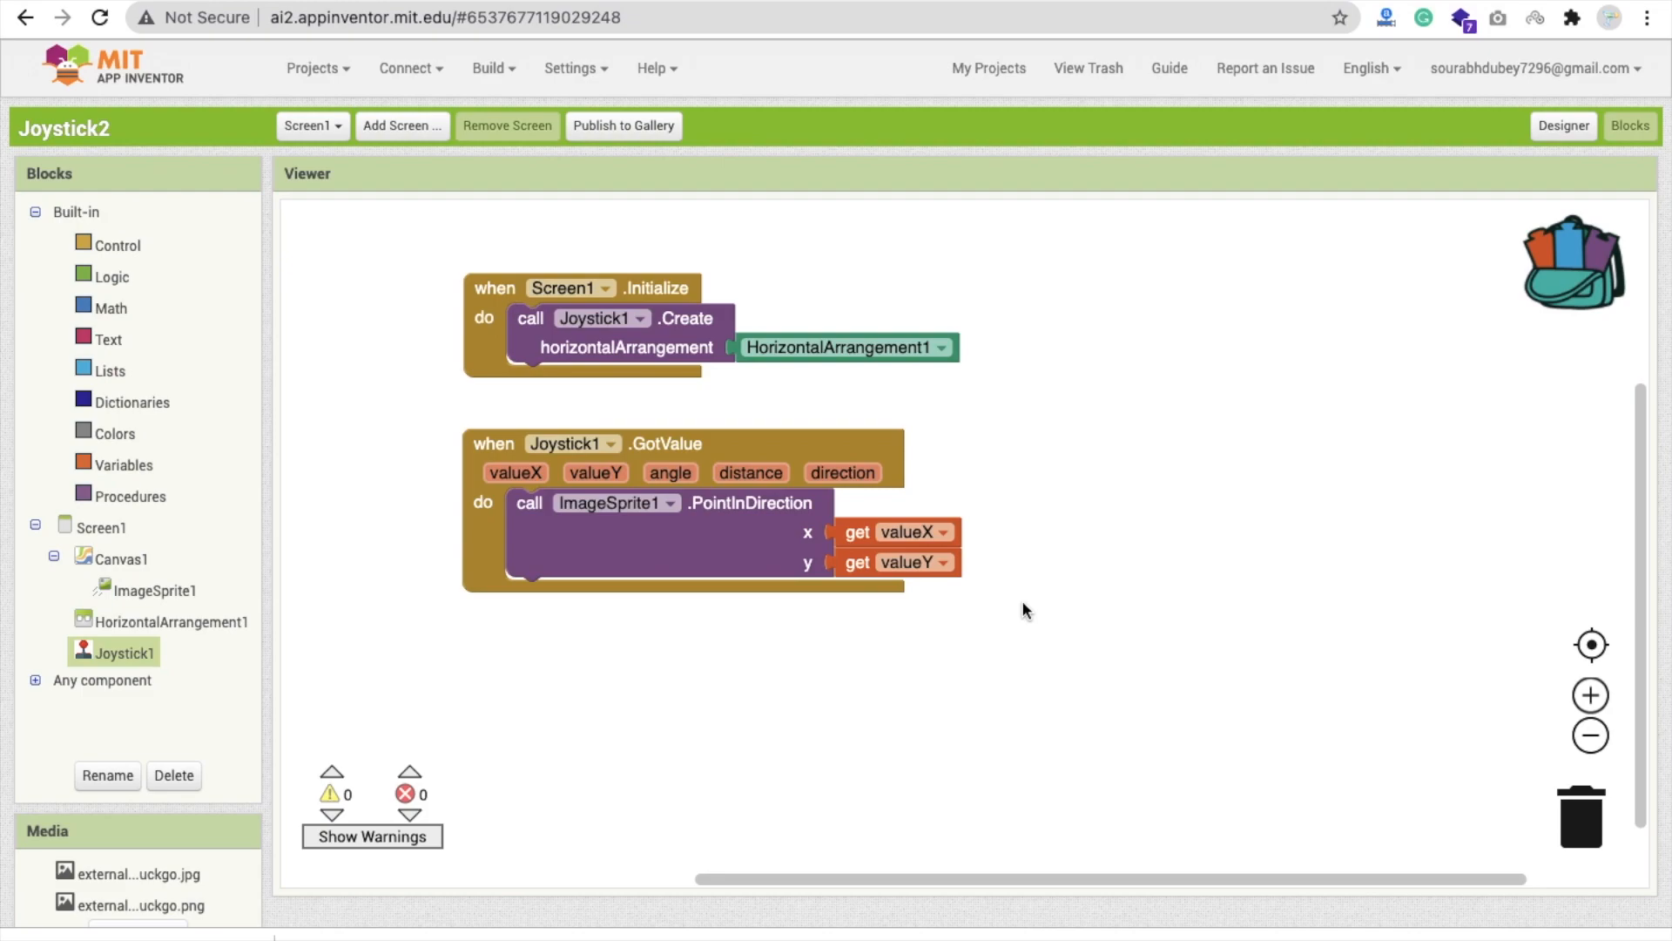
mouse_move(190, 662)
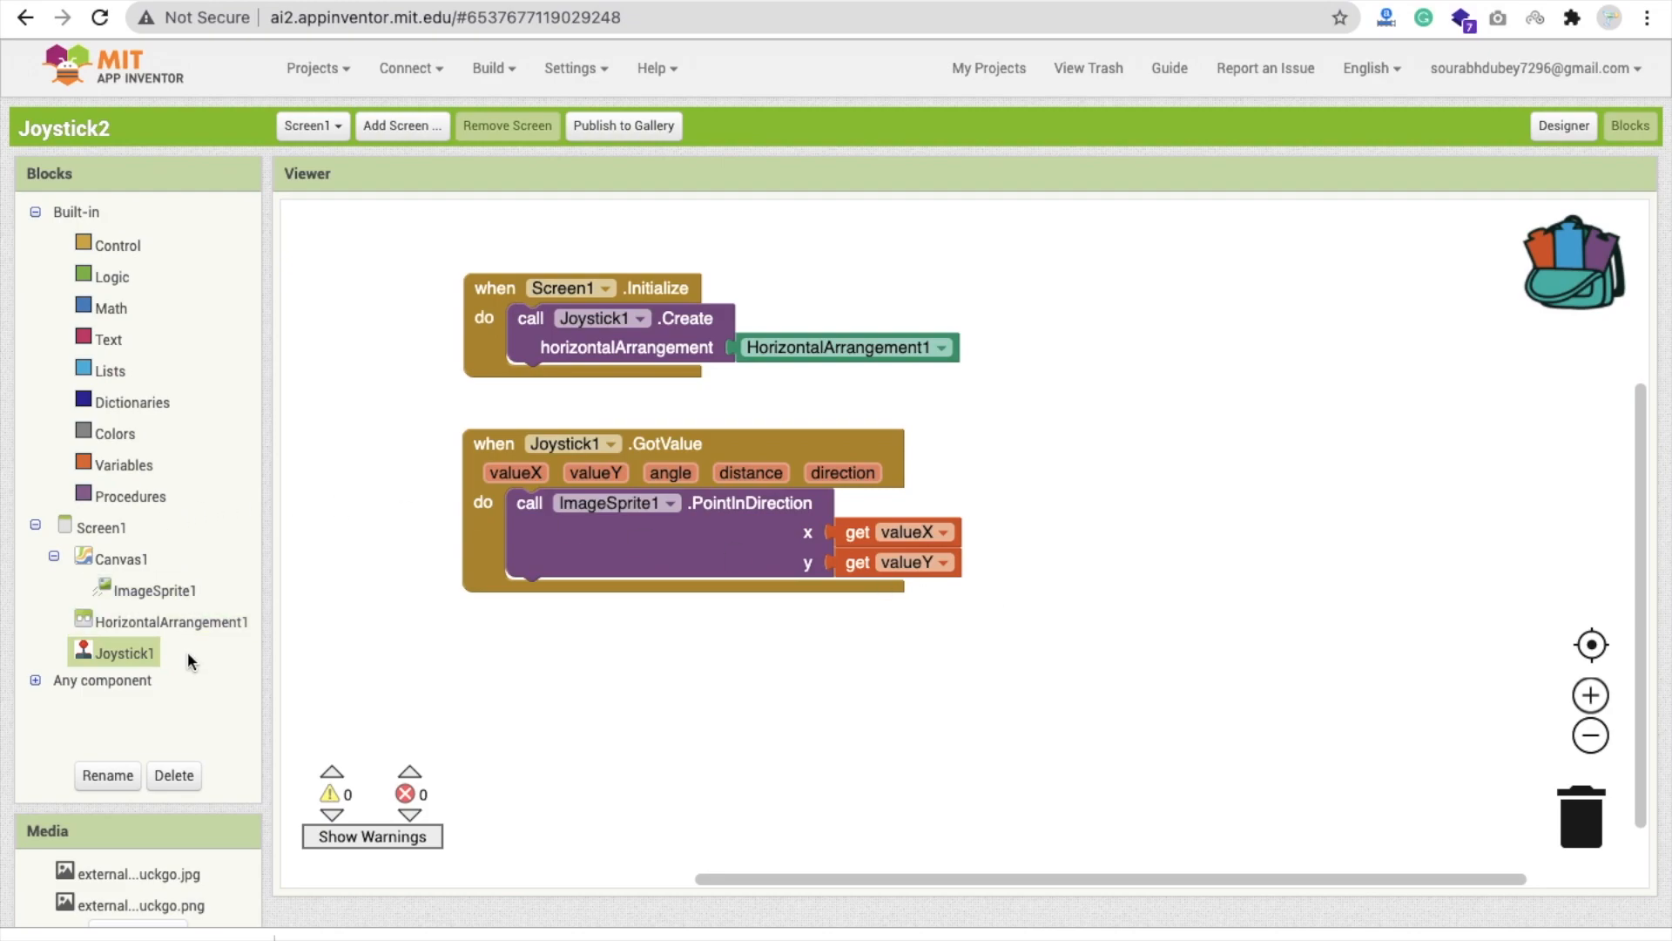
Set ImageSprite1's Speed to 10 inside Screen1.Initialize.
click(155, 590)
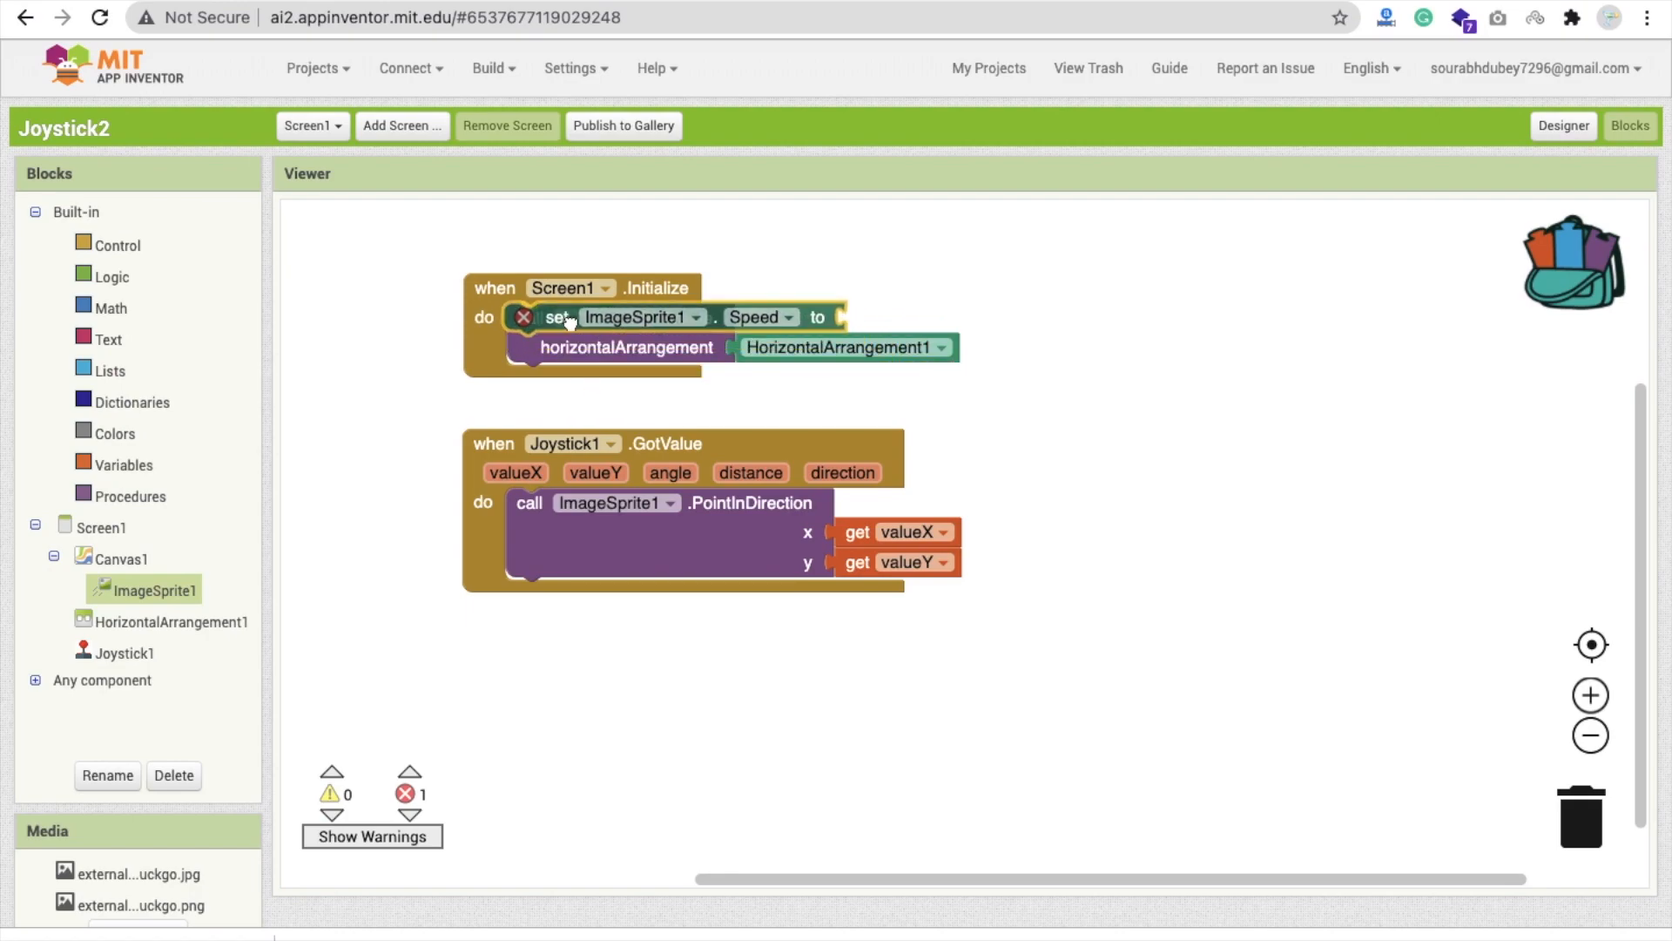
click(111, 307)
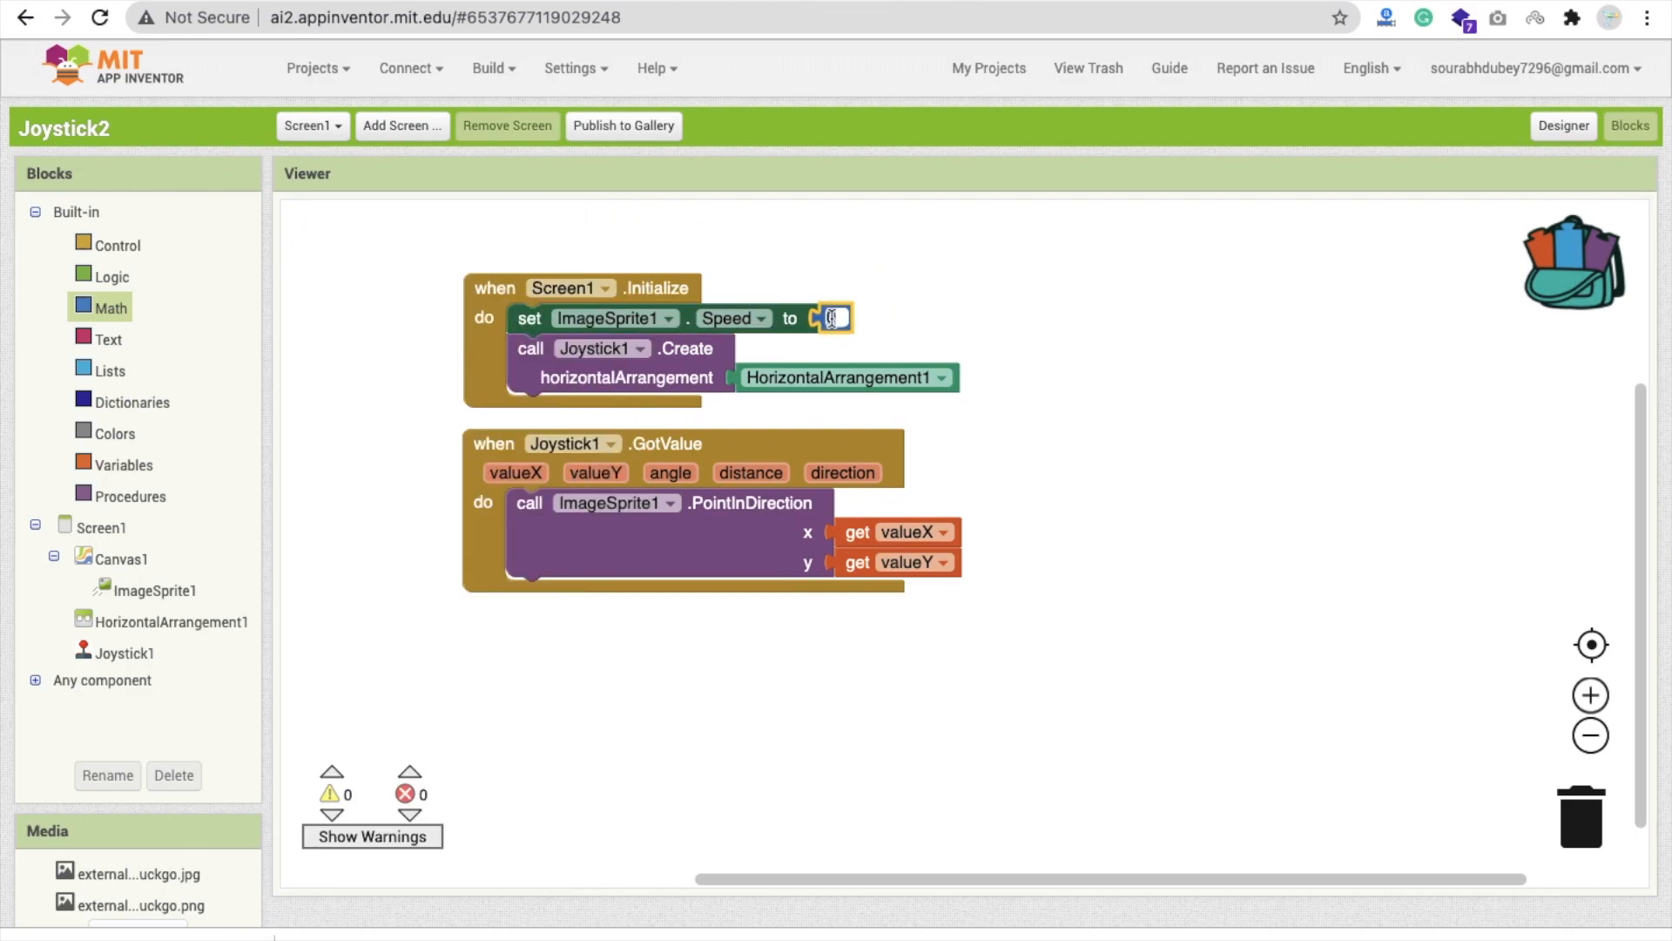
text(10)
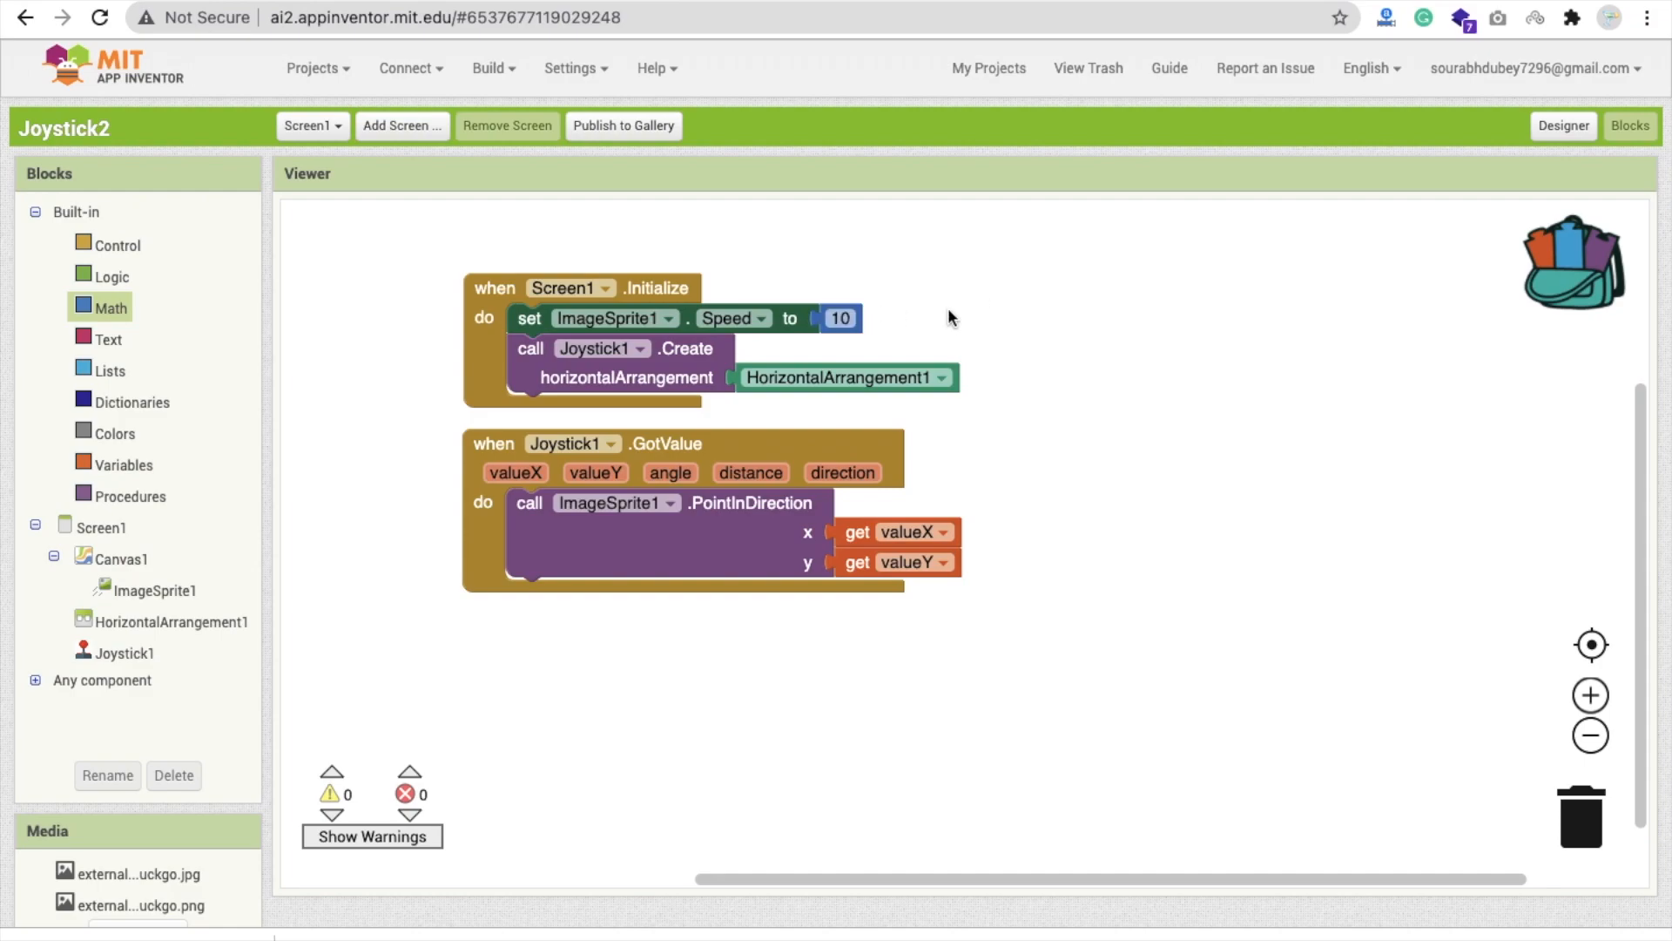
click(411, 68)
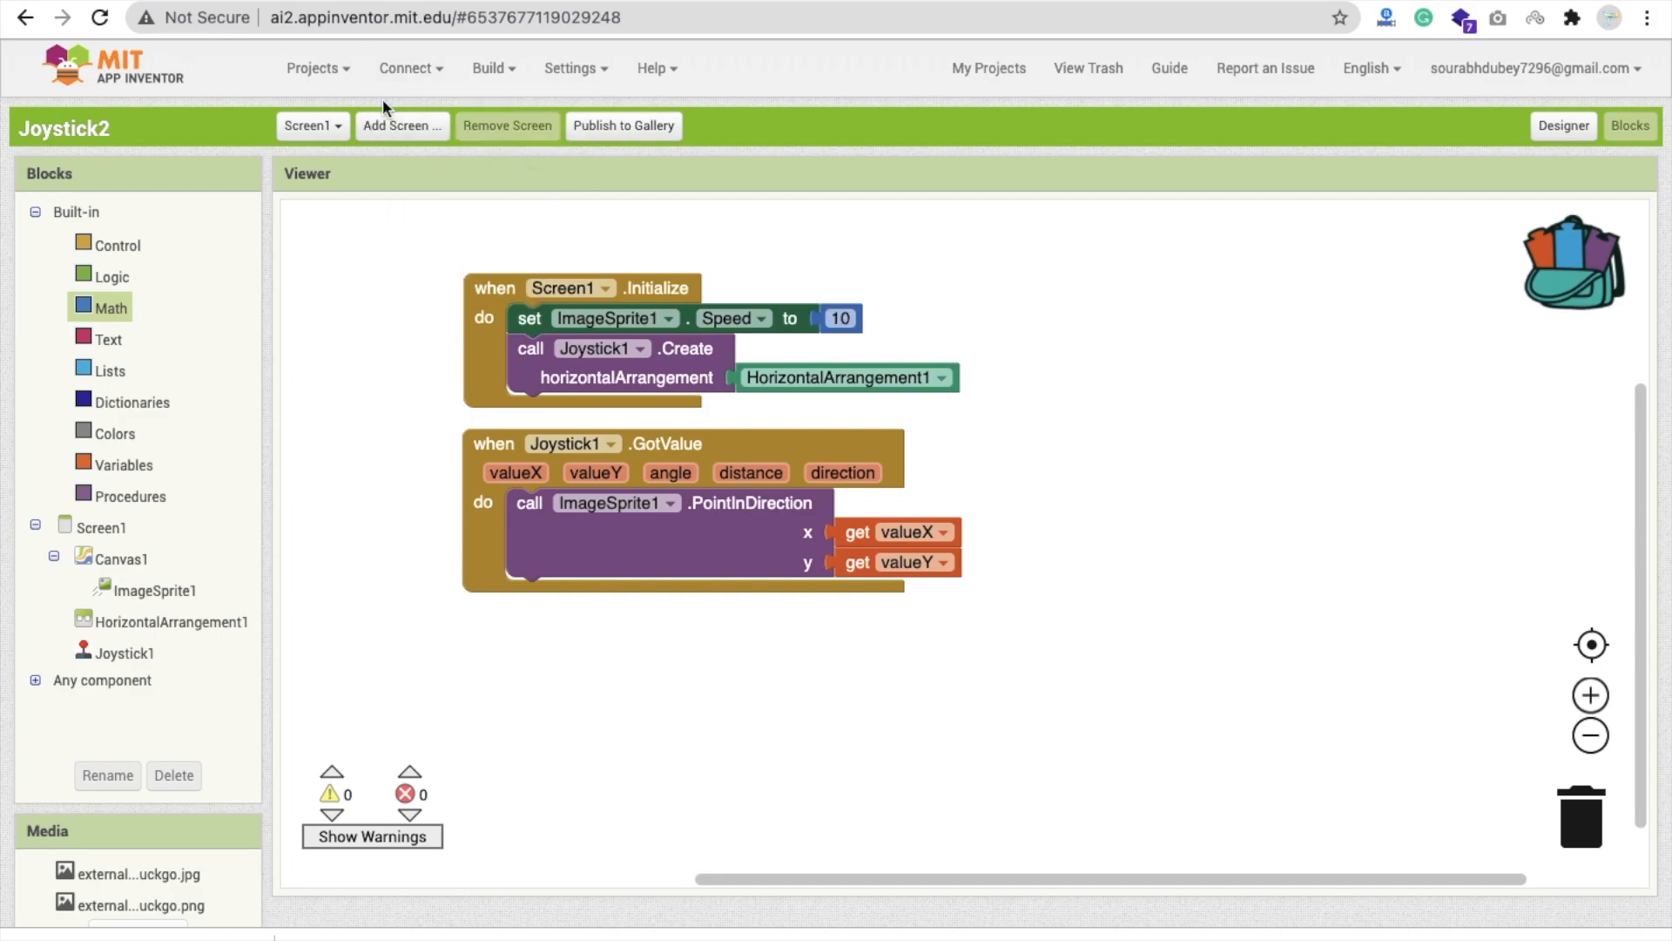
mouse_move(915, 242)
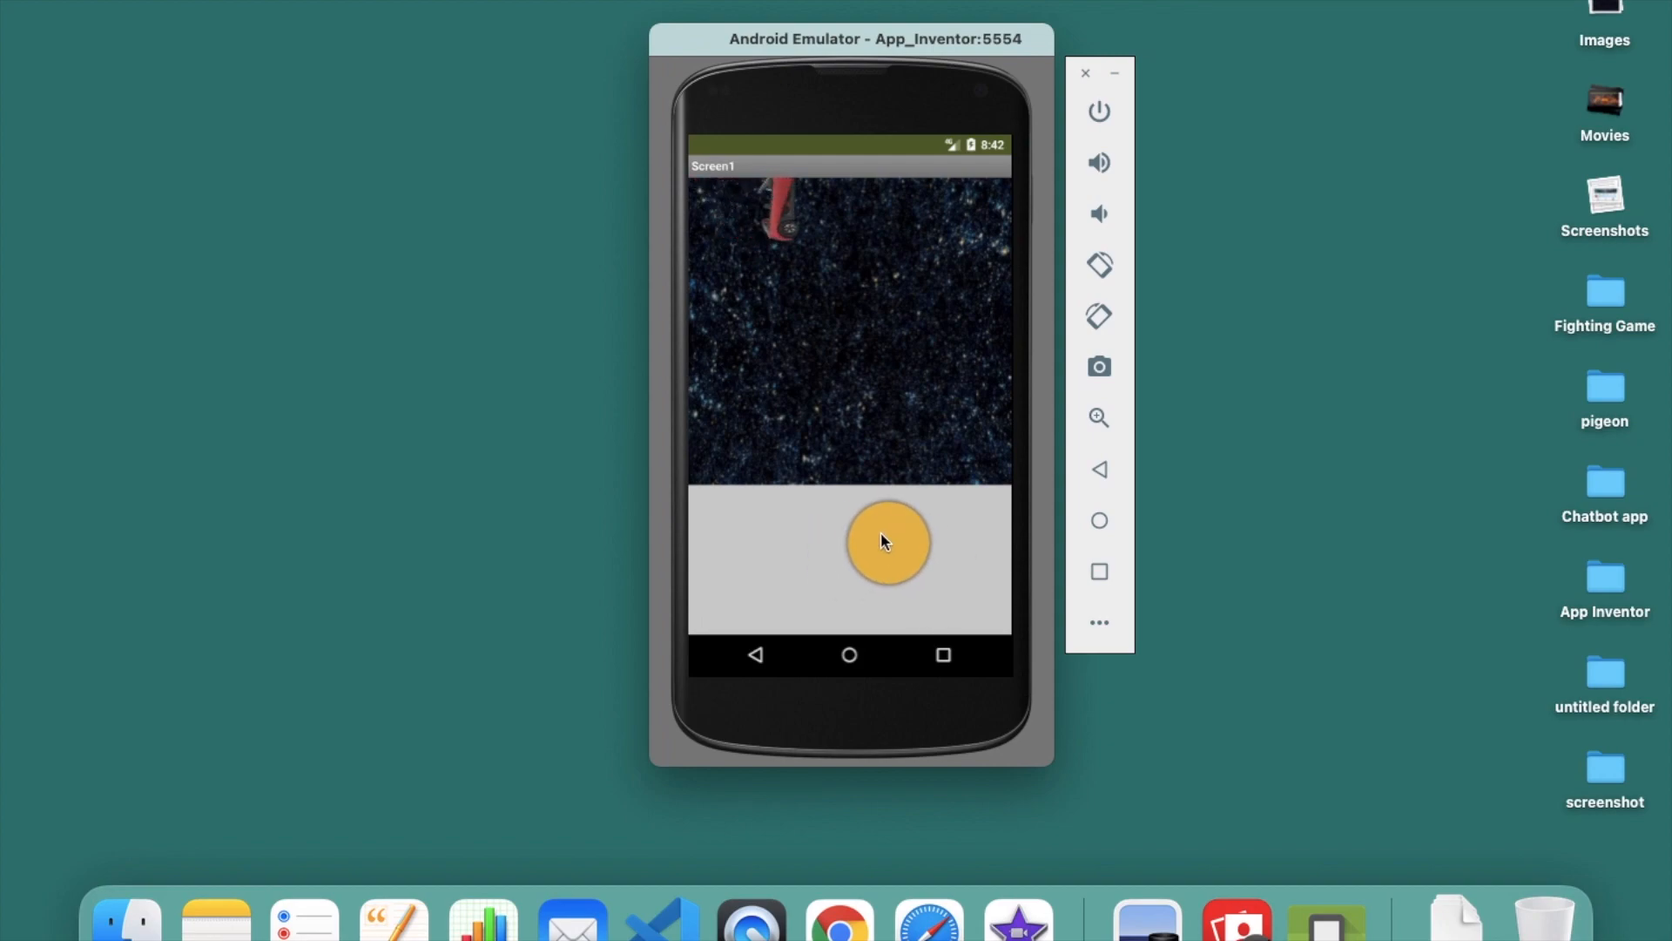
Steer the car with the joystick in the emulator, then return to the Designer.
click(887, 544)
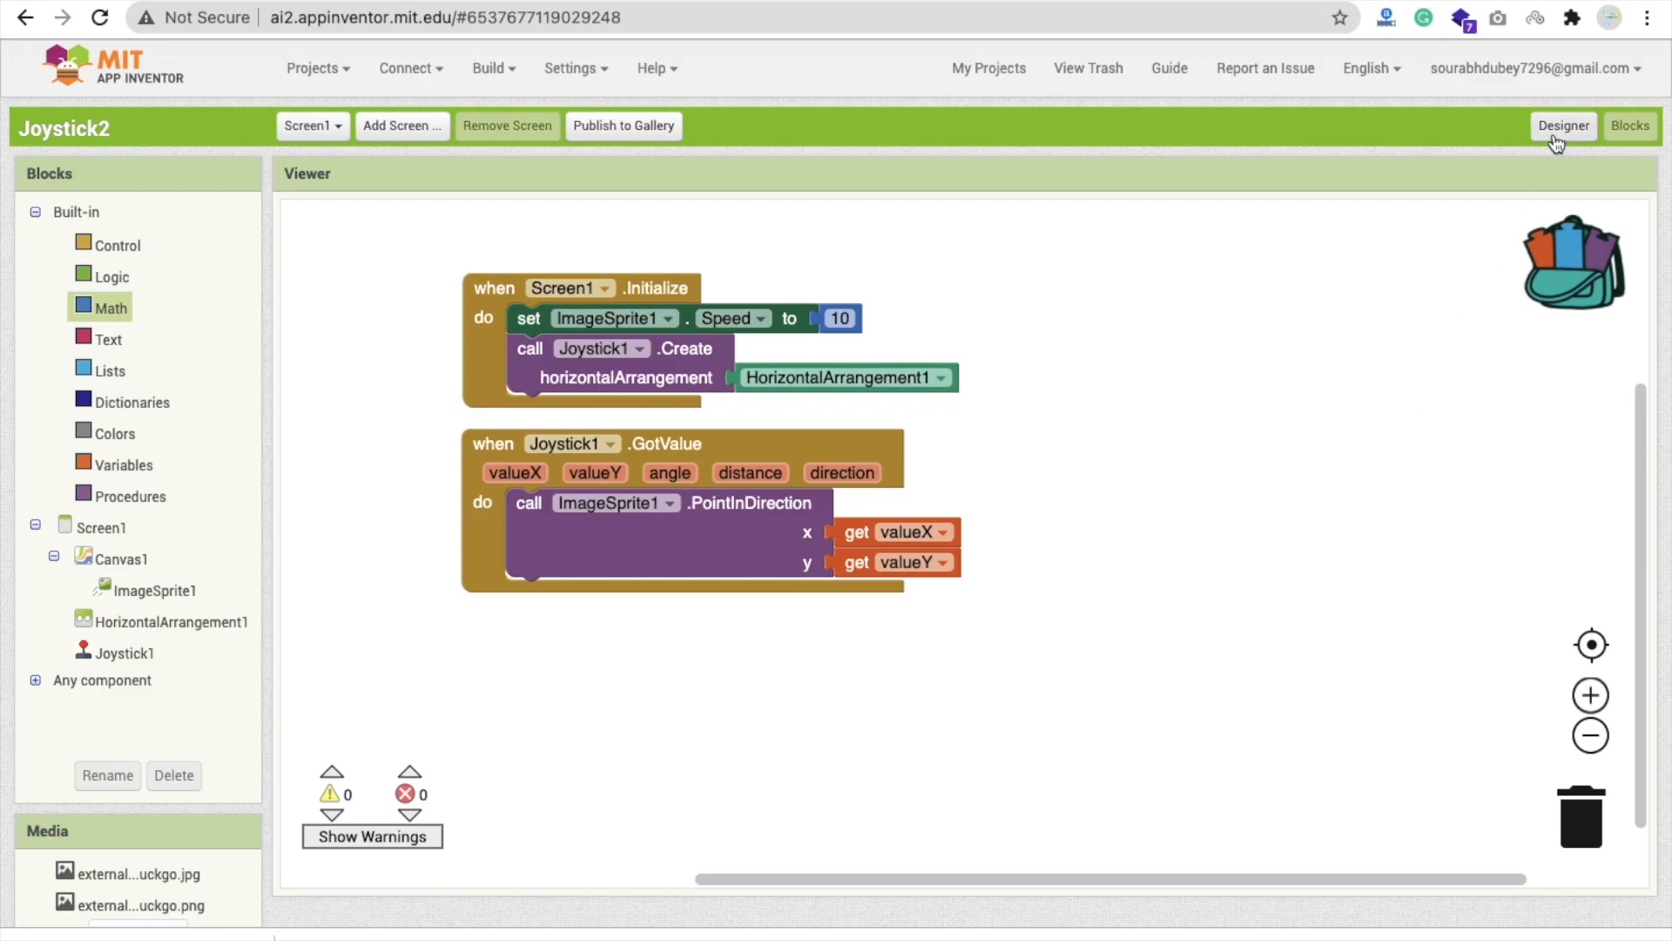
click(1562, 125)
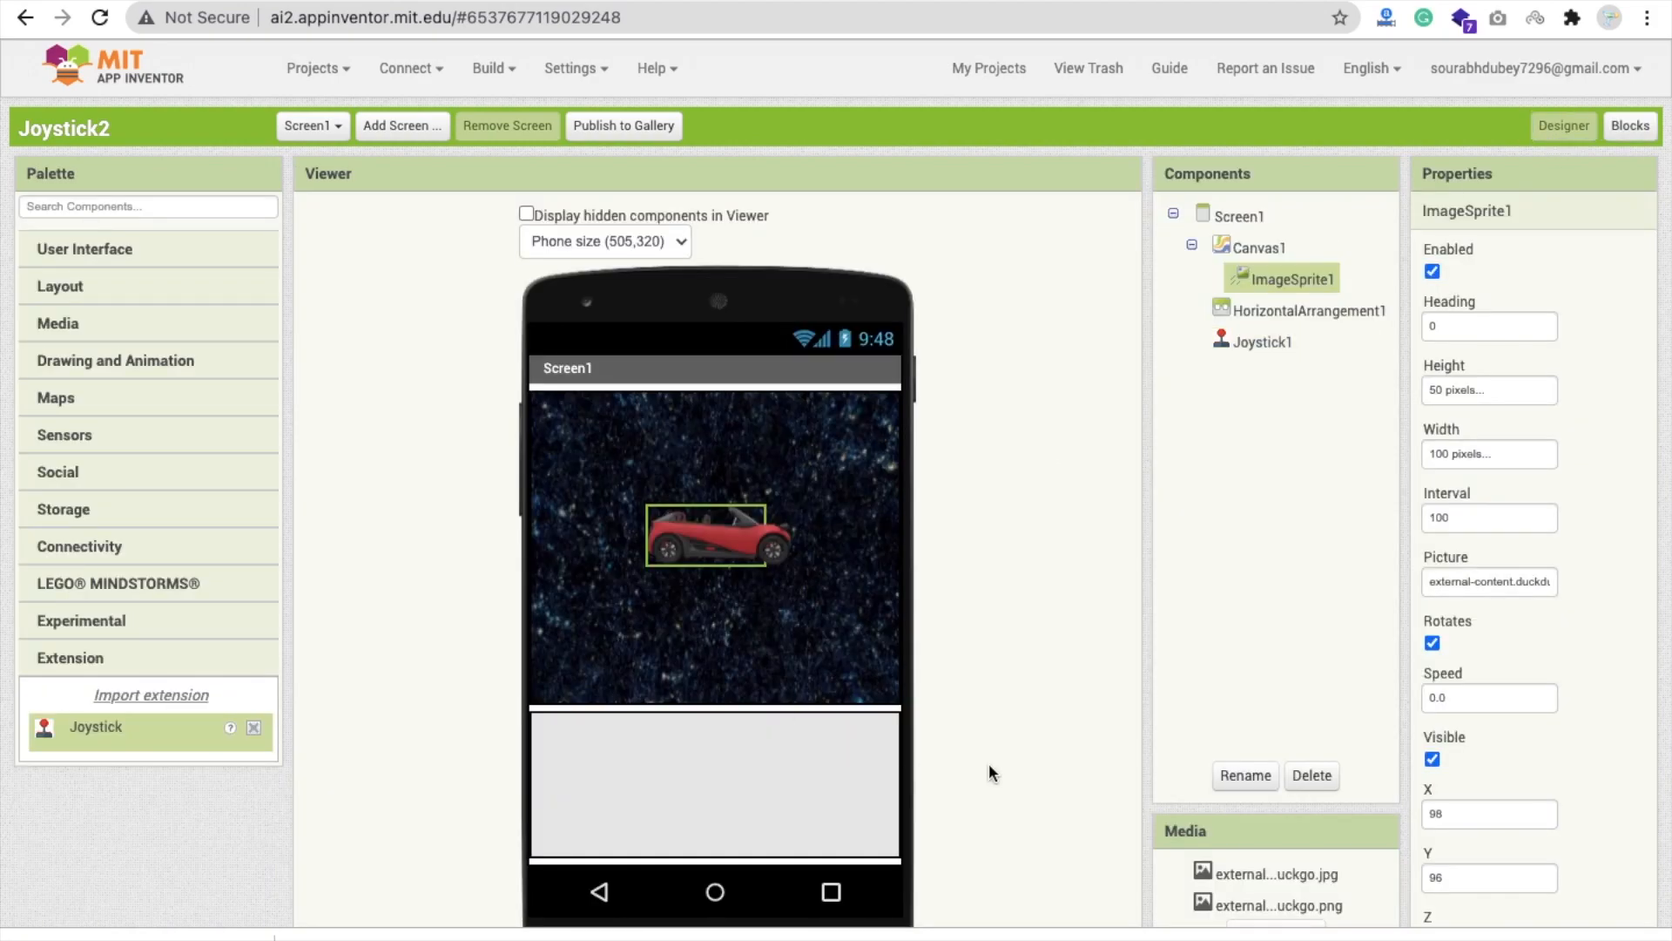